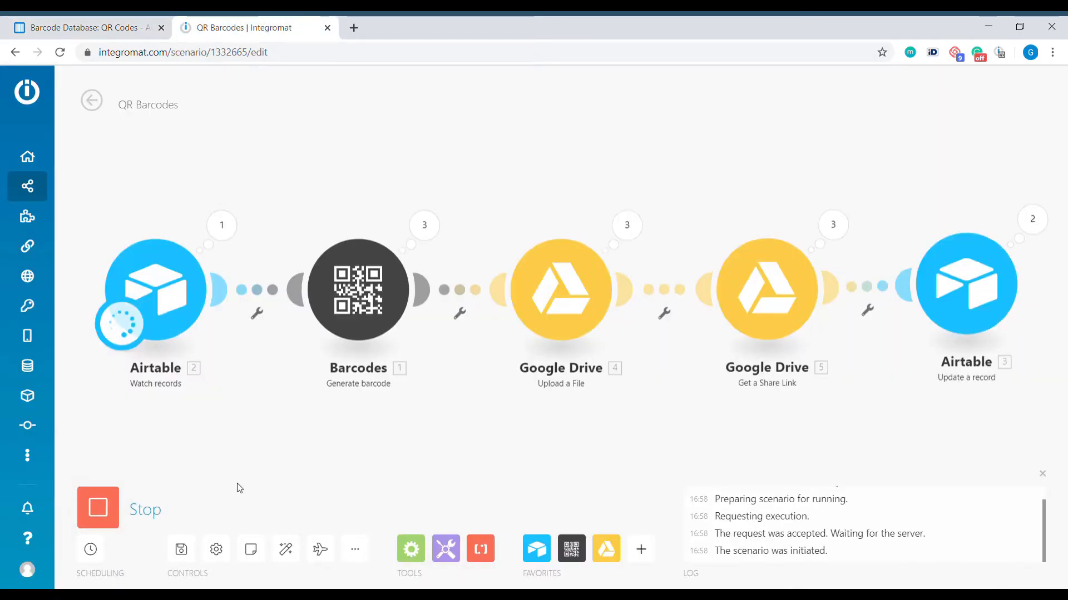
Bring up the Barcode Database's QR Codes grid in Airtable.
click(86, 28)
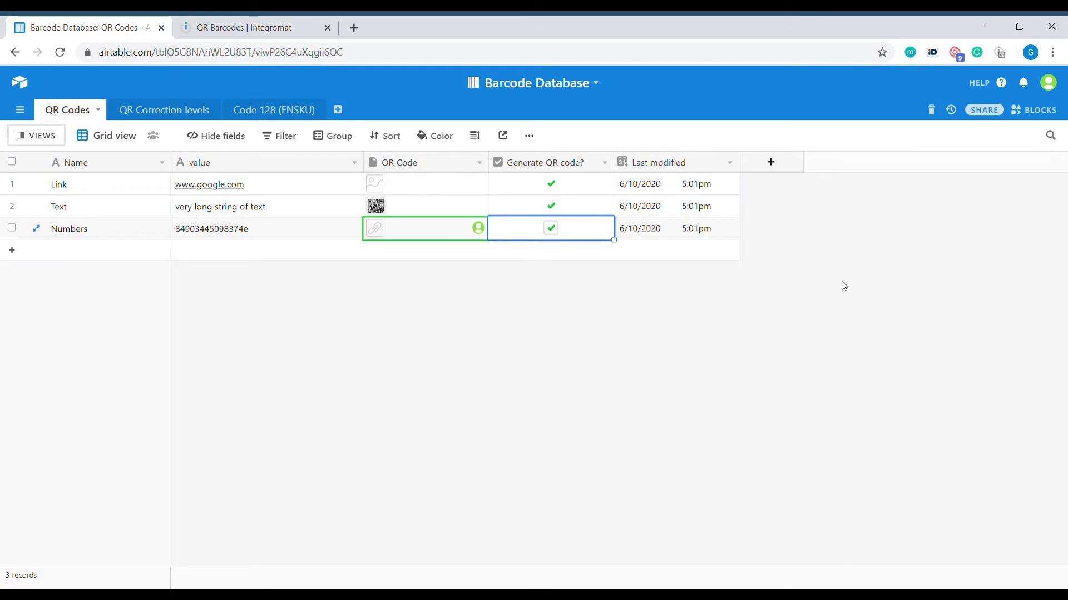
click(375, 206)
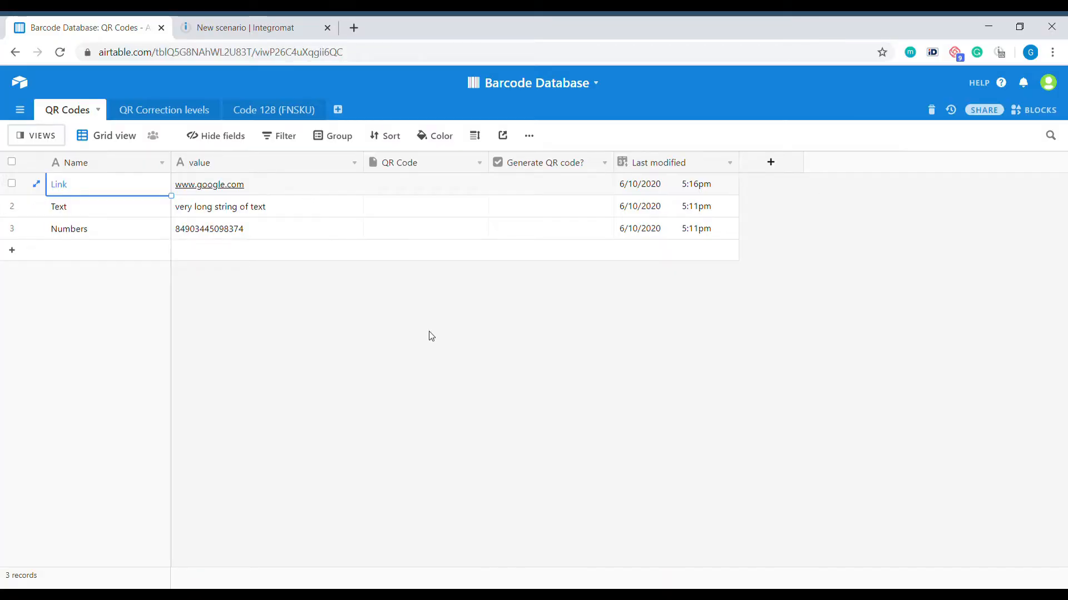
mouse_move(404, 333)
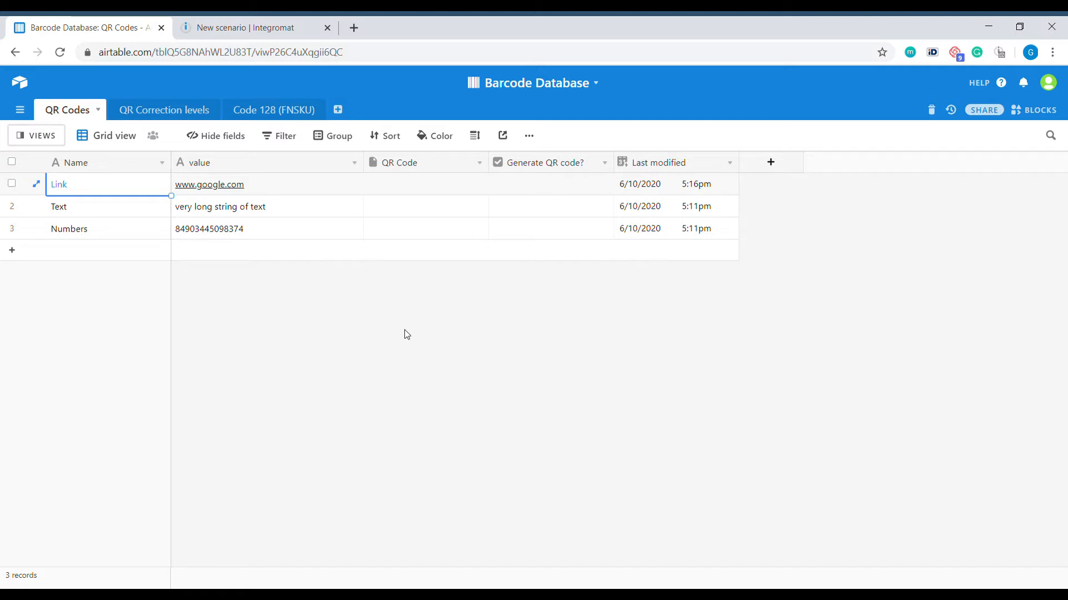
mouse_move(138, 185)
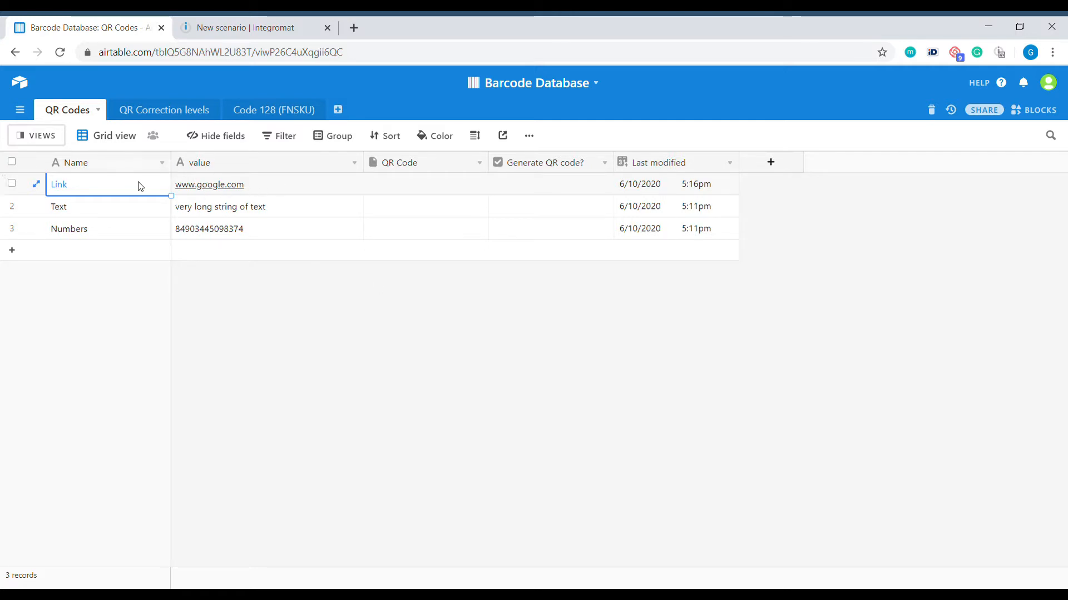
mouse_move(322, 198)
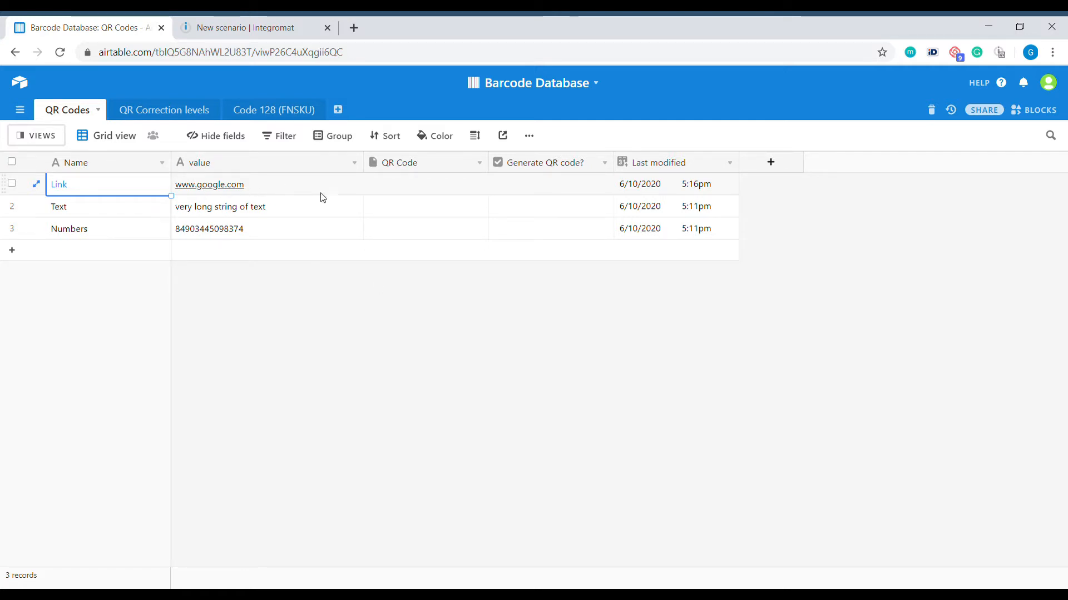
Inspect the value and empty QR Code cells of the Link, Text and Numbers records.
click(266, 184)
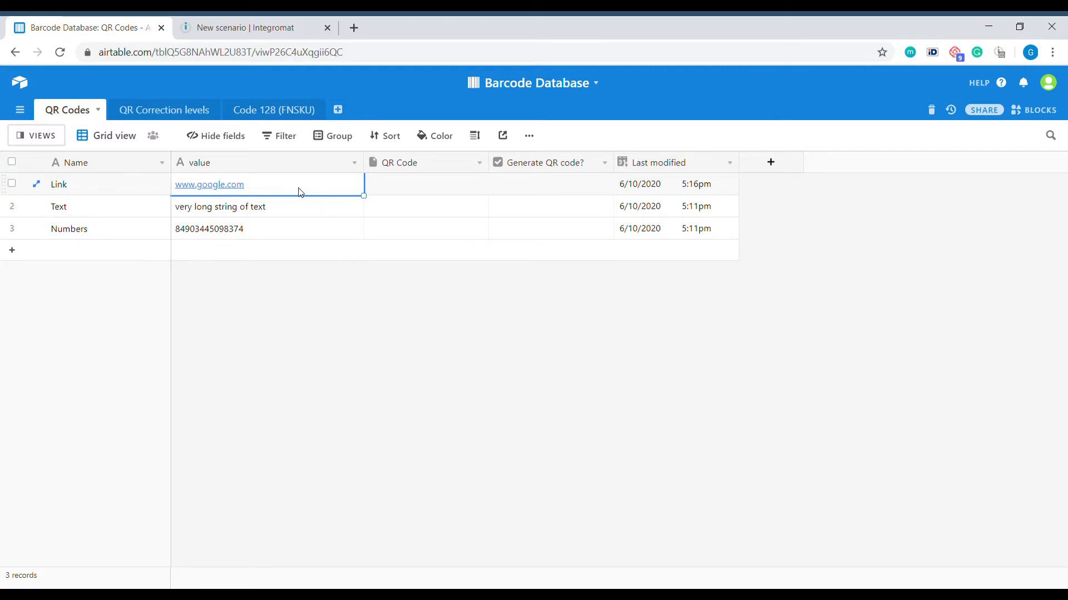
mouse_move(313, 210)
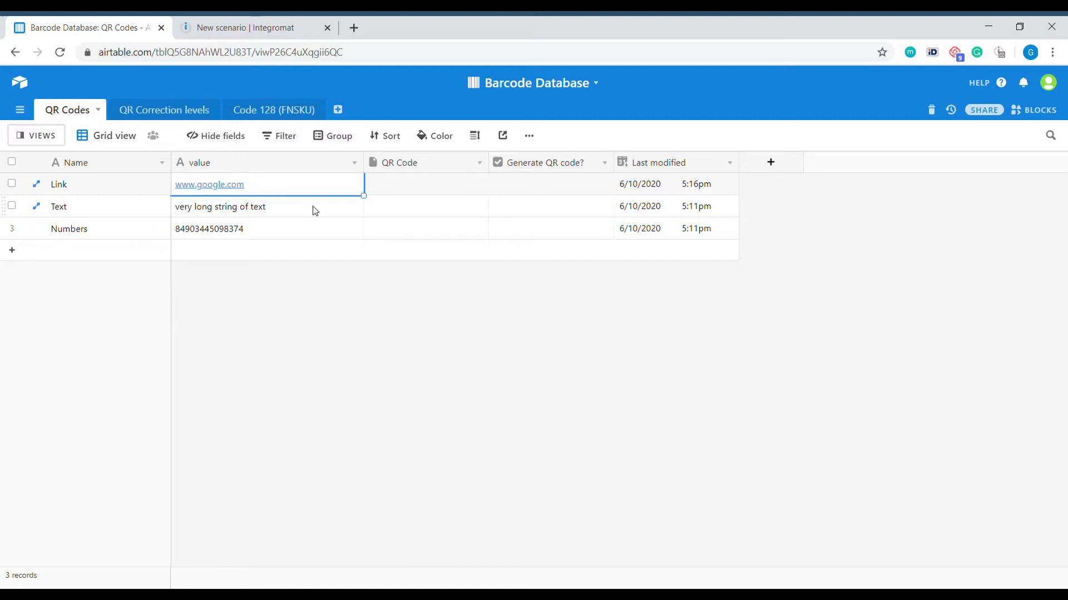
click(266, 228)
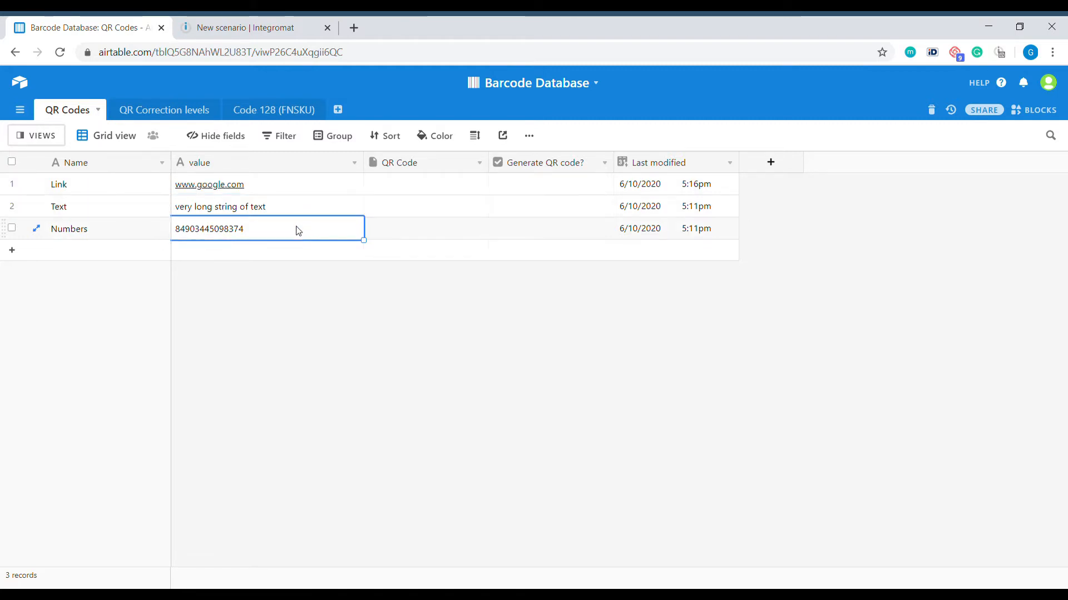
click(423, 184)
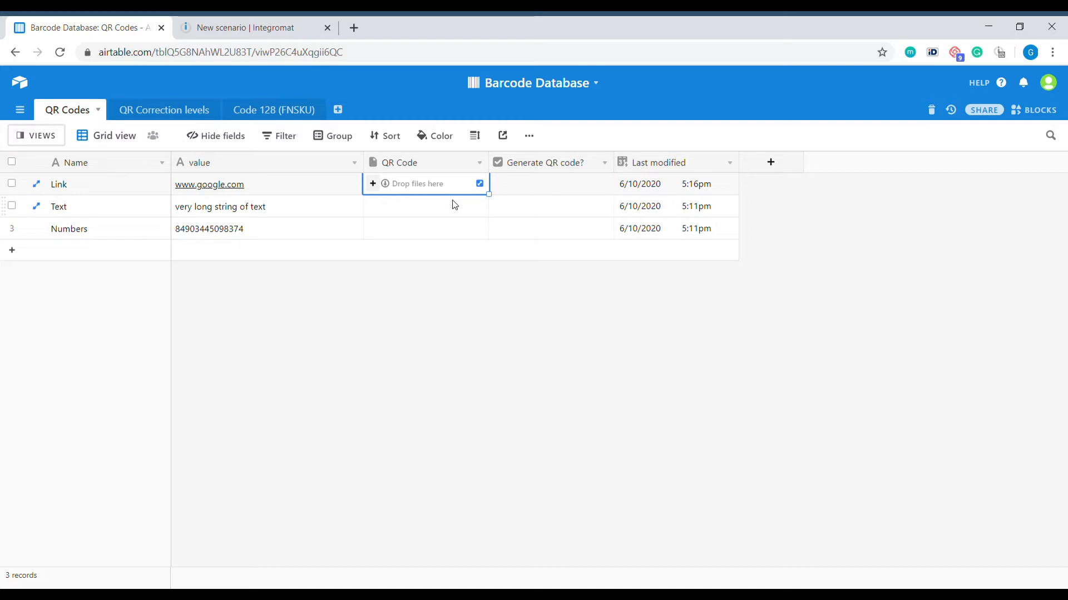
click(425, 207)
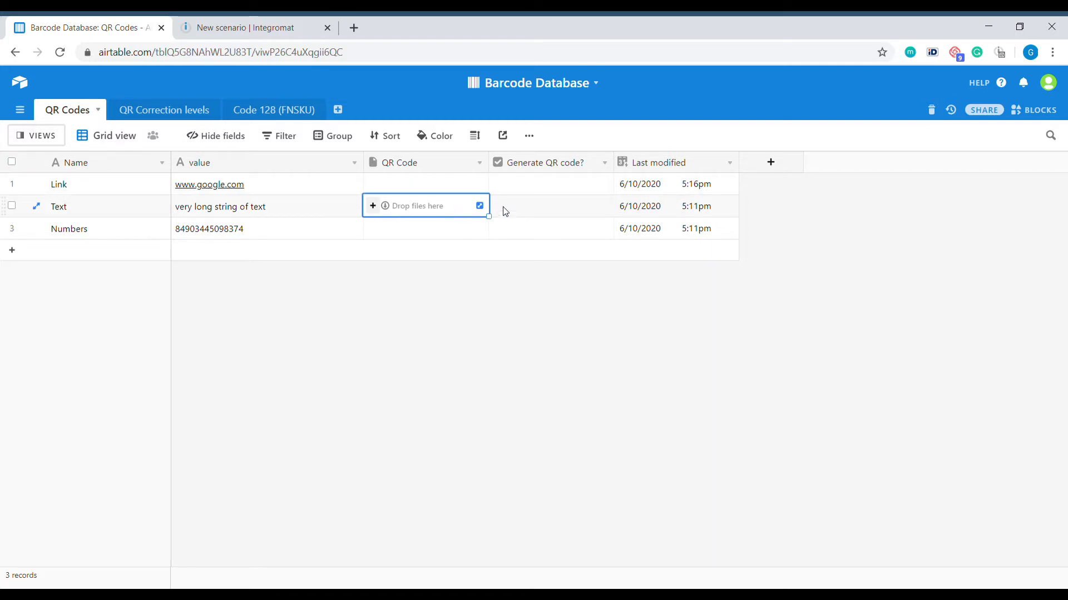
click(426, 228)
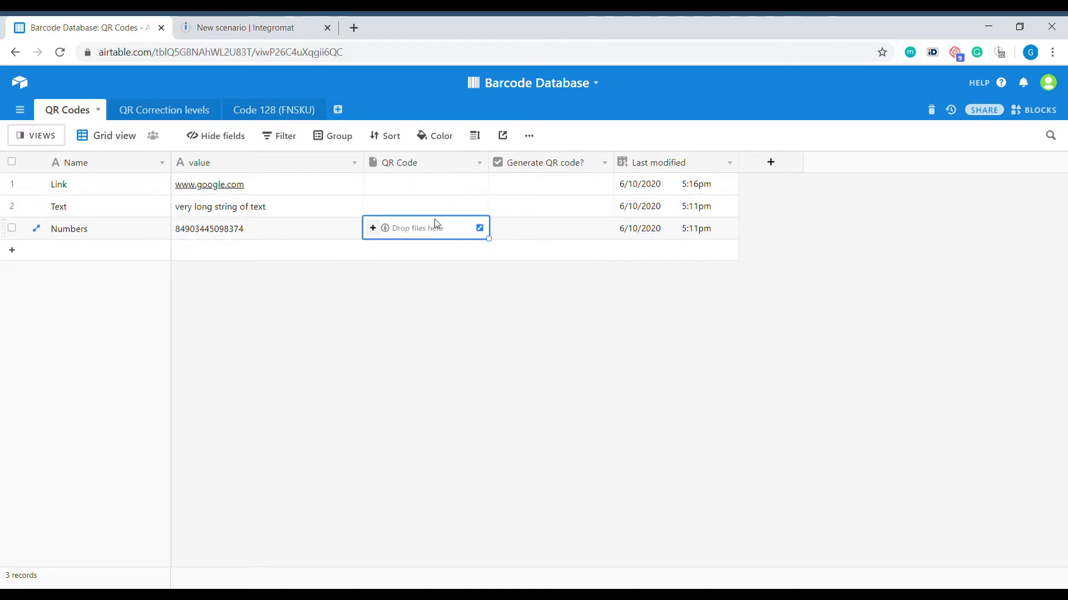
Tick Generate QR code? for Link, Text and Numbers.
click(549, 184)
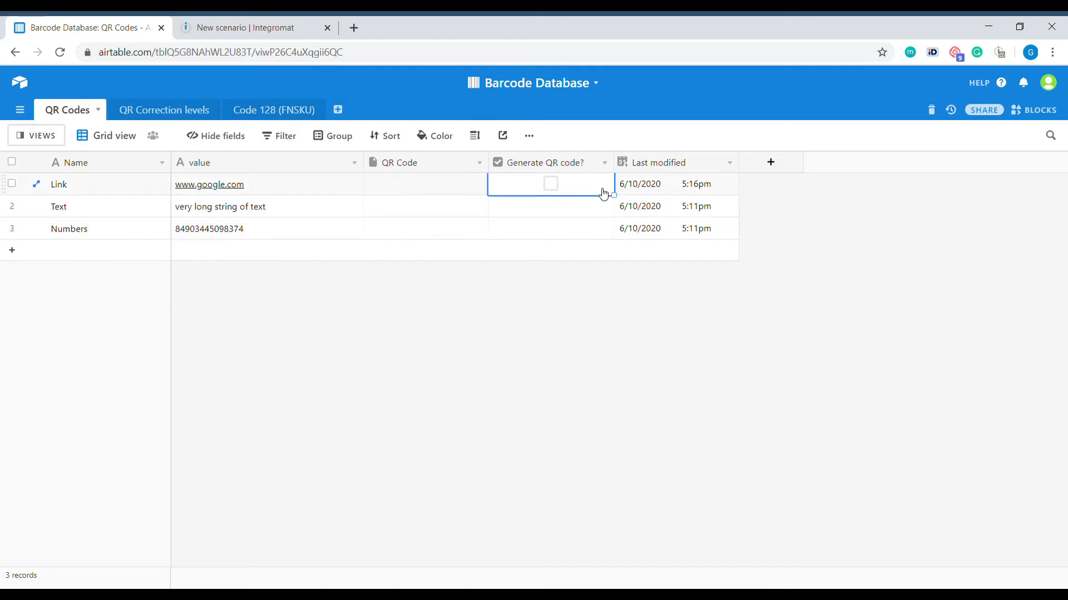
click(549, 183)
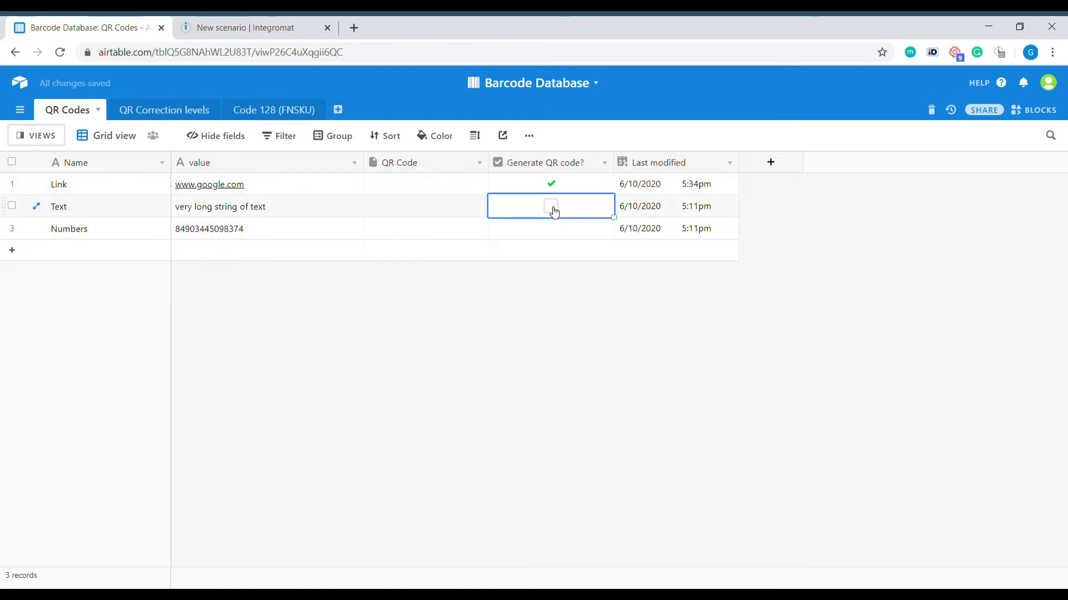
click(550, 207)
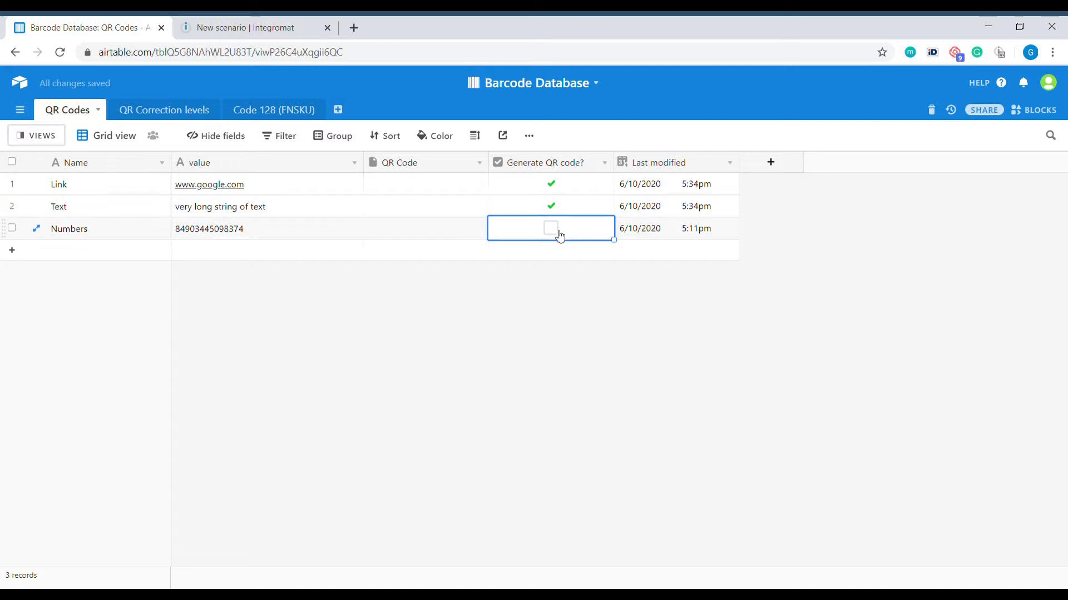
click(551, 228)
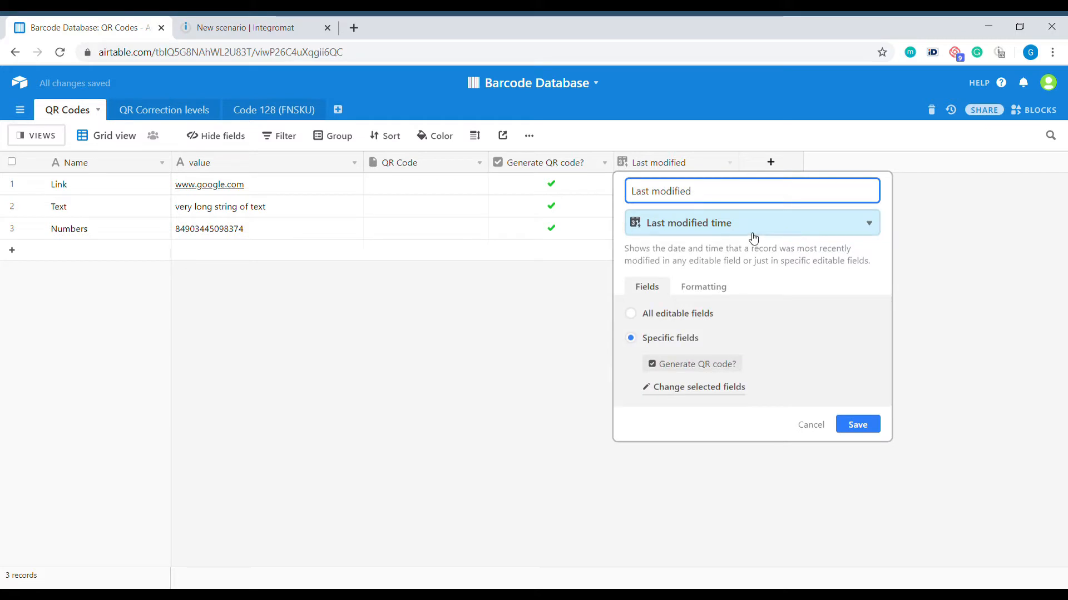
mouse_move(822, 429)
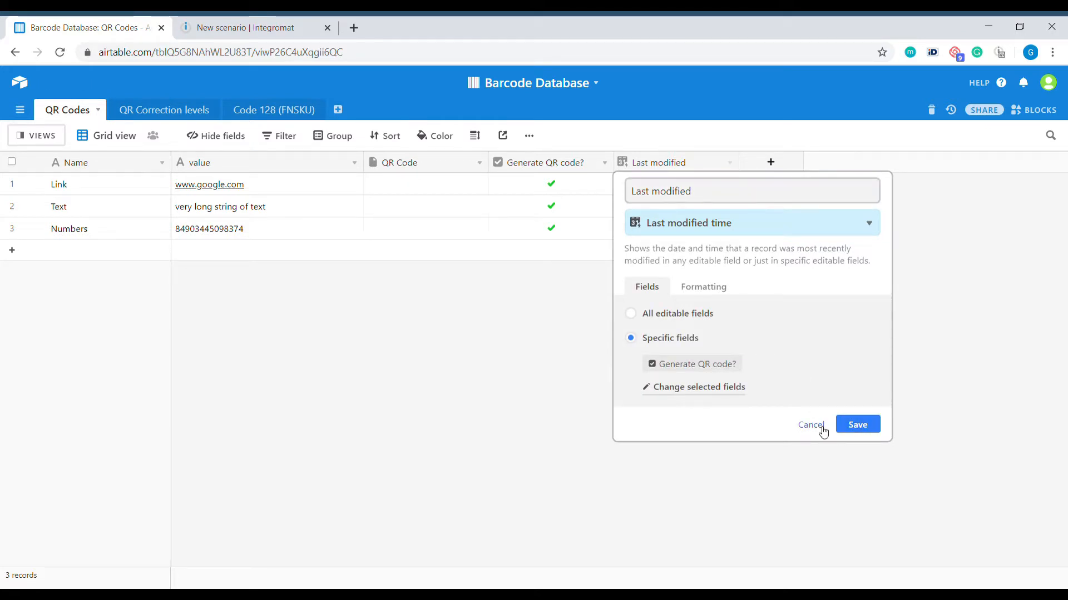
click(856, 423)
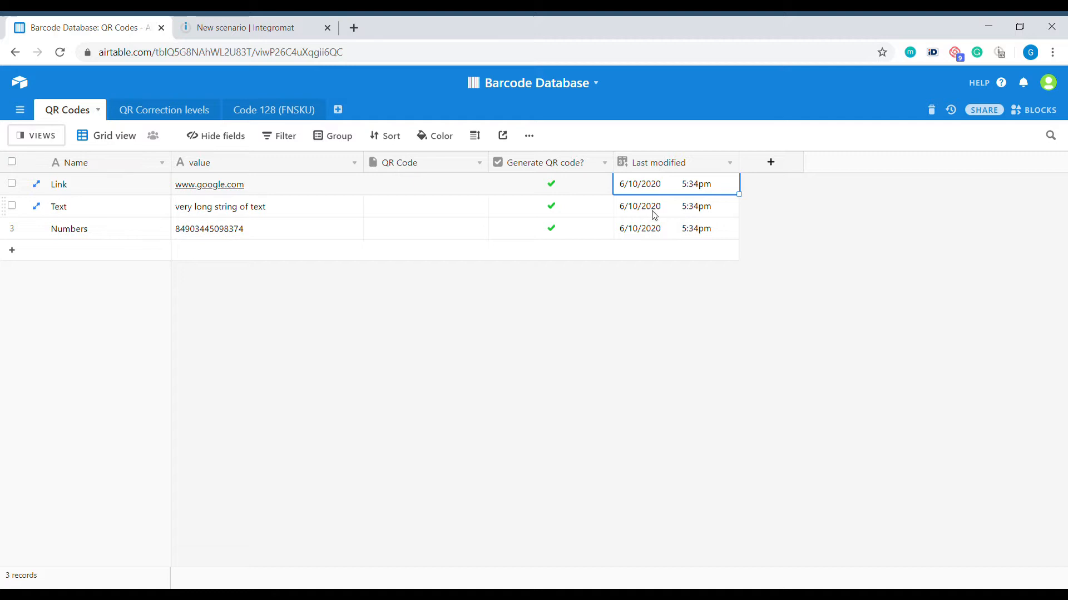
Switch to the Codes to generate view from the views list.
click(550, 184)
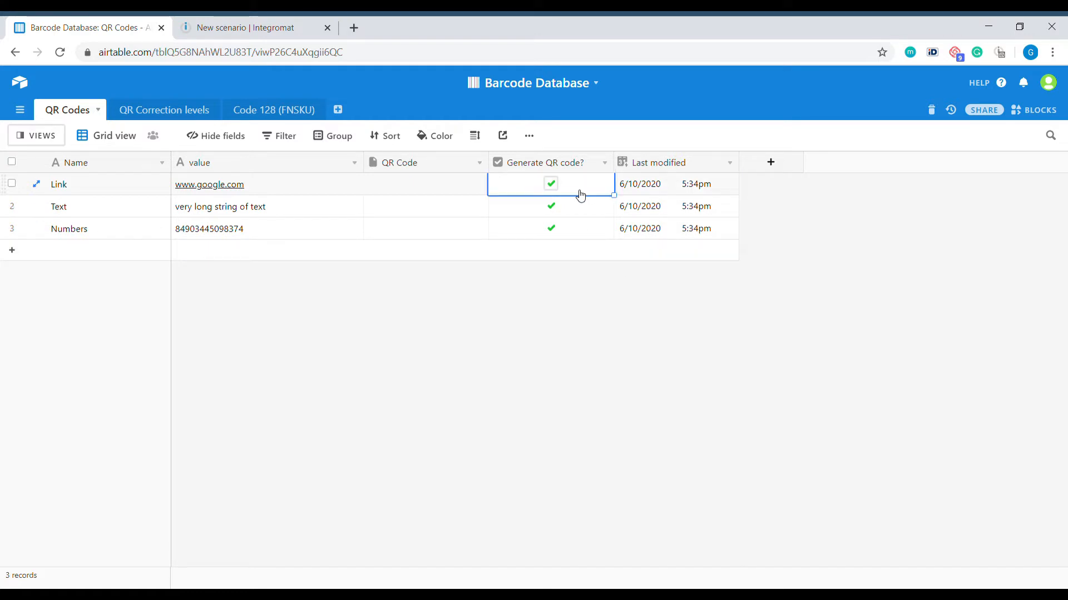
click(36, 135)
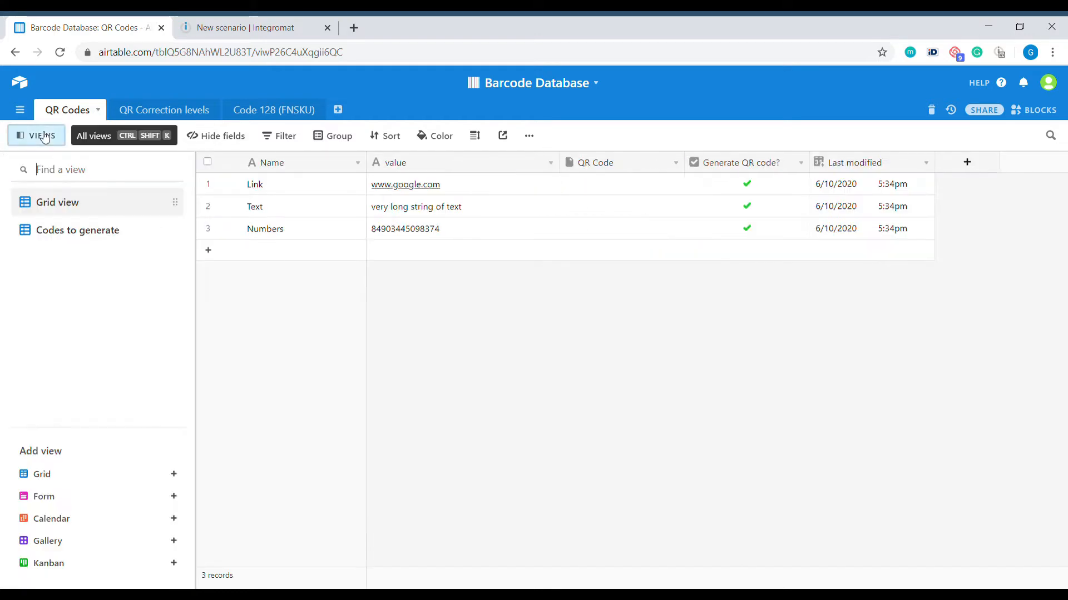
click(78, 230)
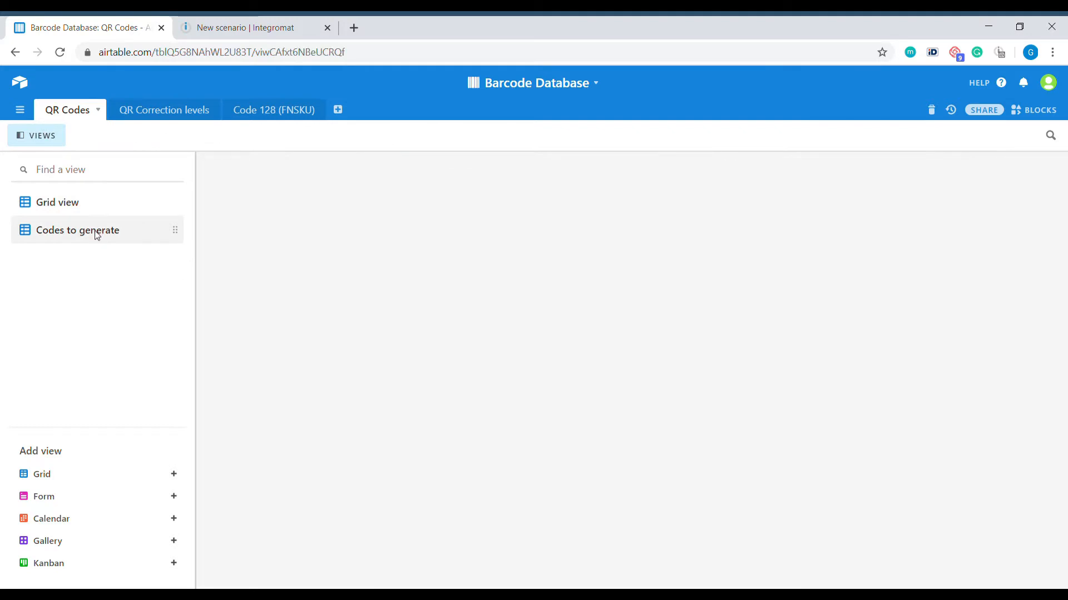
click(78, 231)
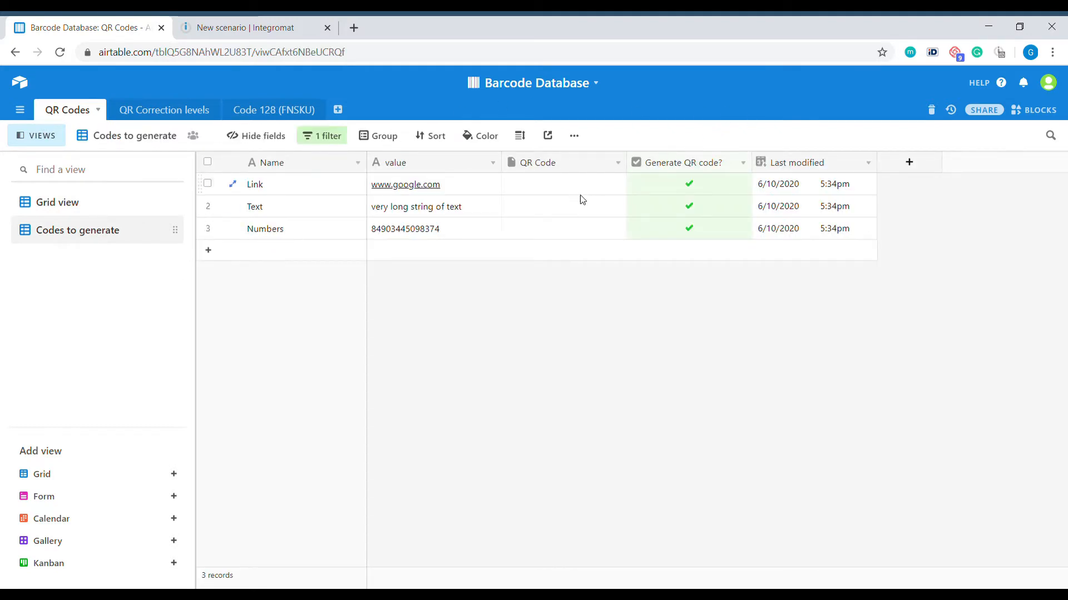
Untick Generate QR code? on Link and Numbers so only Text stays queued.
click(688, 184)
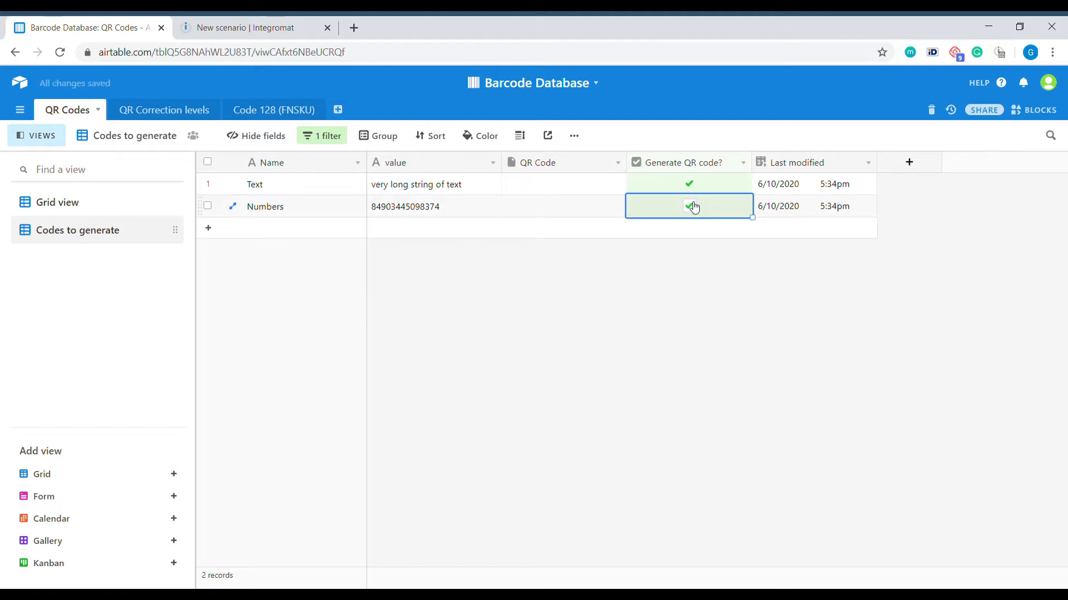
click(689, 207)
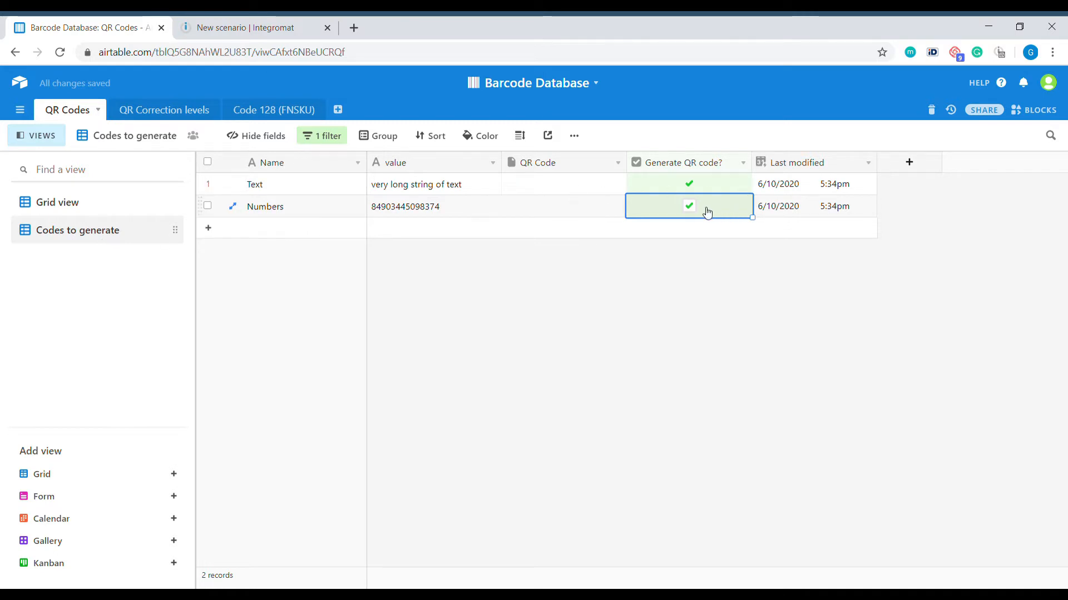
click(688, 207)
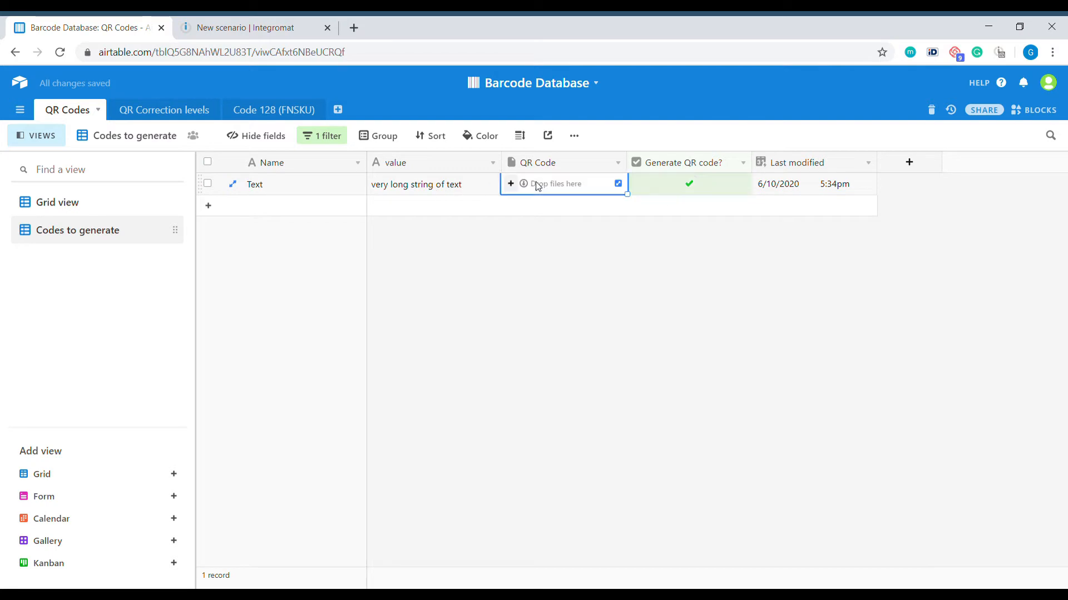
click(761, 430)
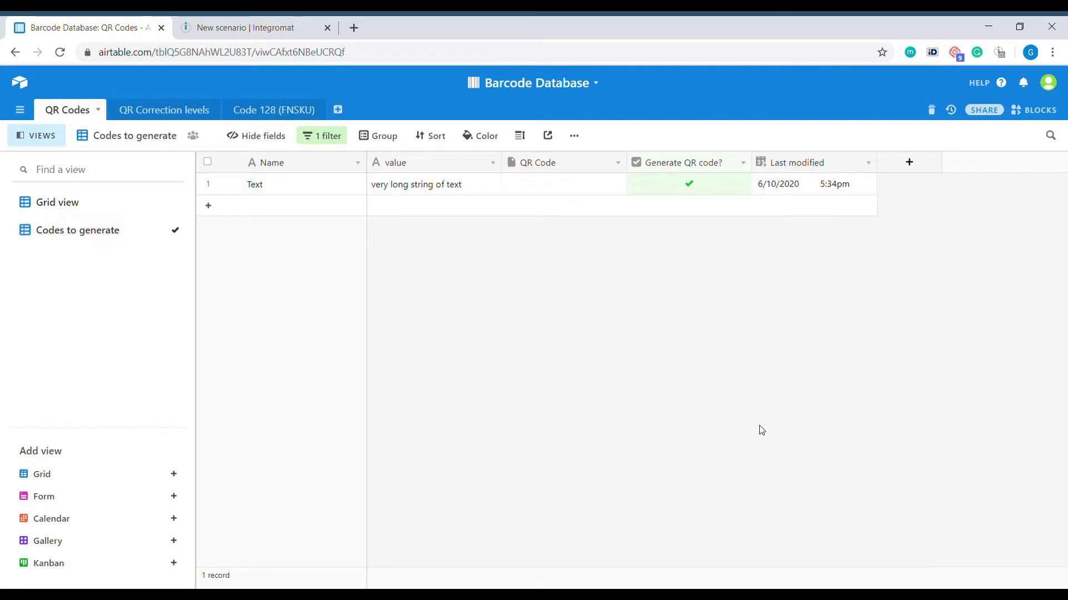
mouse_move(326, 27)
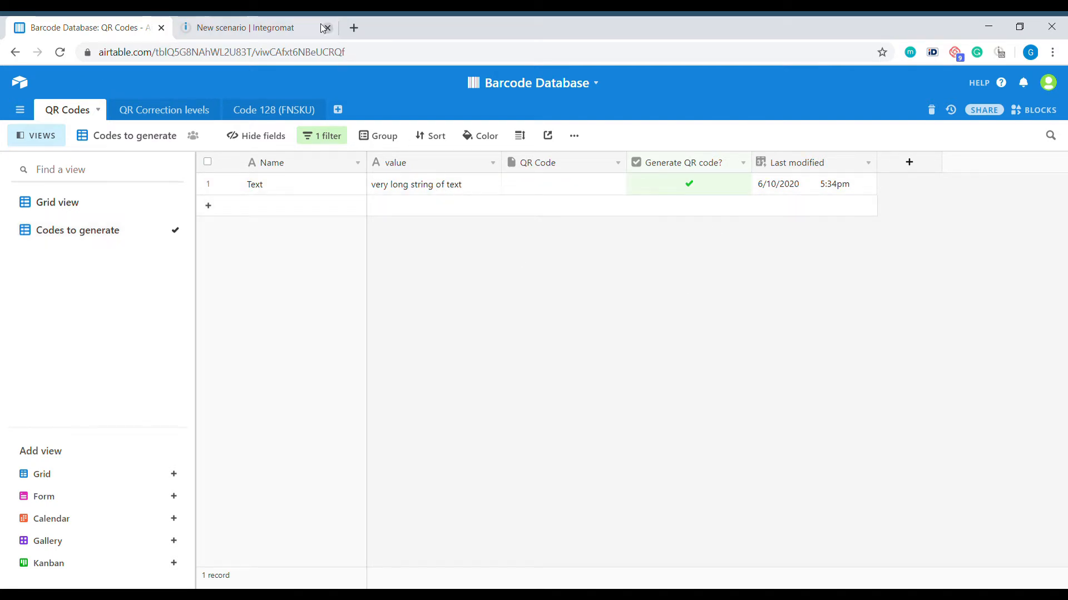
Start the scenario with an Airtable Watch records trigger.
click(244, 28)
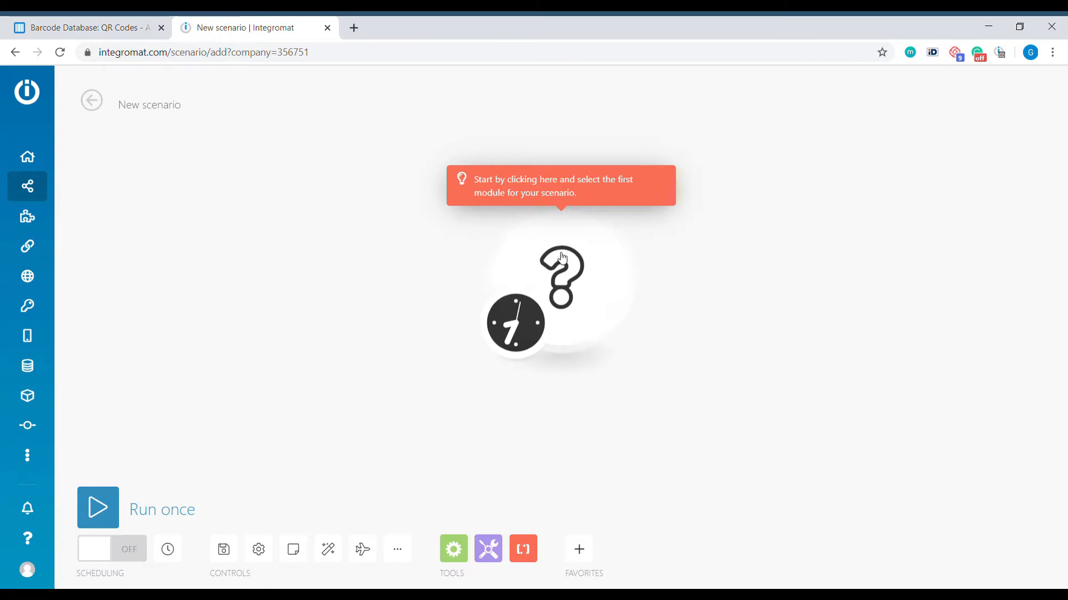
click(561, 275)
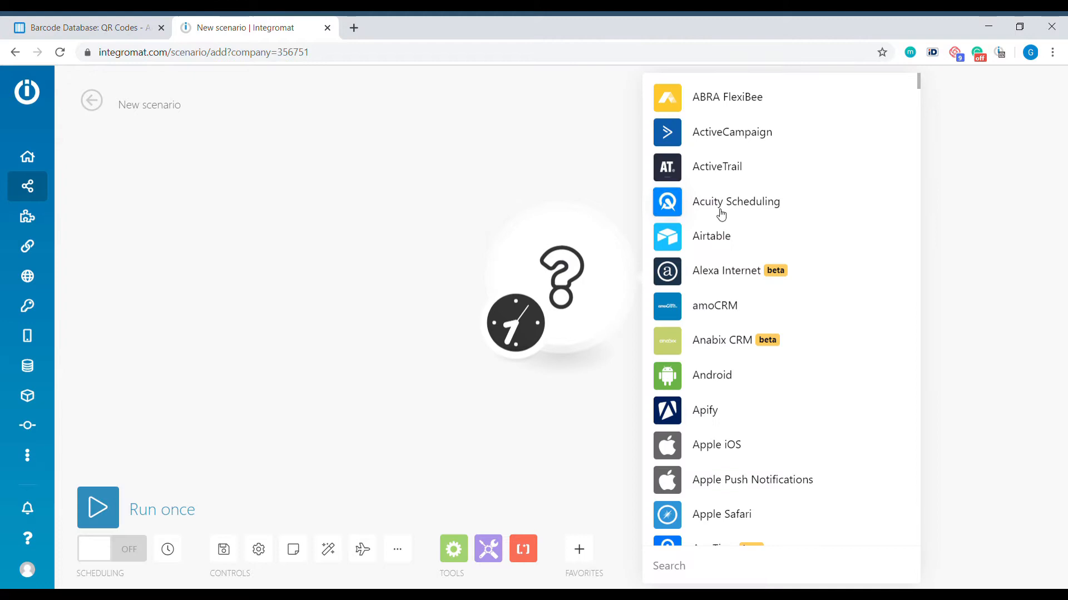
click(710, 236)
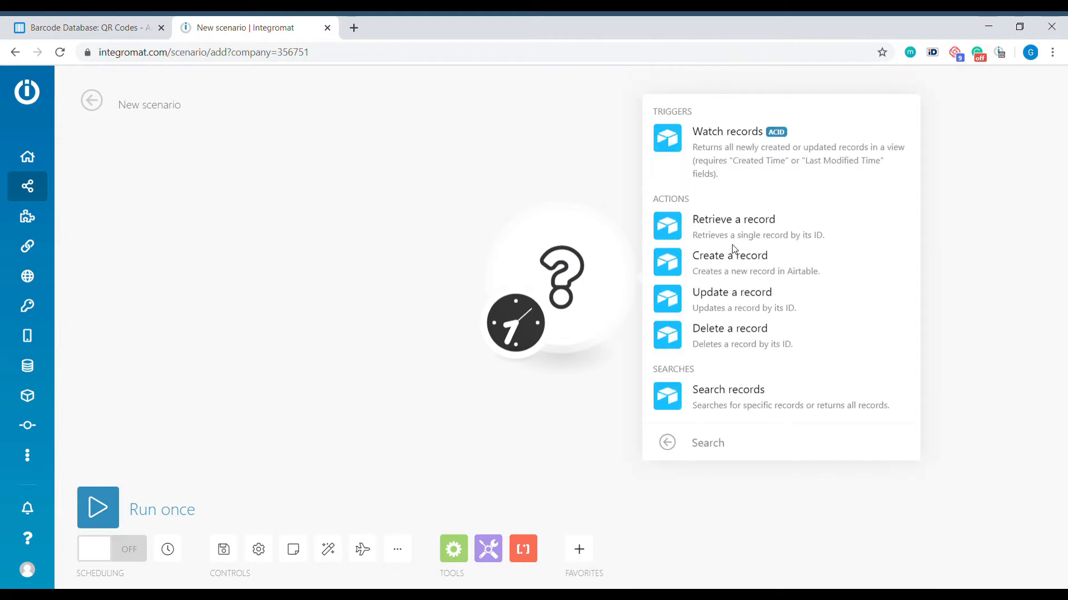
click(730, 263)
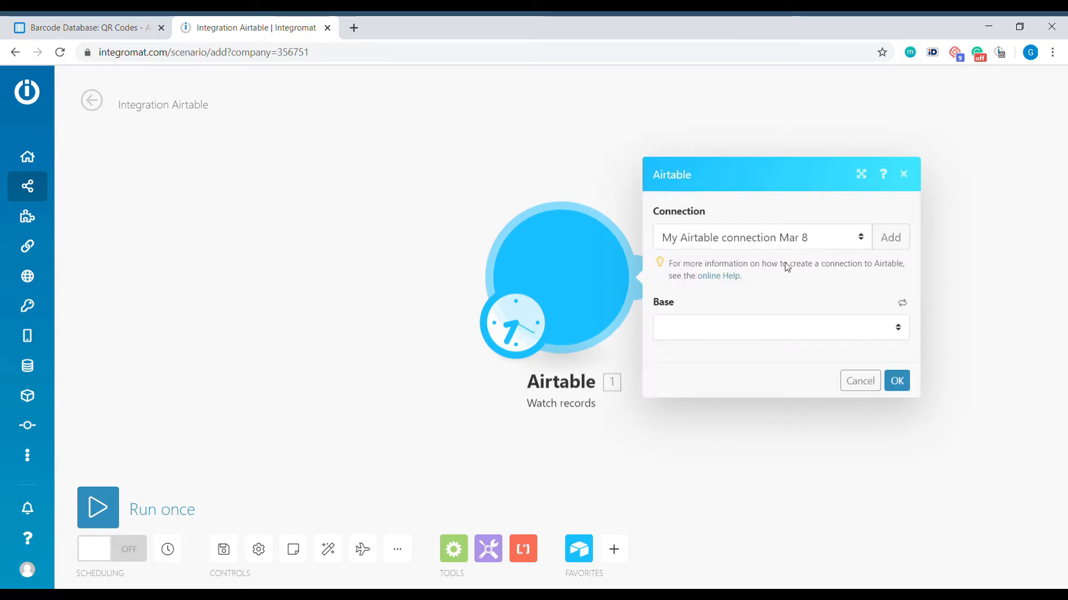
Point the trigger at base Barcode Database, table QR Codes, field Last modified, view Codes to generate.
click(781, 326)
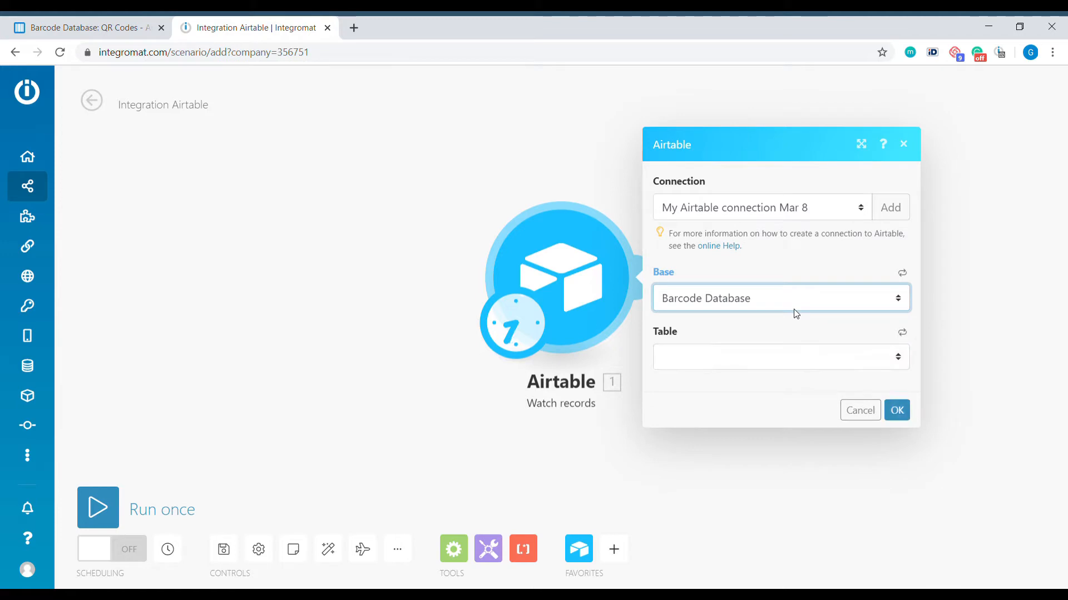
click(781, 357)
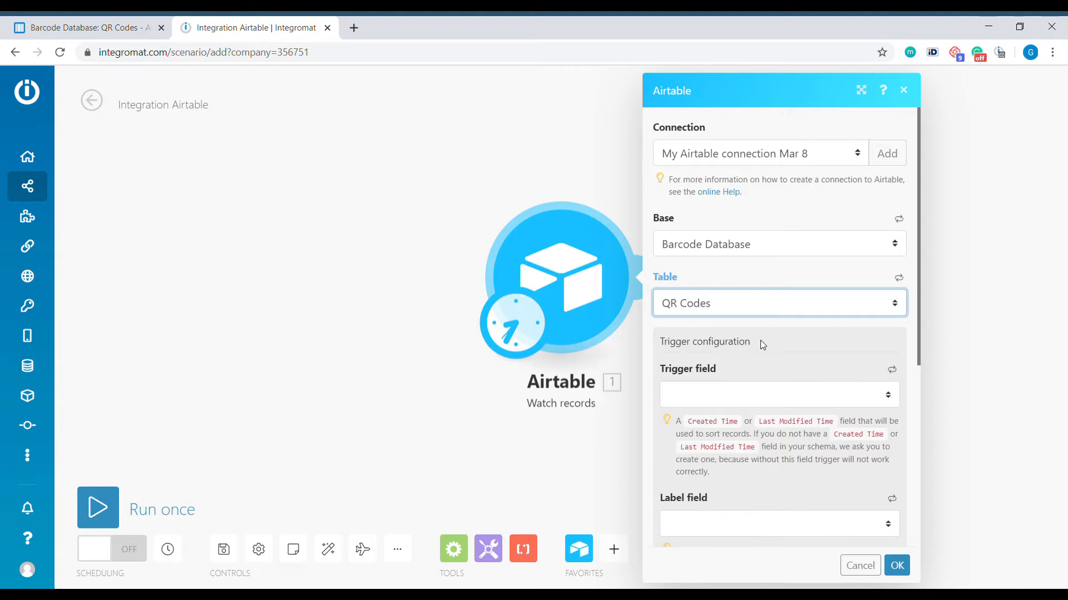
scroll(down, 3)
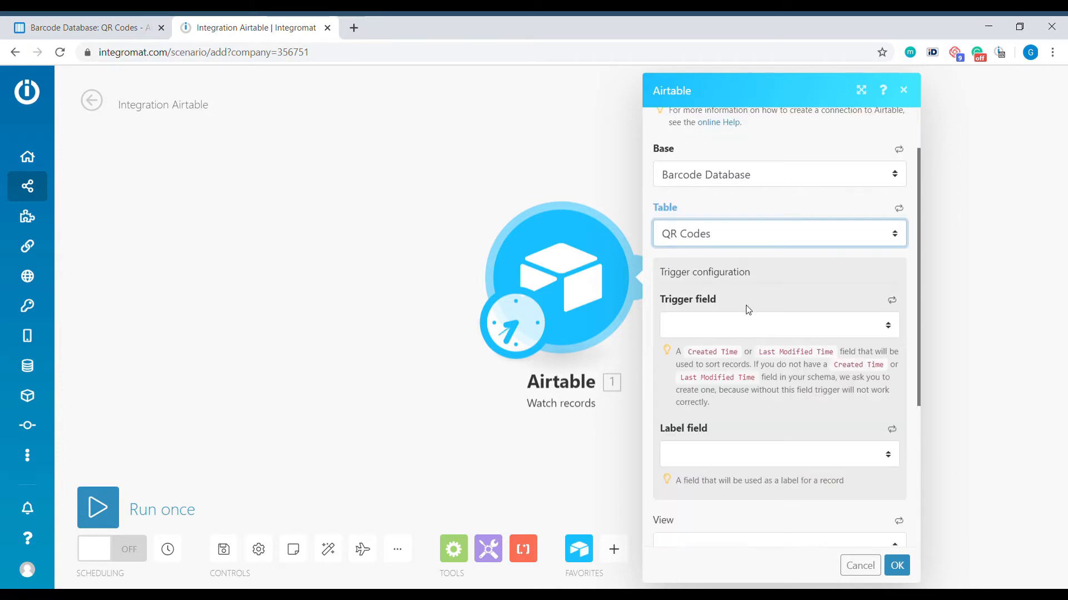
click(779, 325)
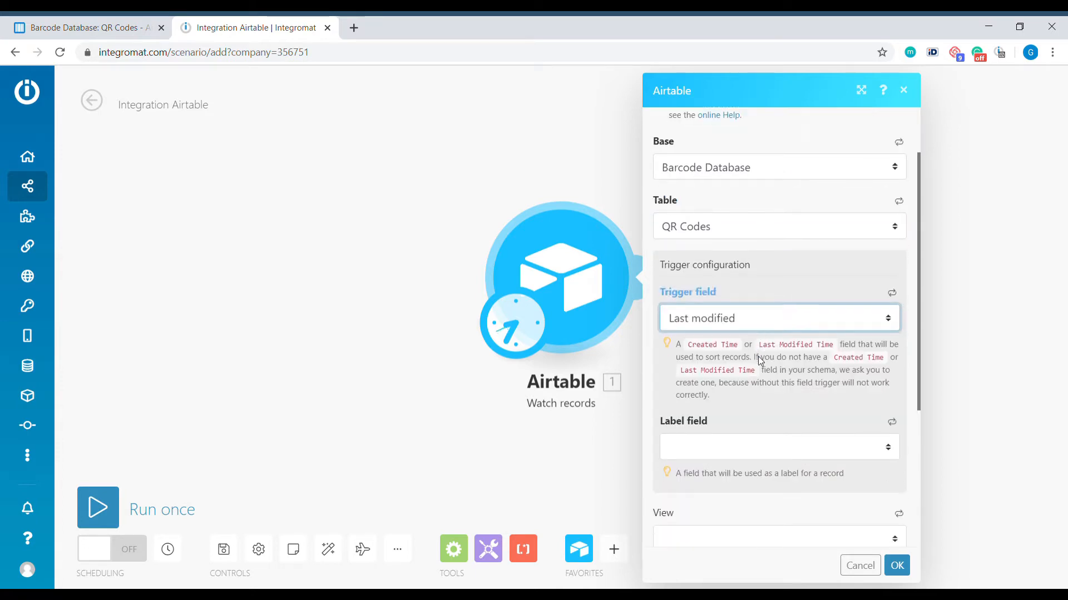
scroll(down, 3)
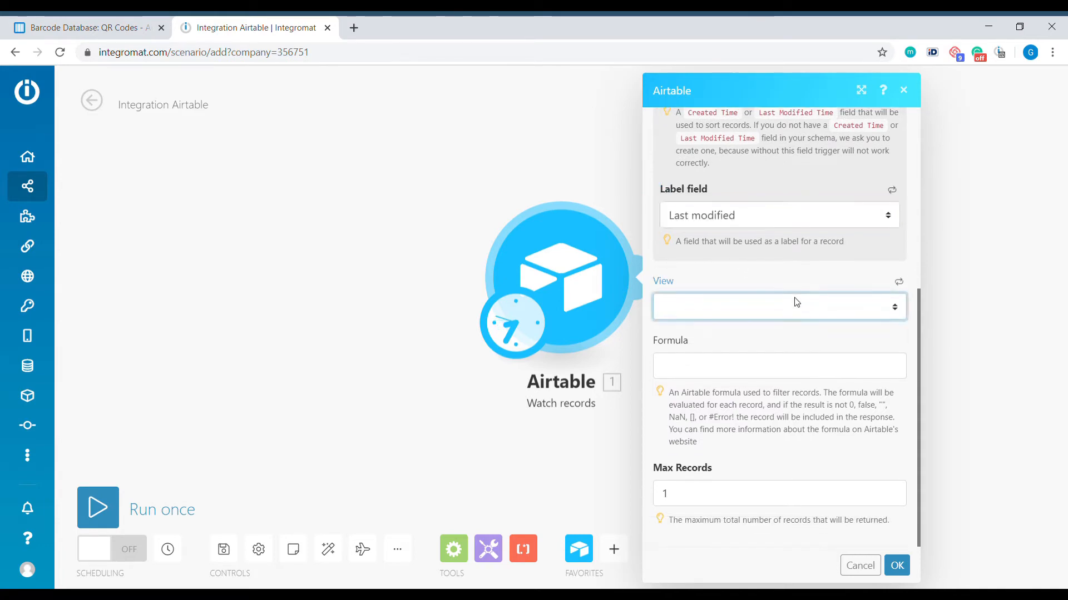
click(779, 307)
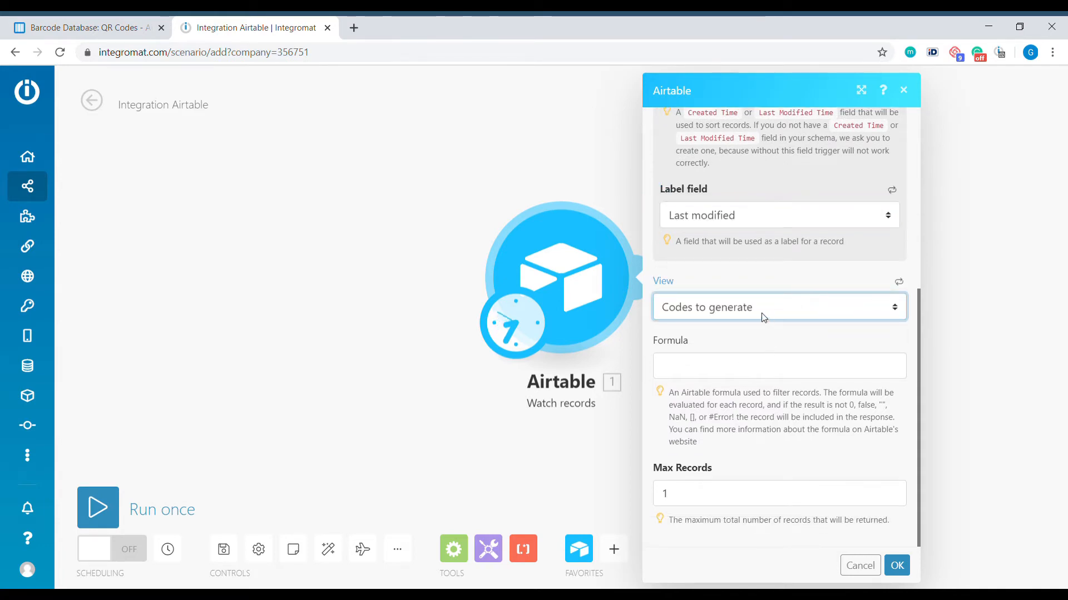
mouse_move(779, 316)
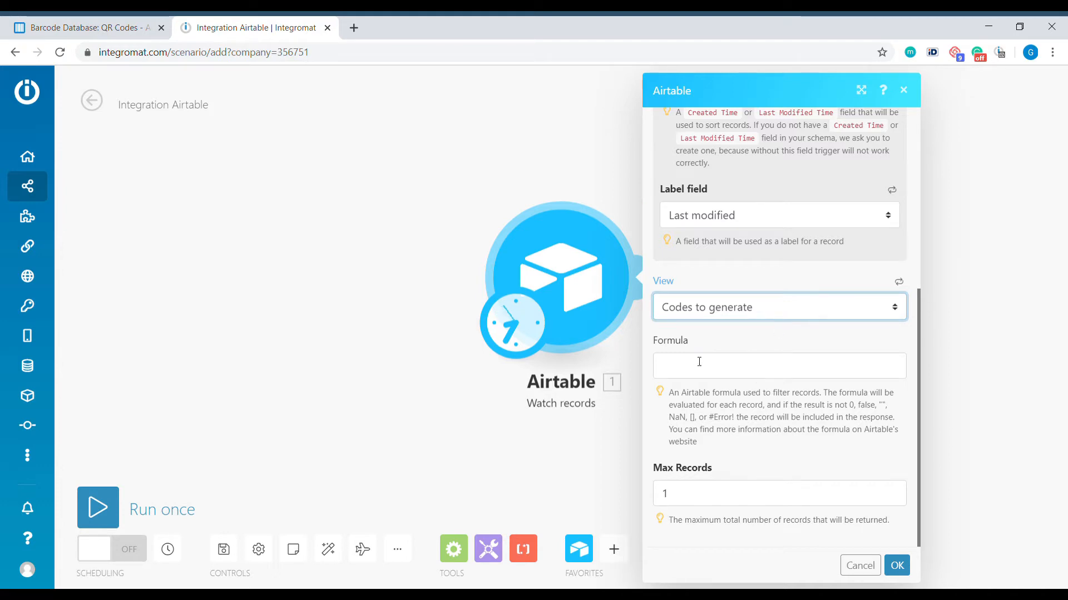
Set Max Records to 50 and confirm the trigger settings.
click(778, 492)
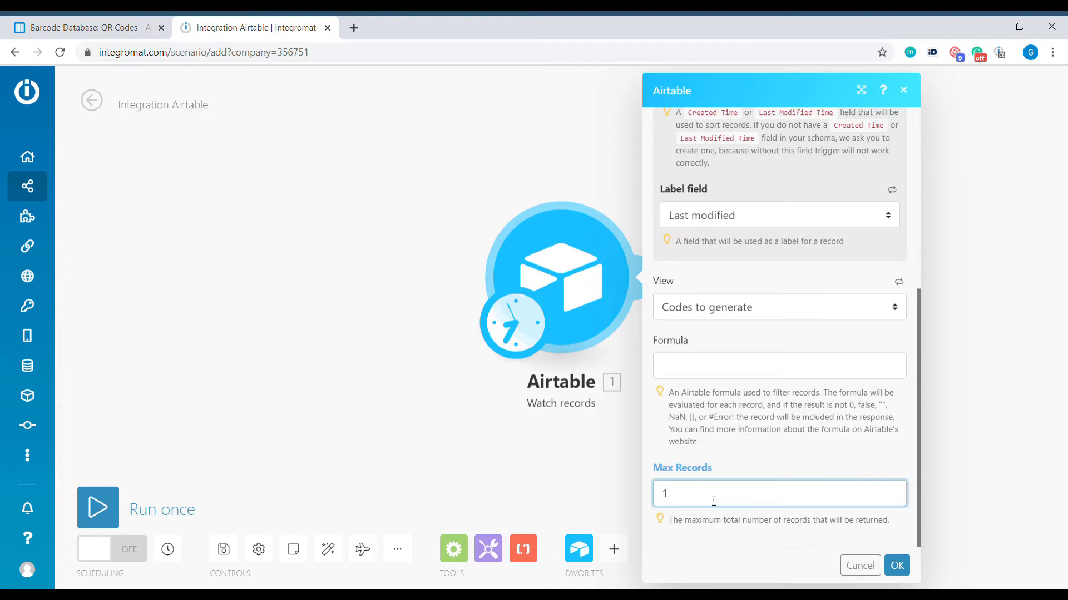
text(50)
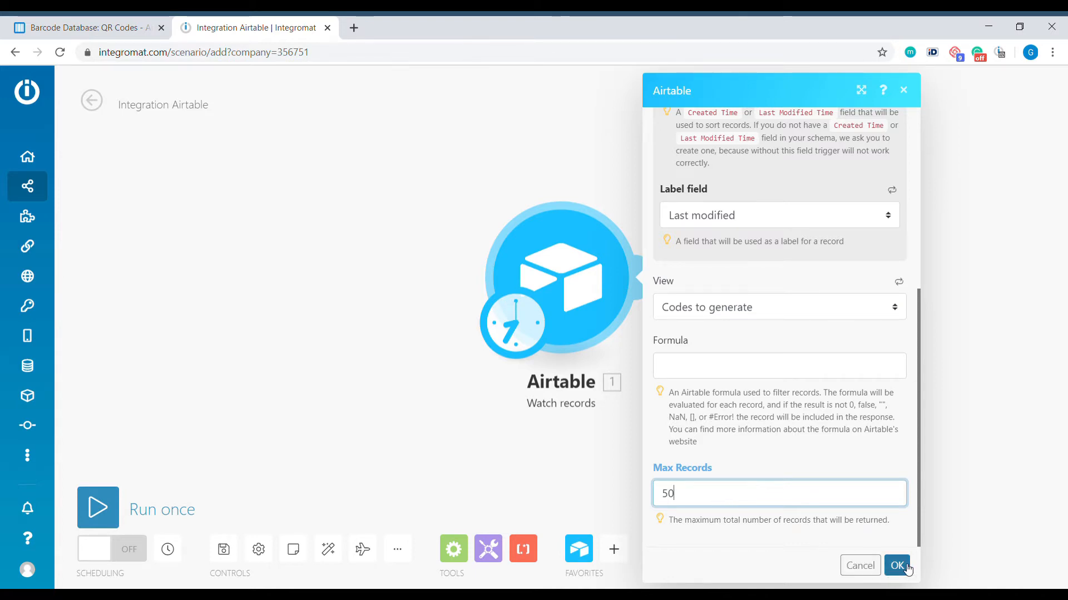
click(896, 564)
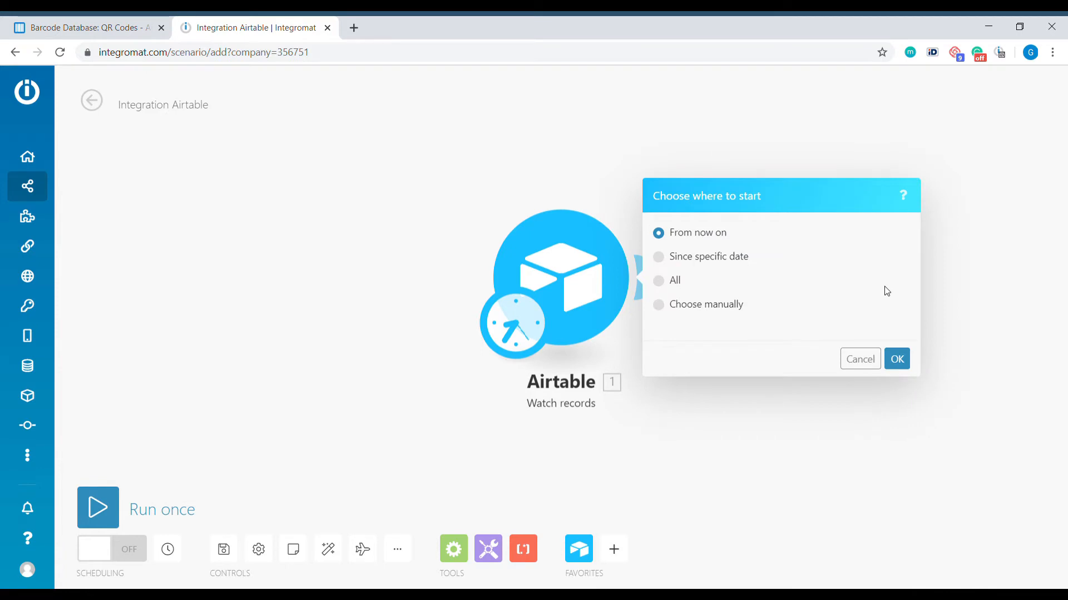
mouse_move(841, 278)
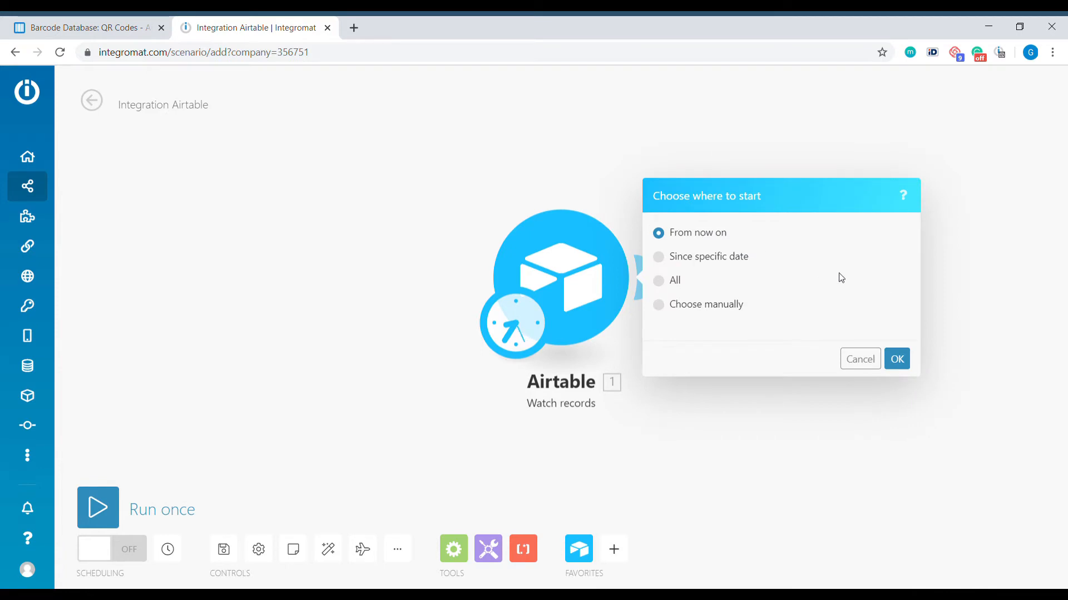
mouse_move(912, 335)
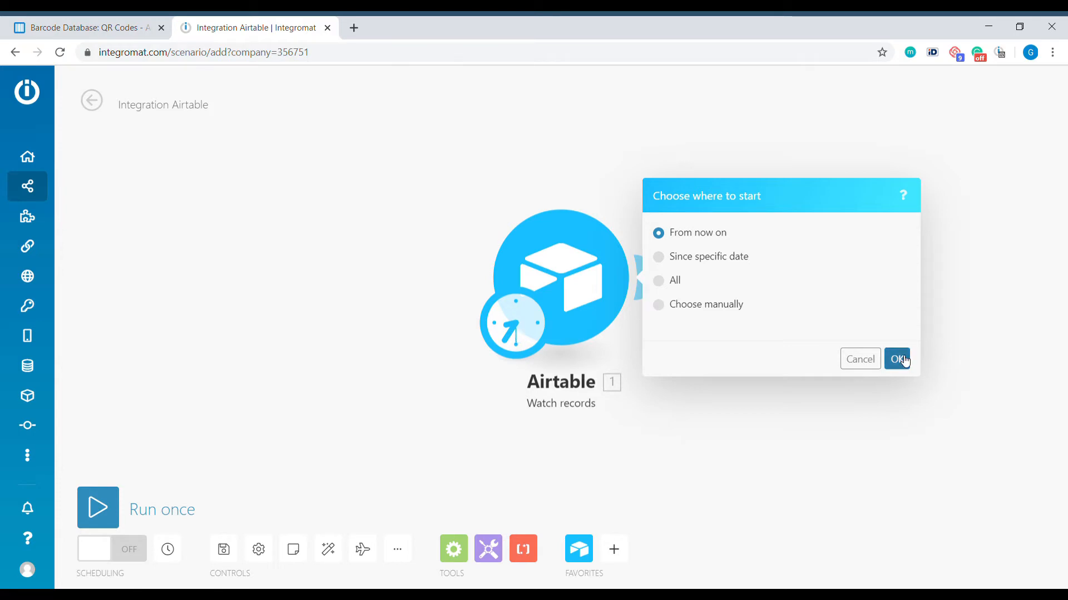
Keep the start point From now on and begin adding a second module.
click(898, 359)
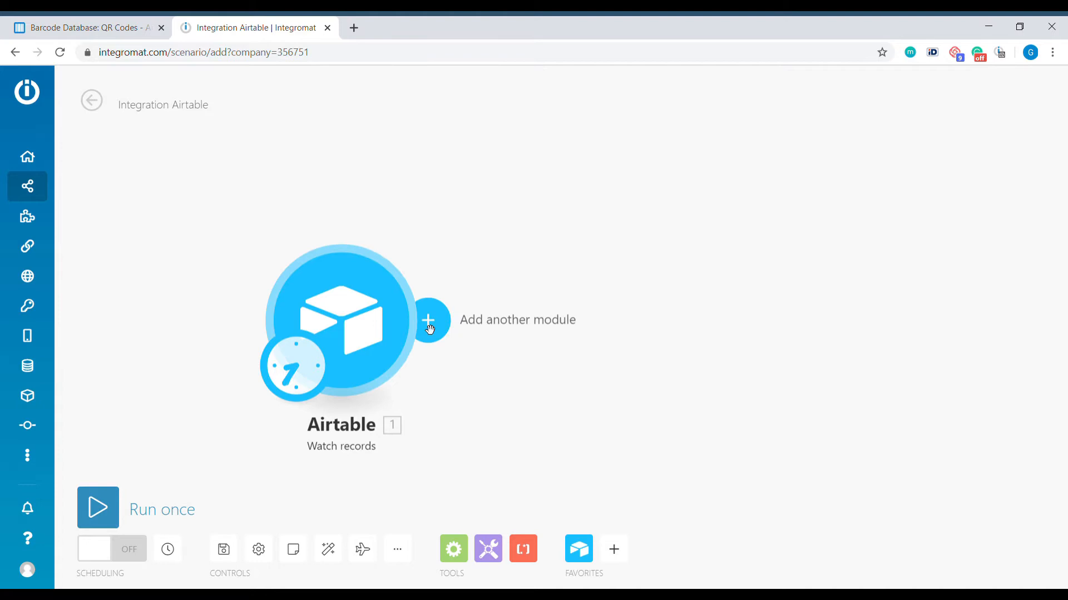
click(427, 321)
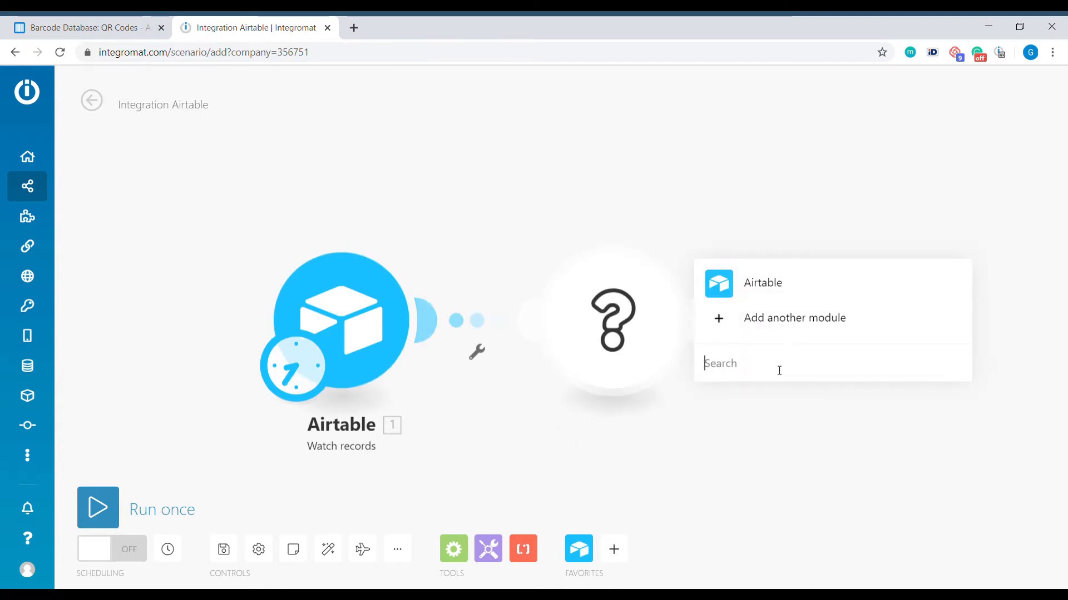
mouse_move(779, 371)
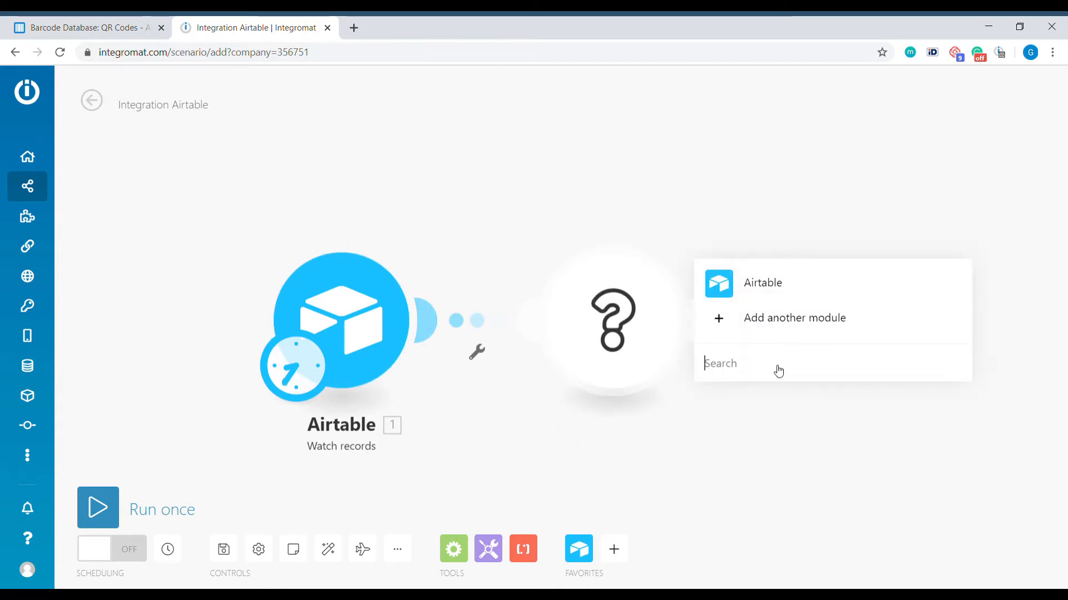
Add a Barcodes Generate barcode module with QR Code as the type.
text(barcod)
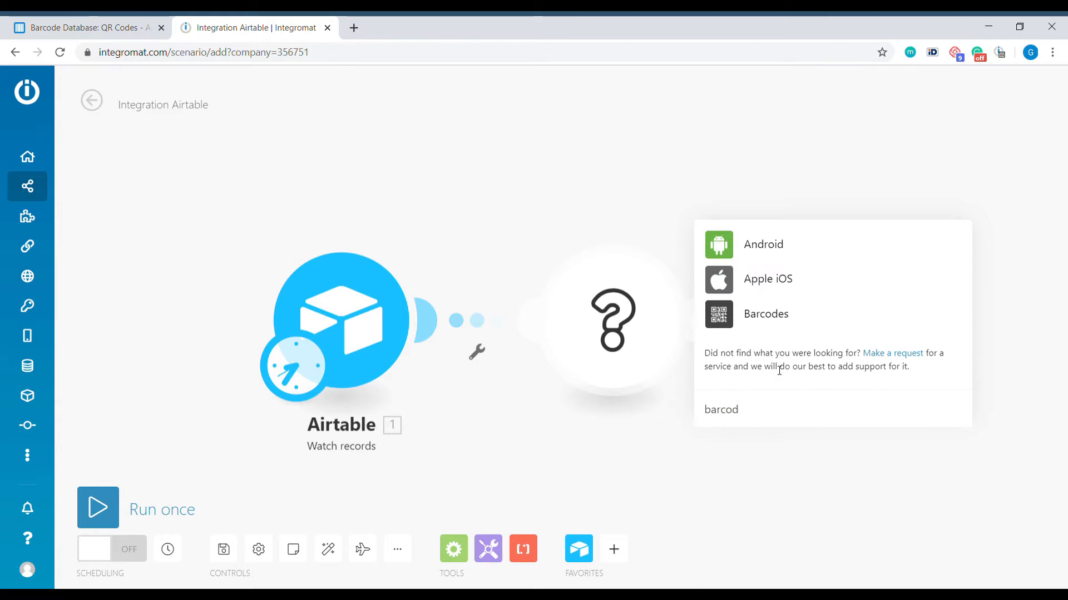
click(766, 314)
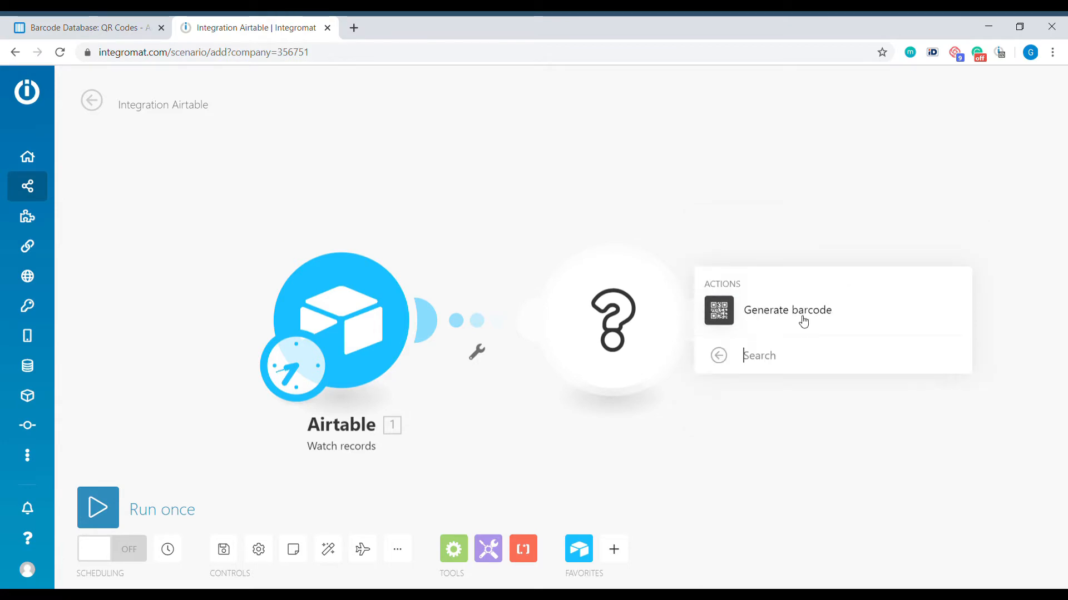
click(788, 310)
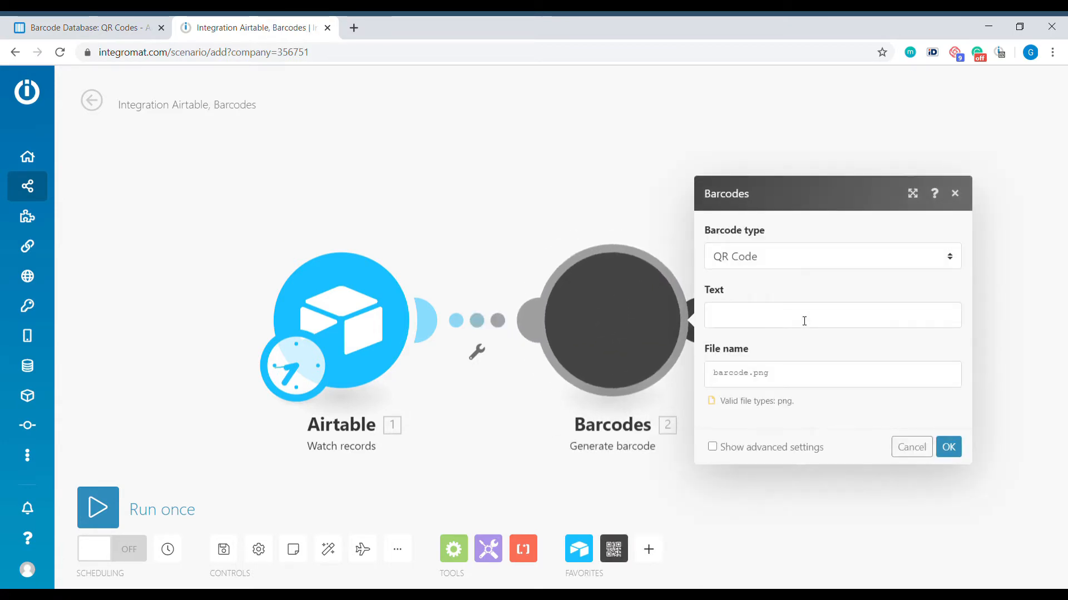
click(830, 256)
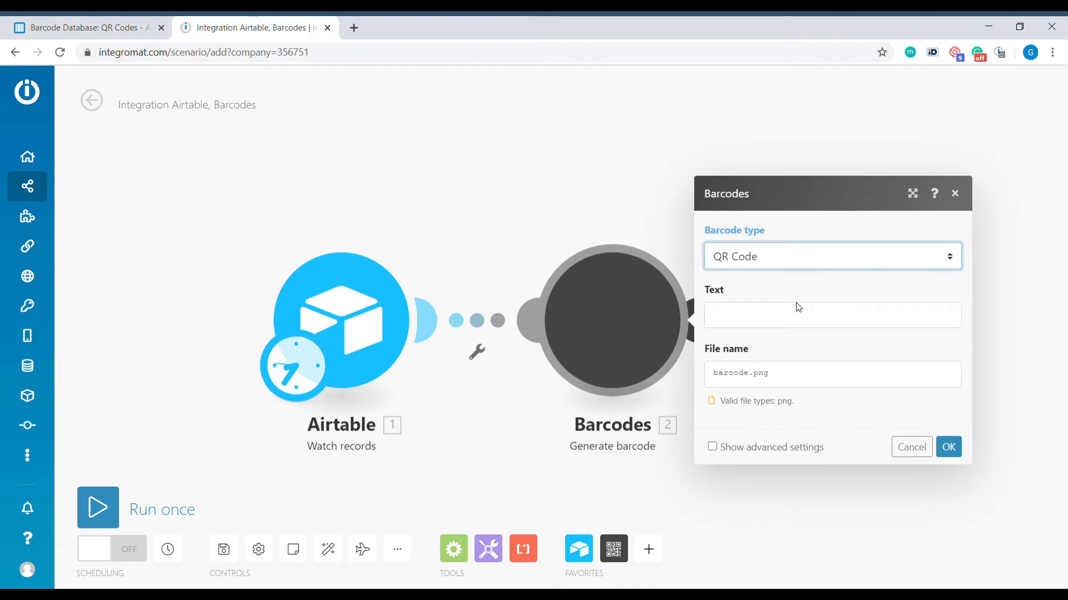
mouse_move(784, 345)
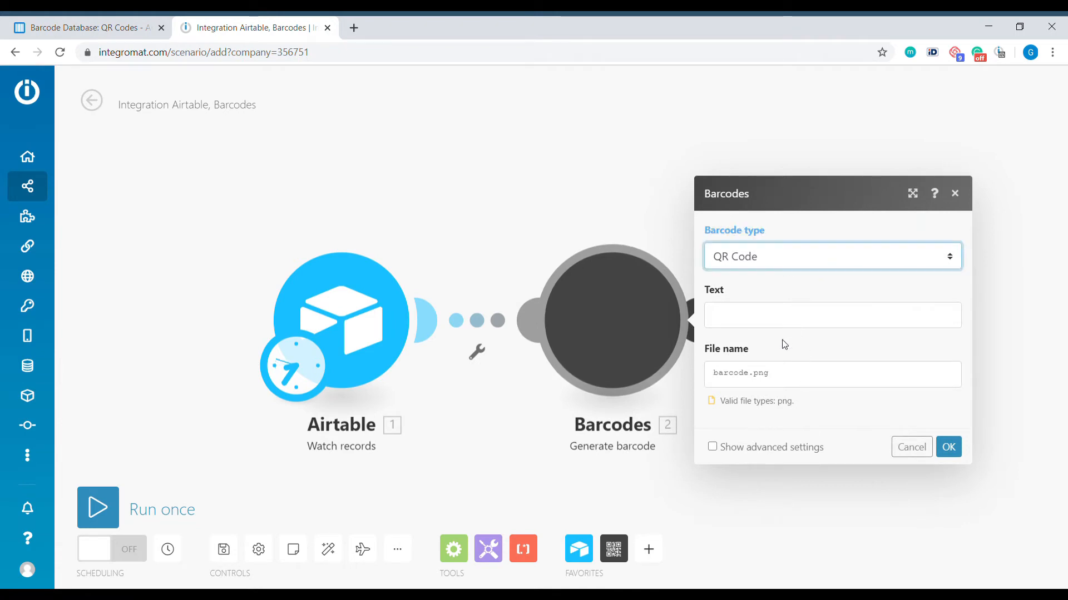
Map the record's value into Text and its Name into File name.
click(832, 315)
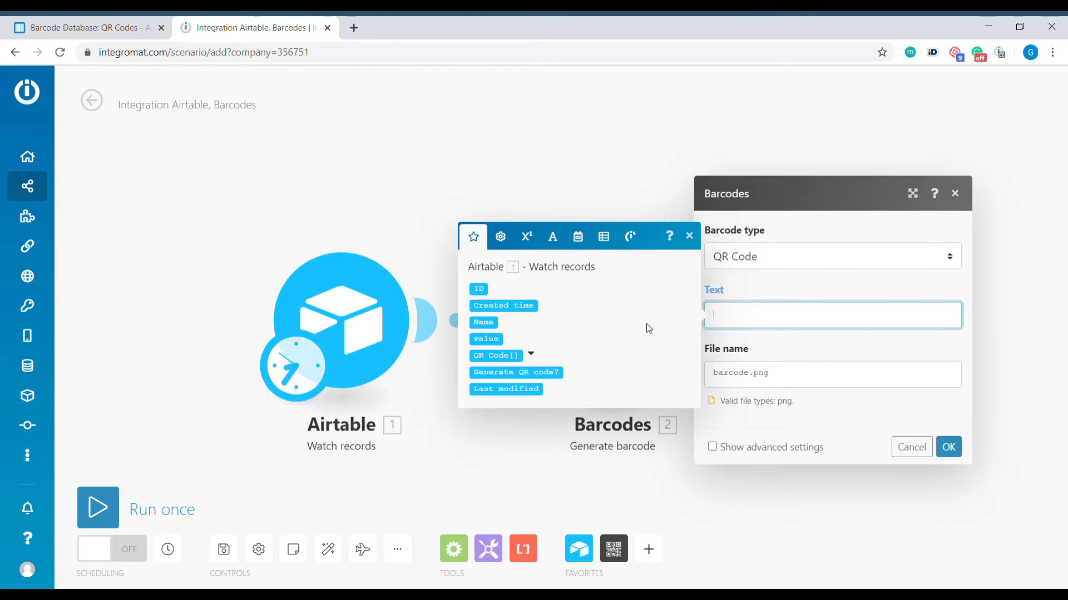
mouse_move(486, 340)
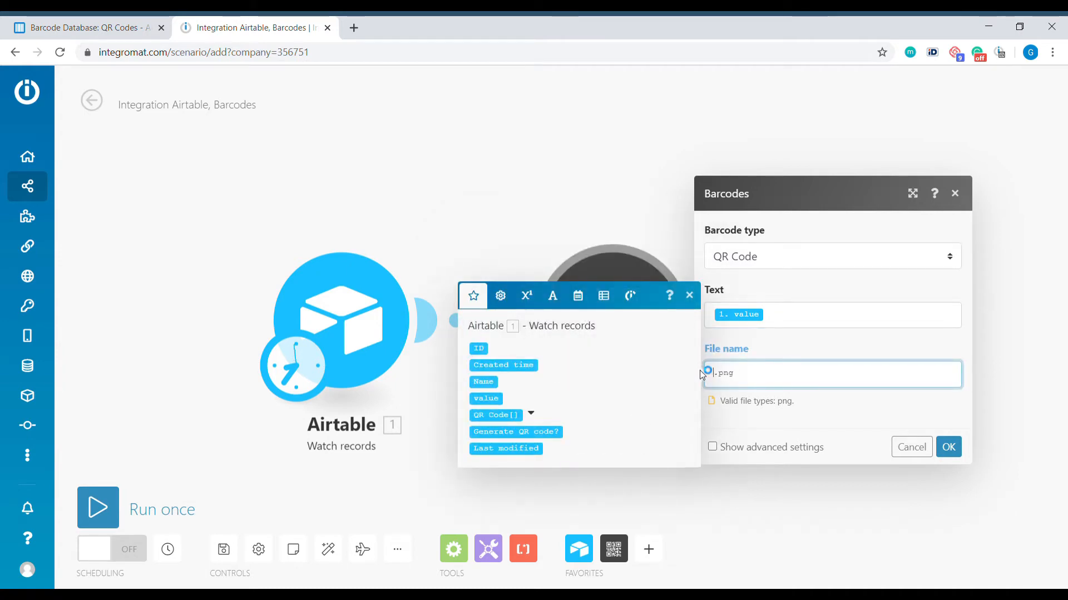
mouse_move(487, 393)
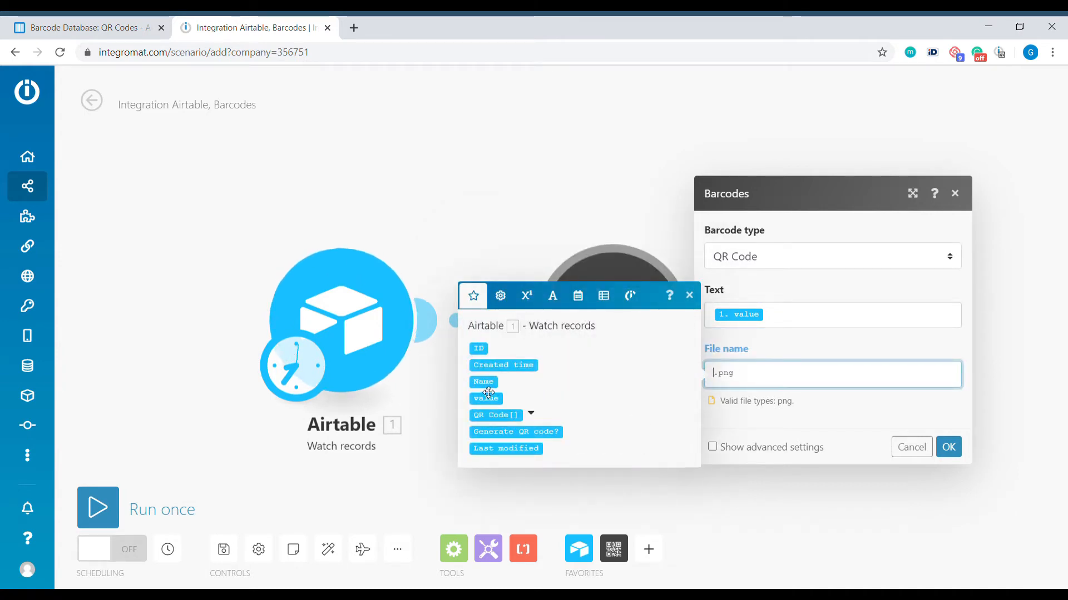
click(483, 381)
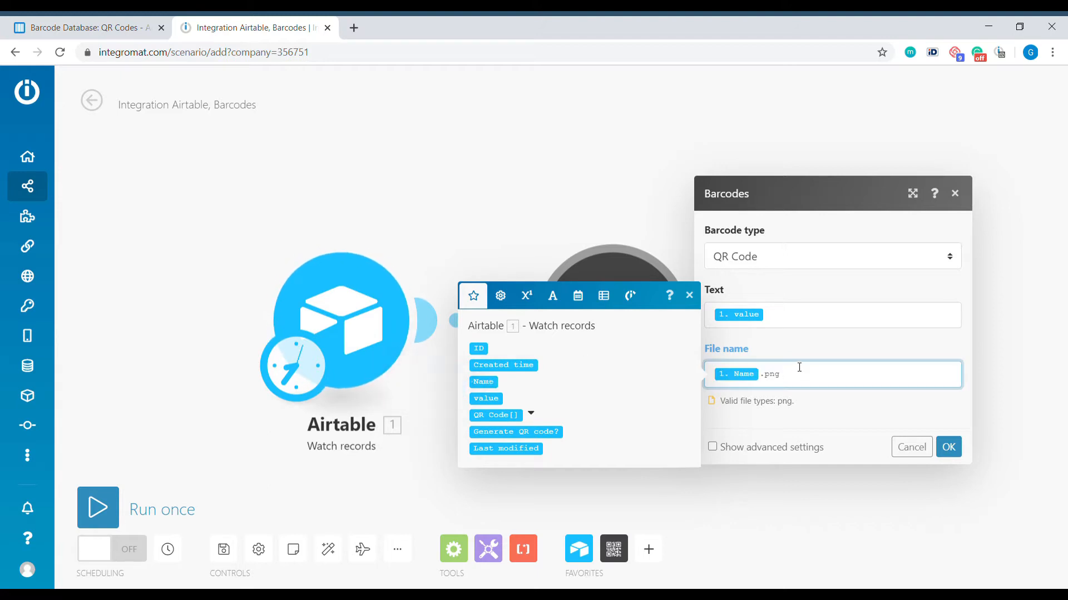
In advanced settings set padding width 2, padding height 2 and scale 10.
click(711, 447)
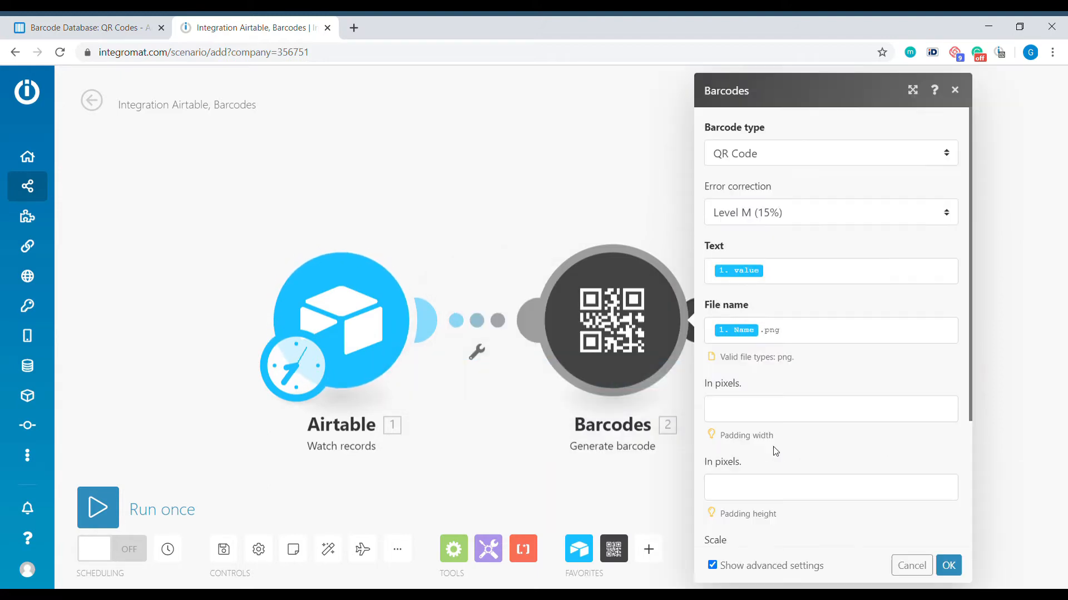
scroll(down, 3)
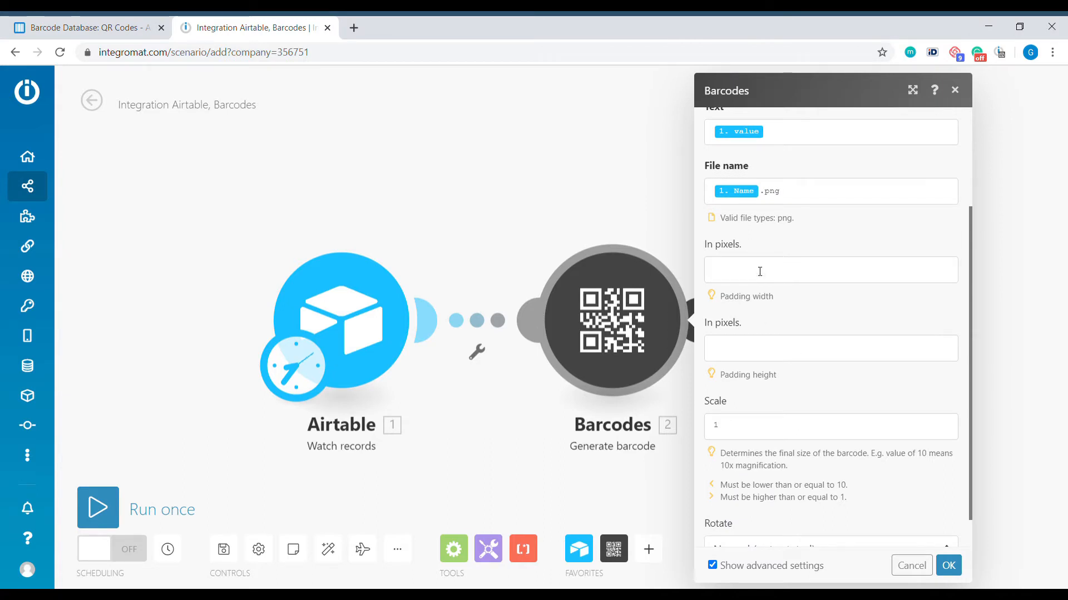
click(830, 269)
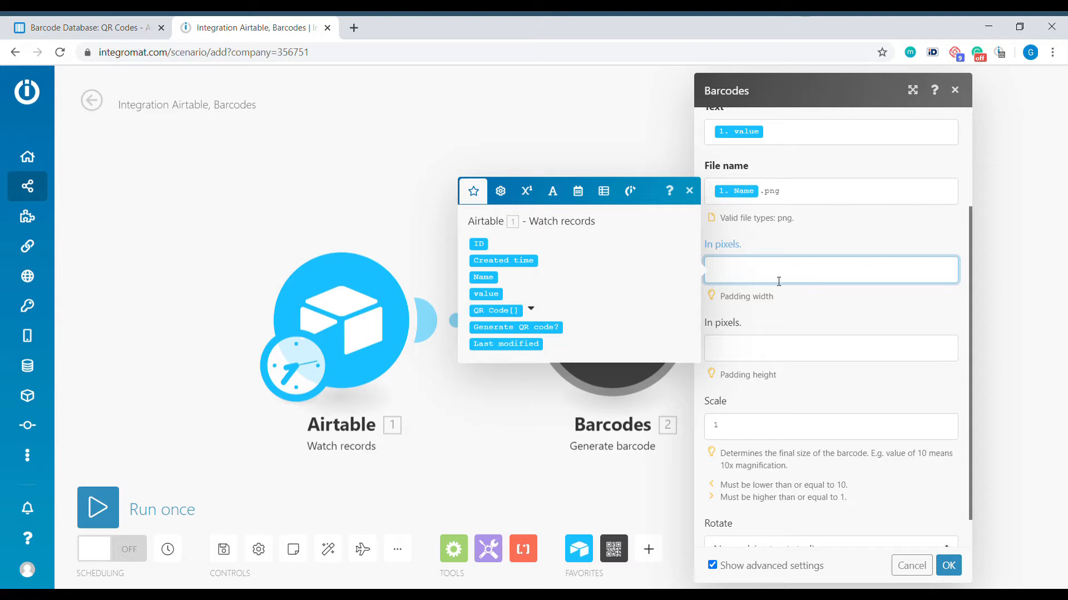
text(2)
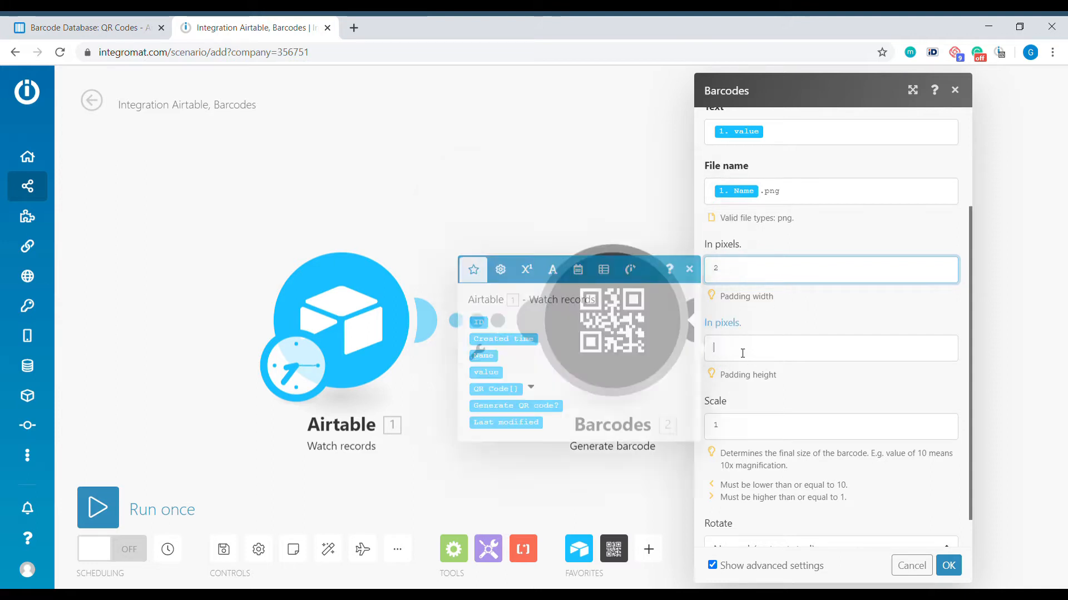
text(2)
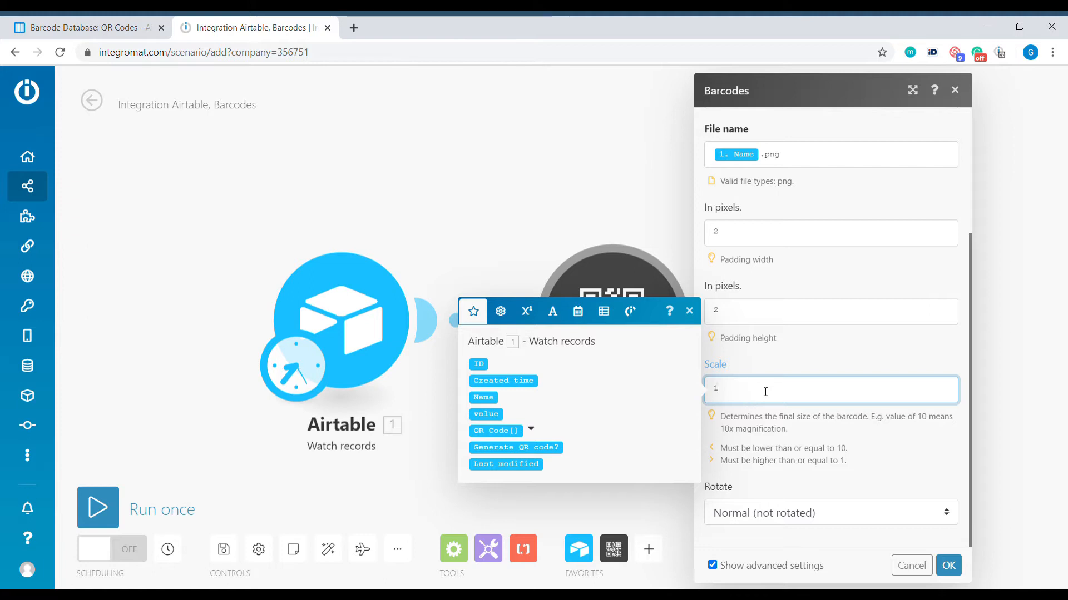
text(10)
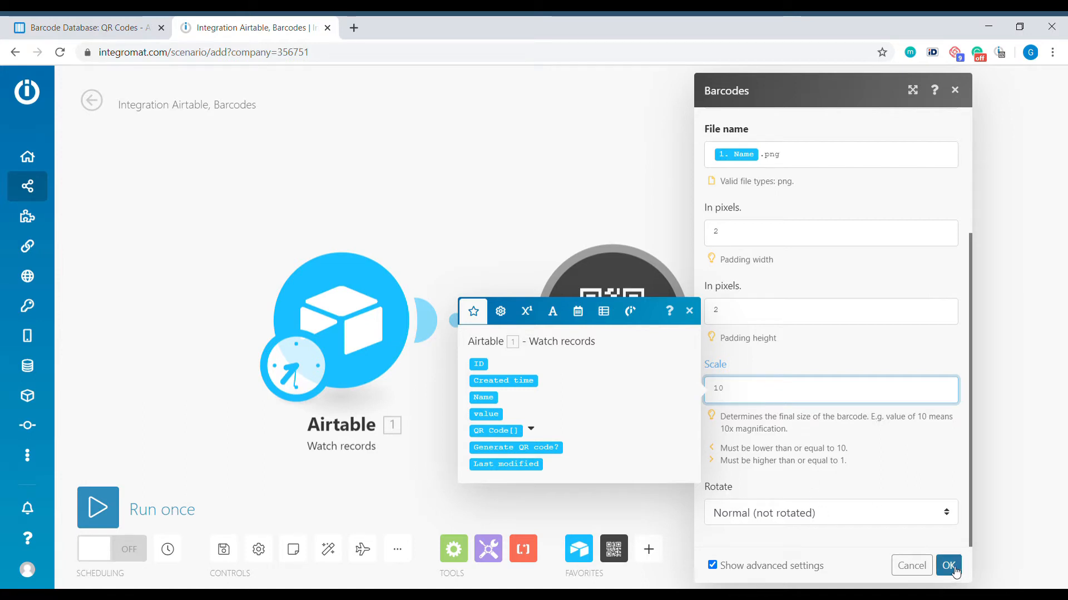
scroll(up, 3)
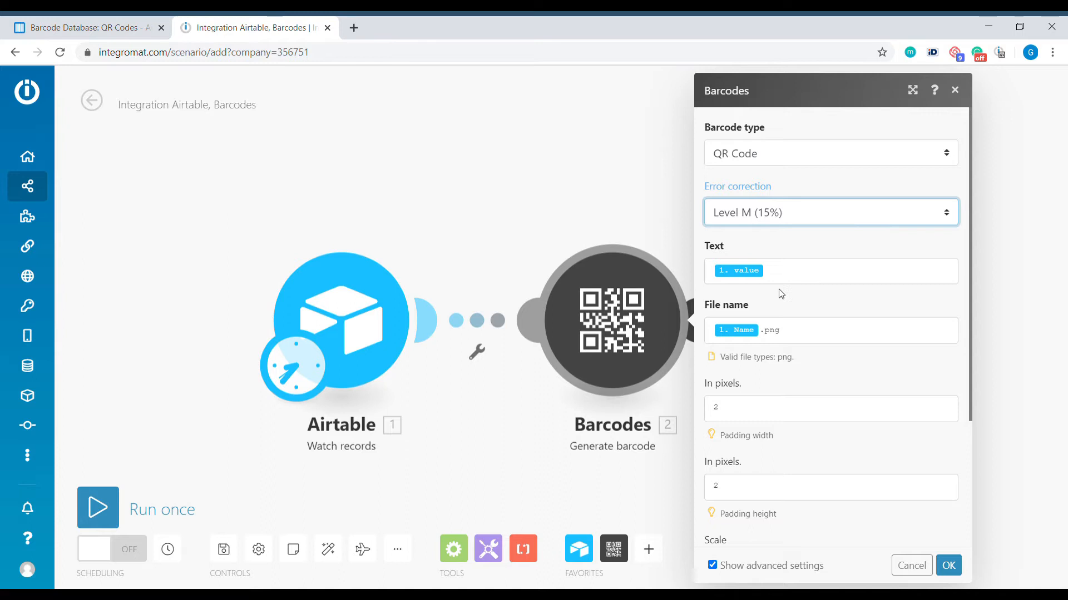
Raise error correction to Level H (30%), then bring up Airtable's Barcode Database.
click(830, 211)
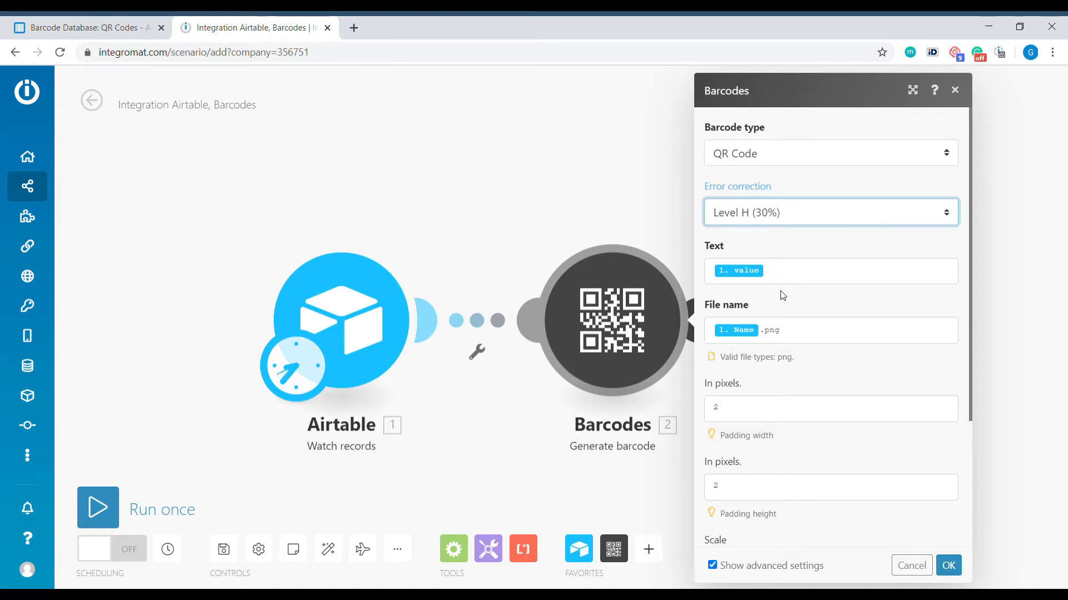
mouse_move(823, 226)
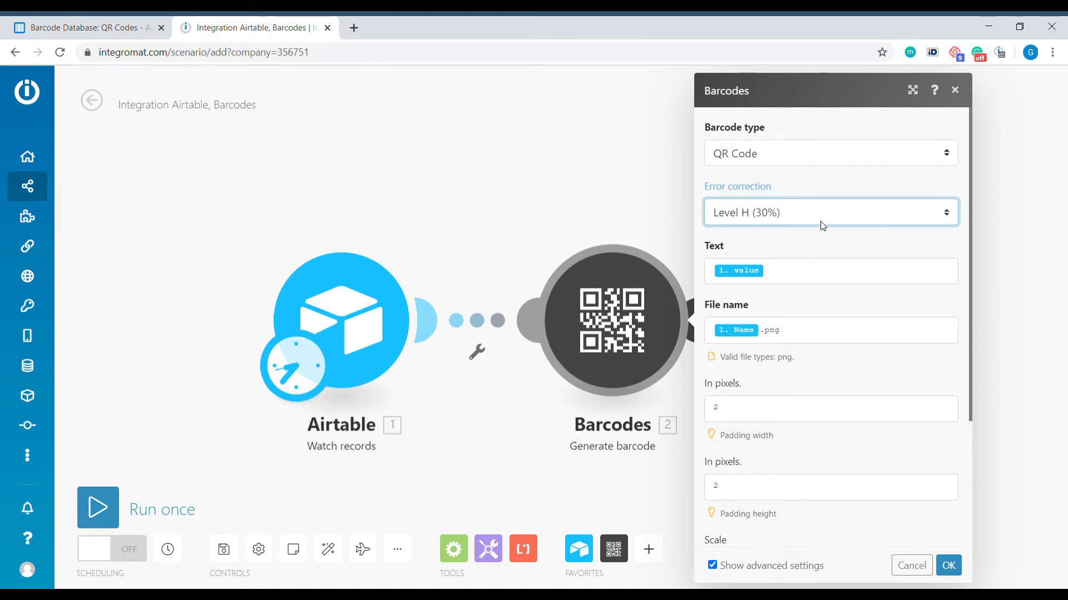
mouse_move(838, 233)
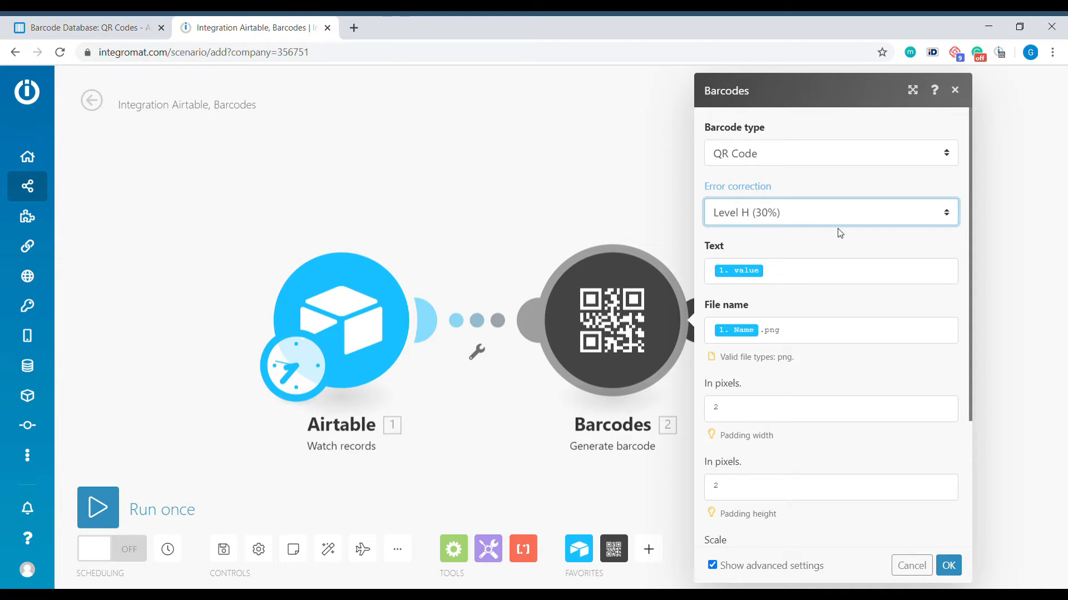
mouse_move(939, 311)
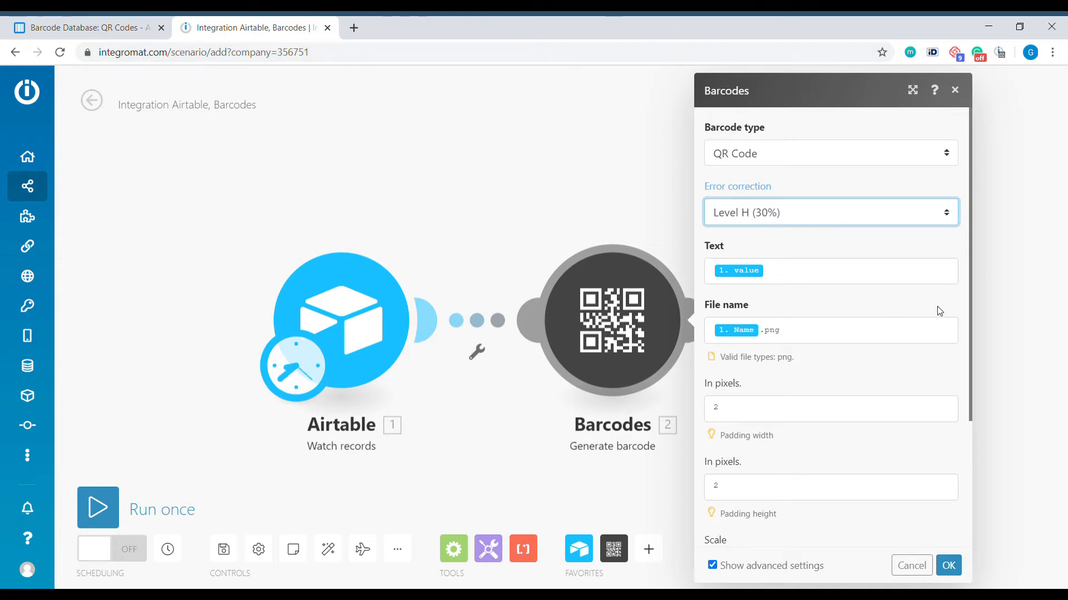
mouse_move(911, 265)
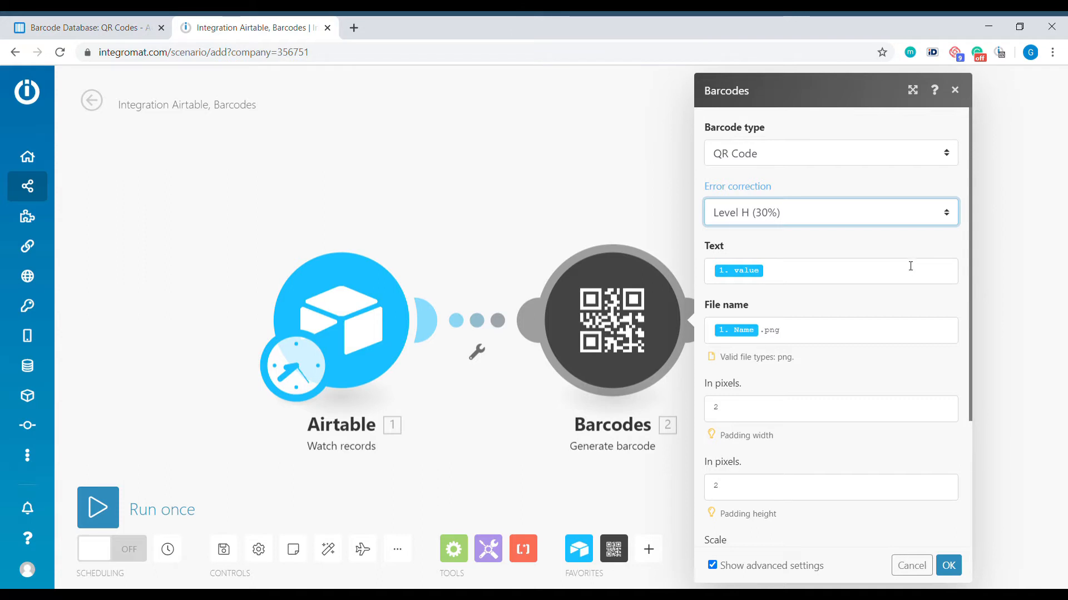
click(87, 28)
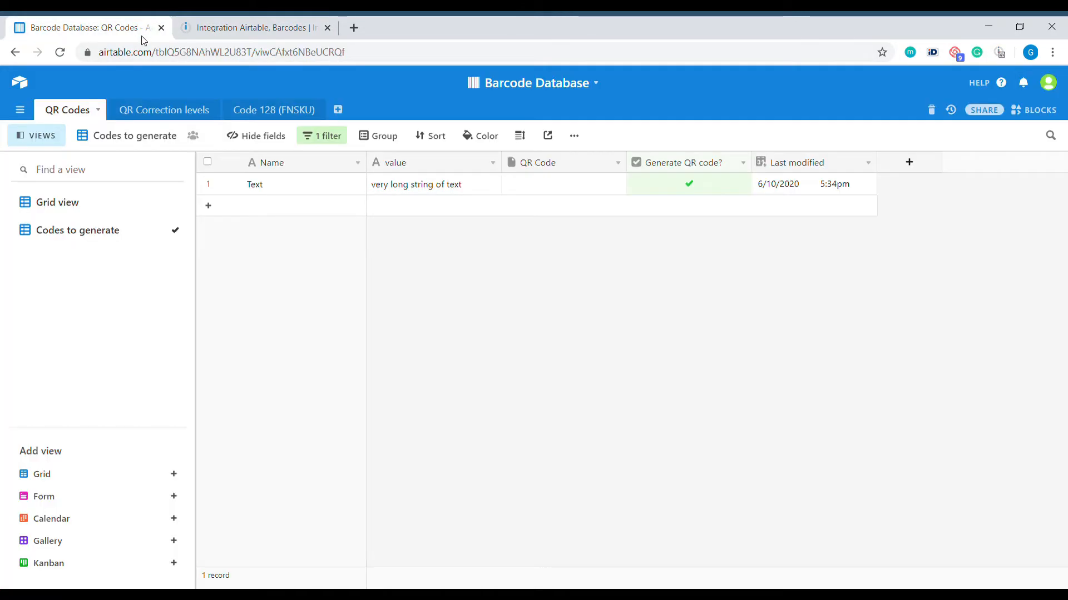
Check the Level L and Level H character limits in QR Correction levels, then return to Integromat.
click(165, 110)
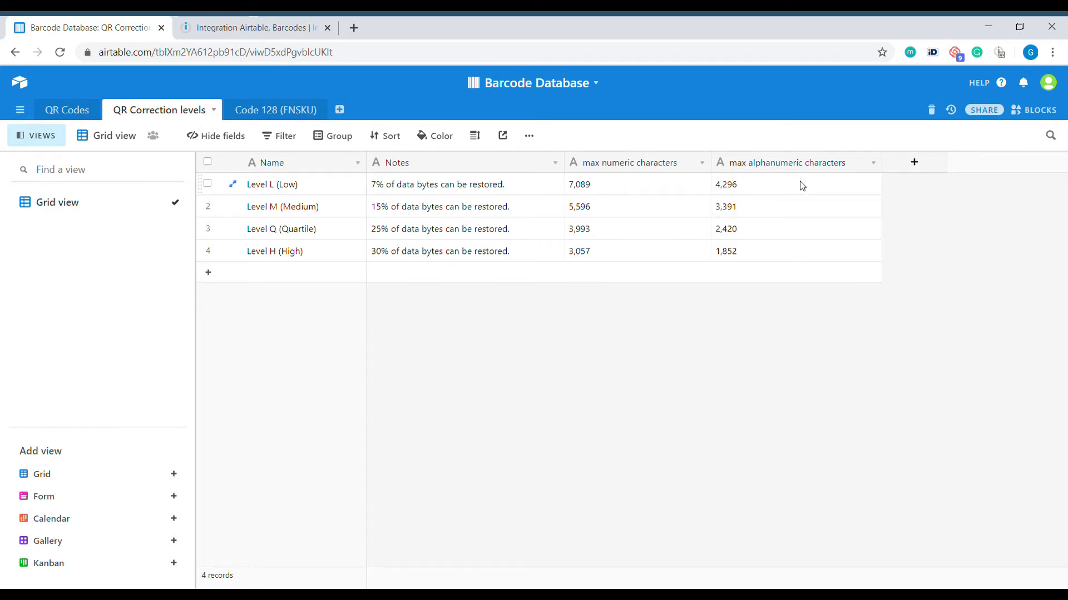
click(794, 183)
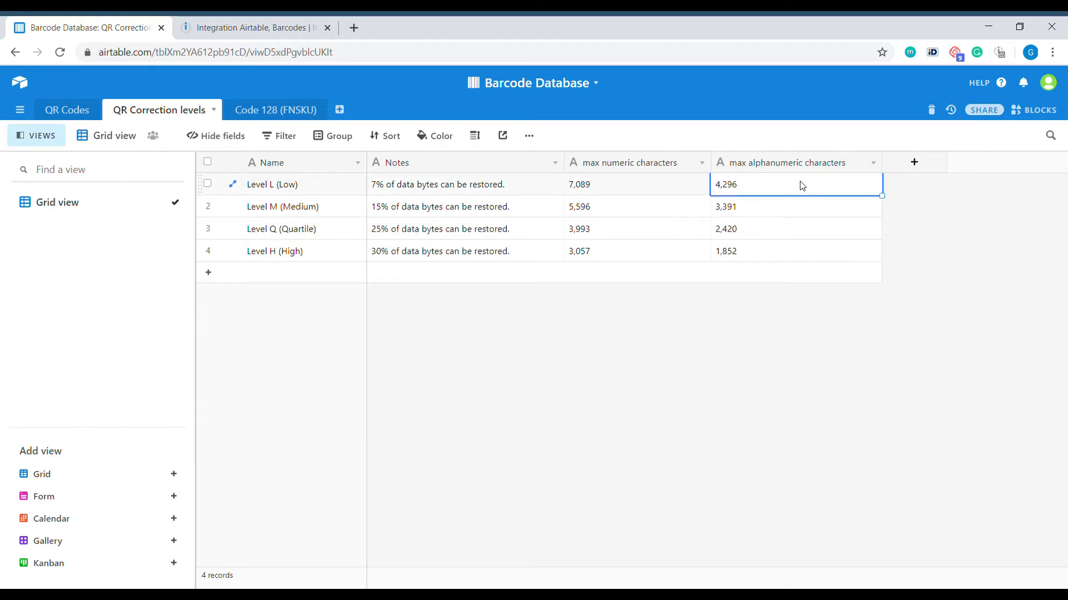
mouse_move(271, 265)
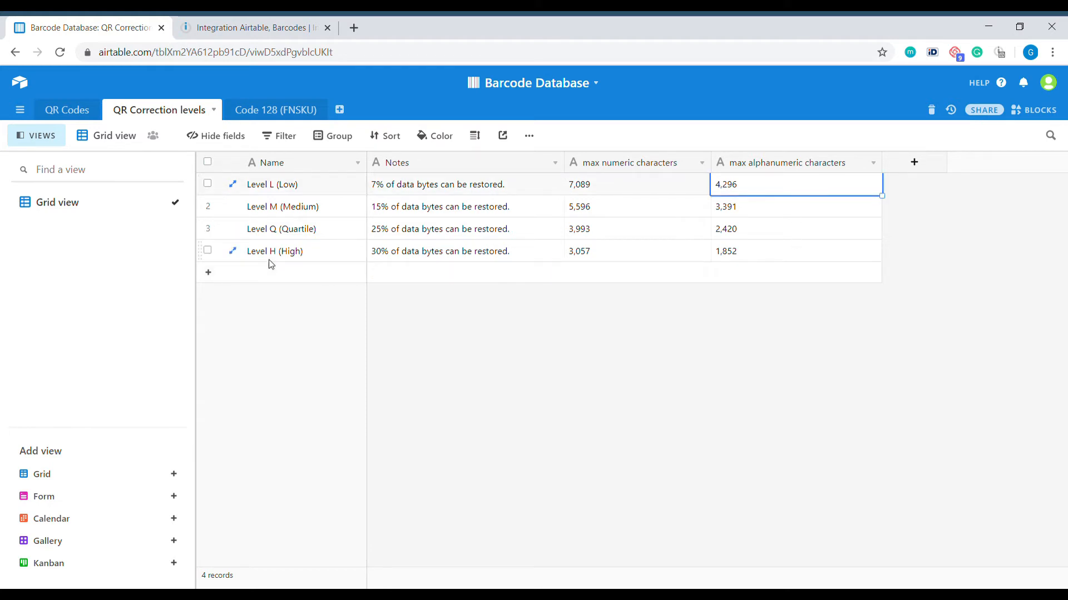
mouse_move(782, 257)
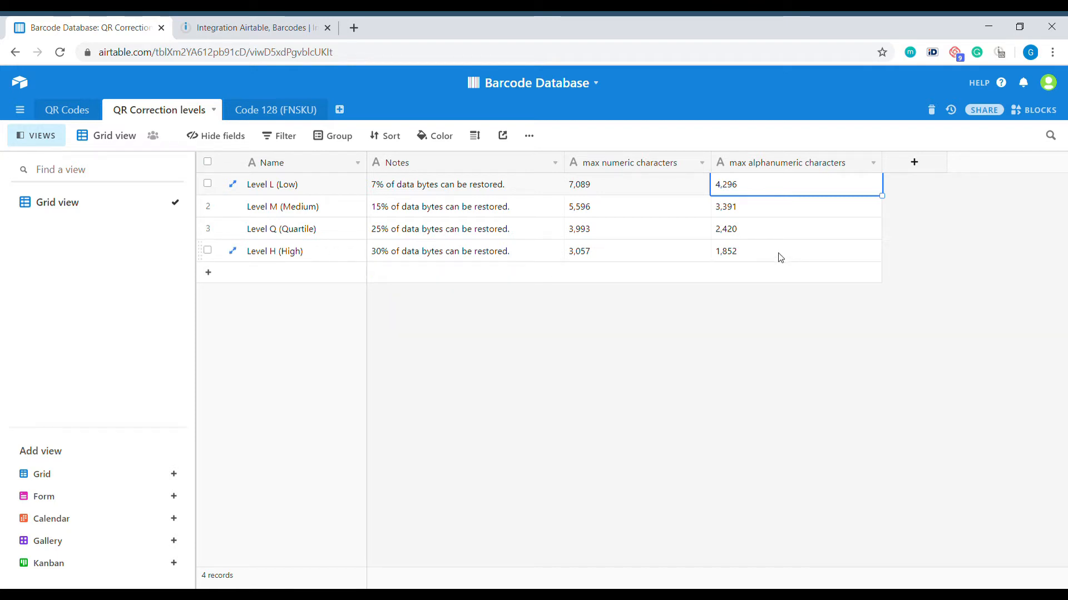
click(780, 250)
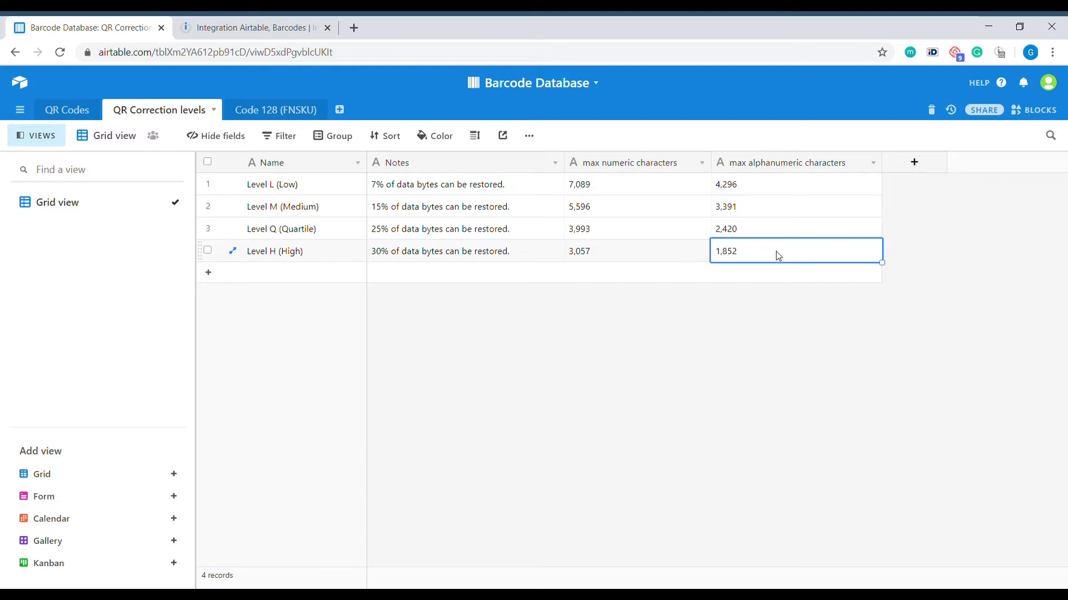
click(253, 28)
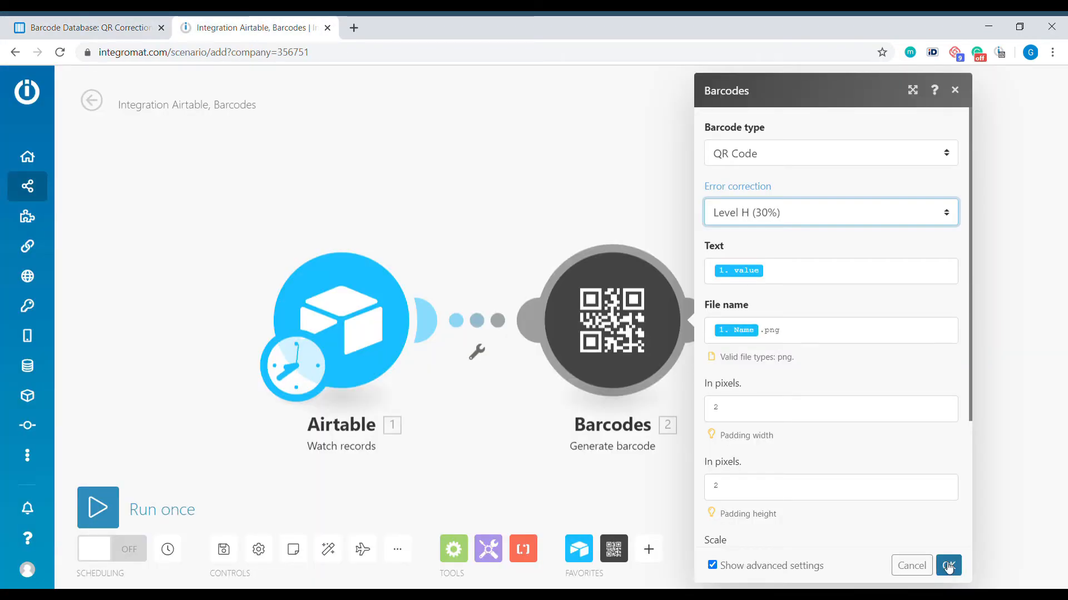
Confirm the Barcodes settings and add Google Drive to the favourites.
click(947, 565)
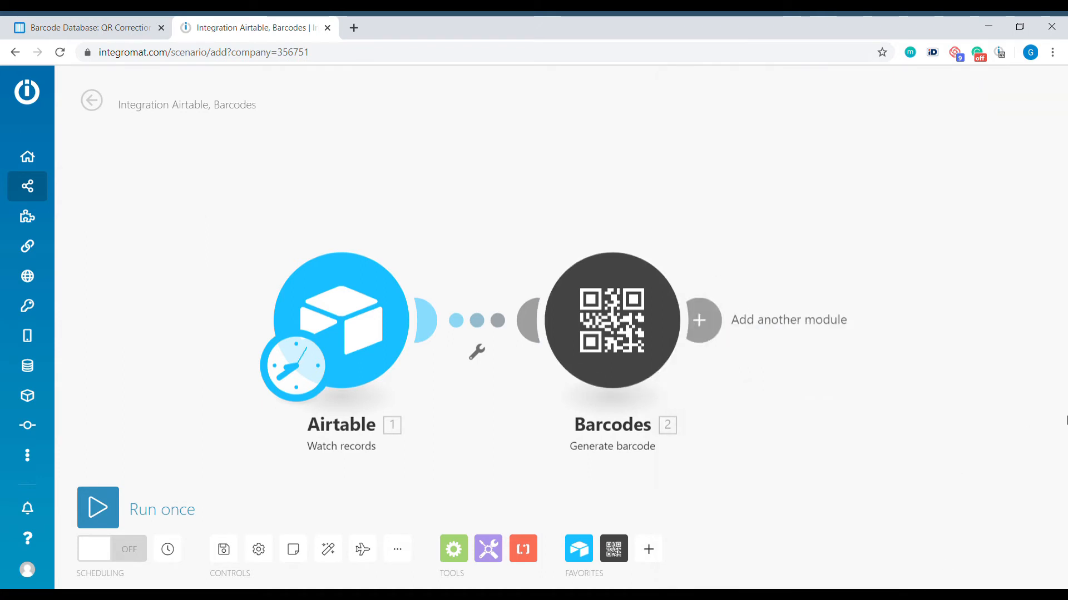
mouse_move(868, 69)
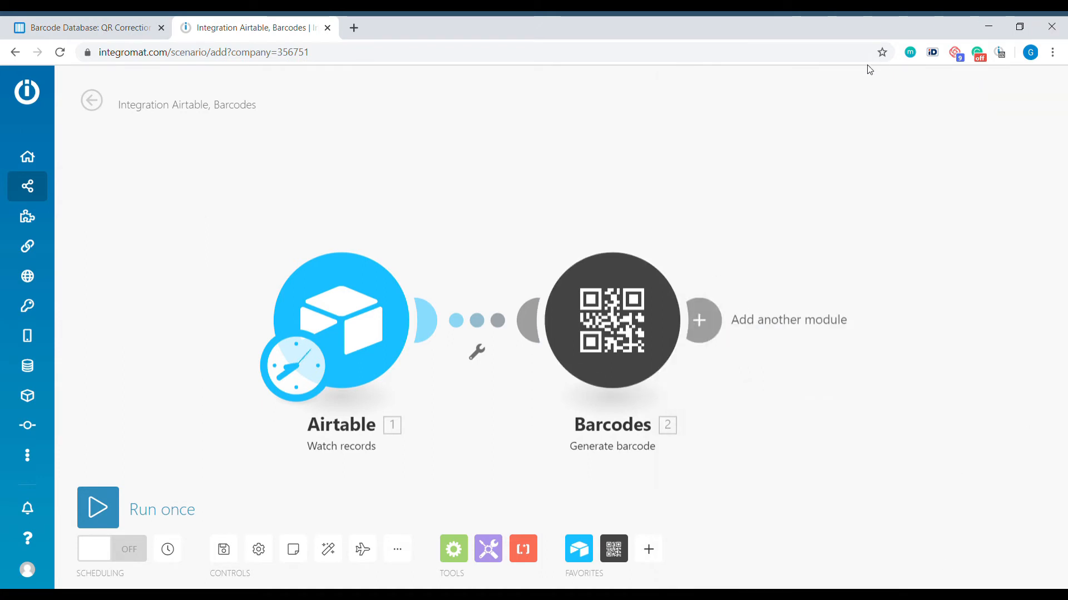
mouse_move(963, 305)
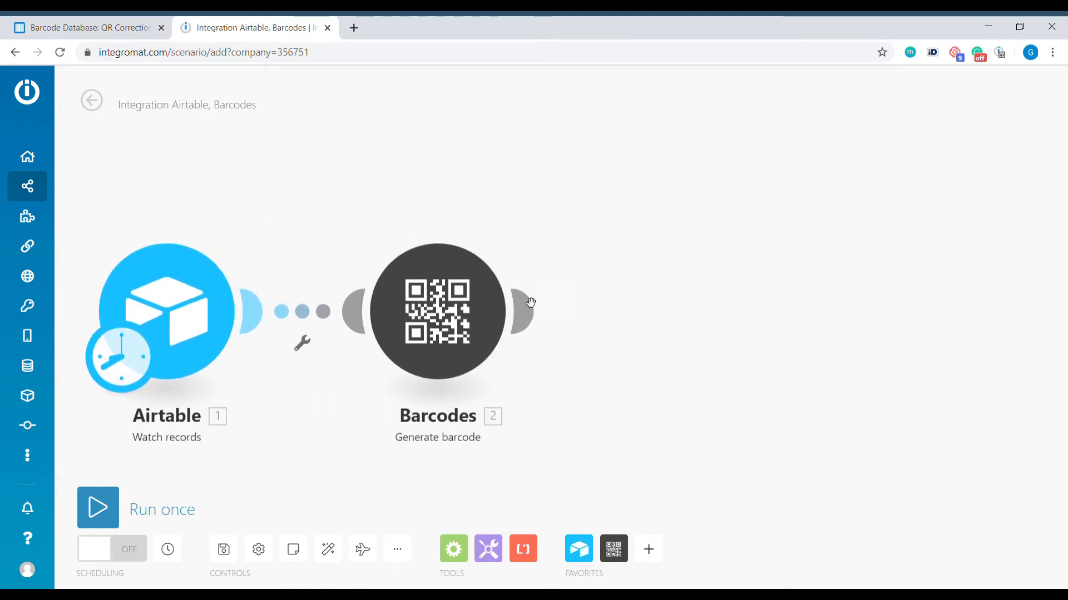
mouse_move(645, 549)
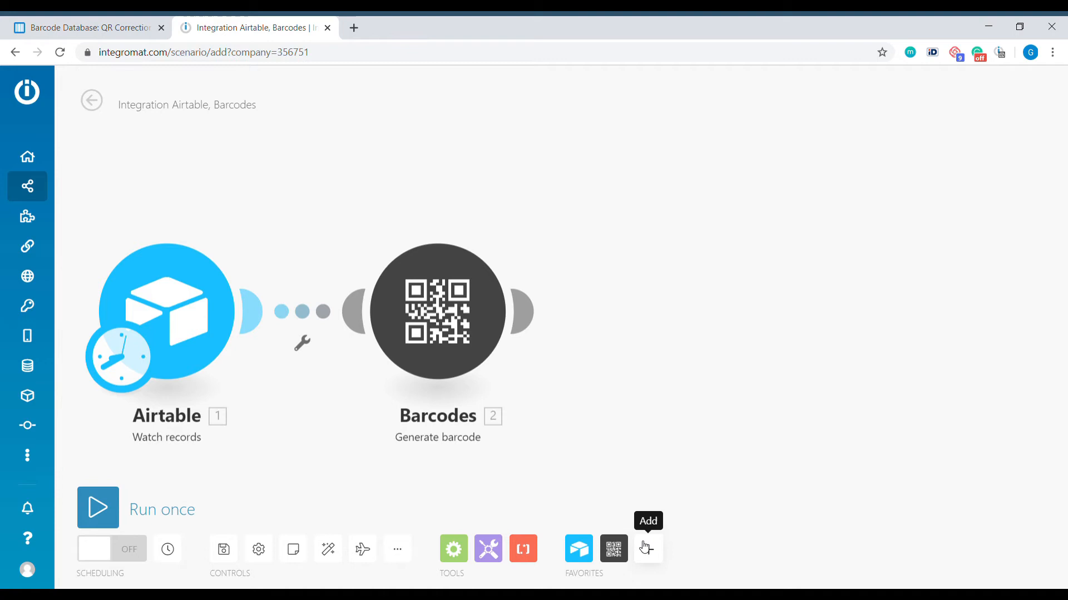
click(646, 548)
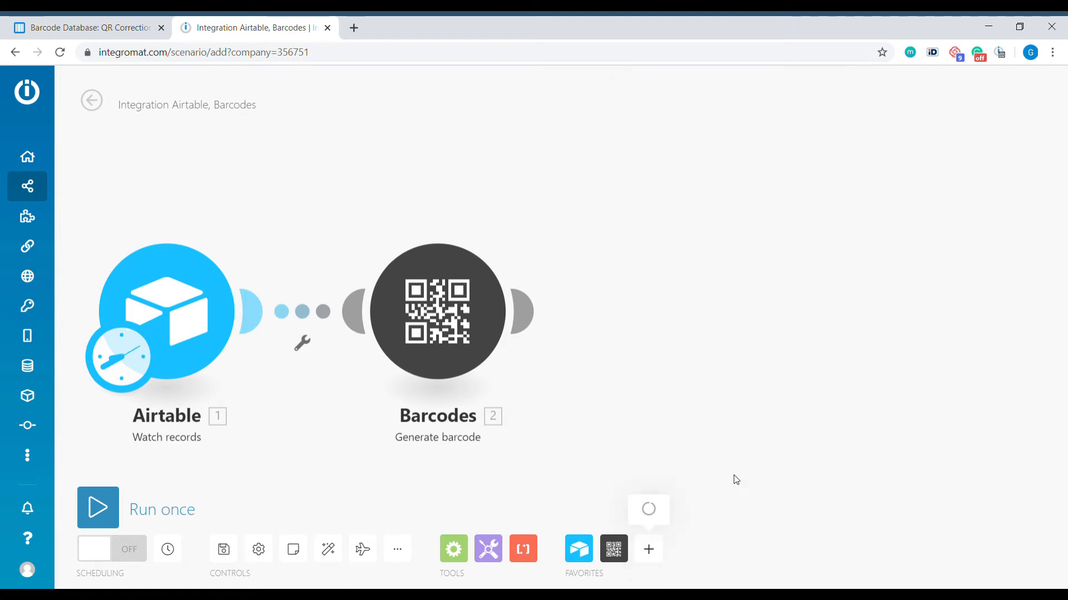
click(647, 549)
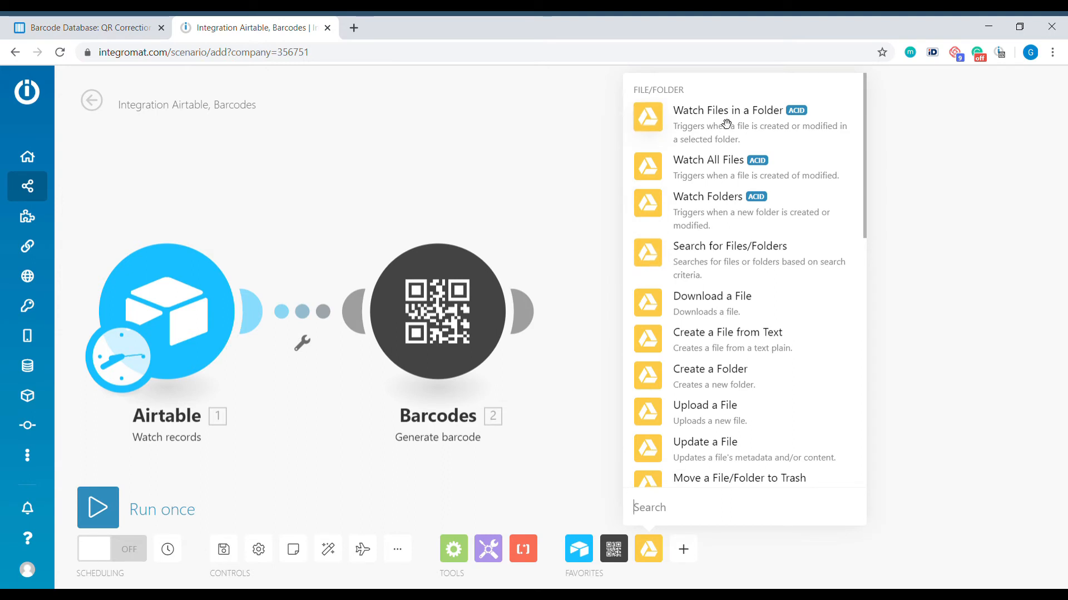
mouse_move(726, 383)
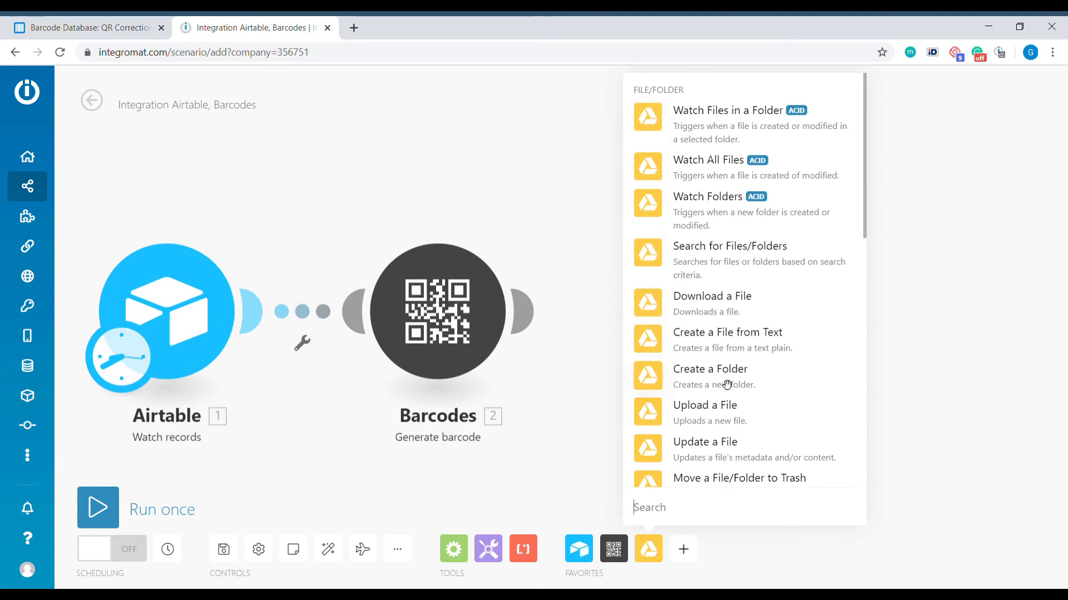
Attach a Google Drive Upload a File module and bring up its settings.
click(705, 404)
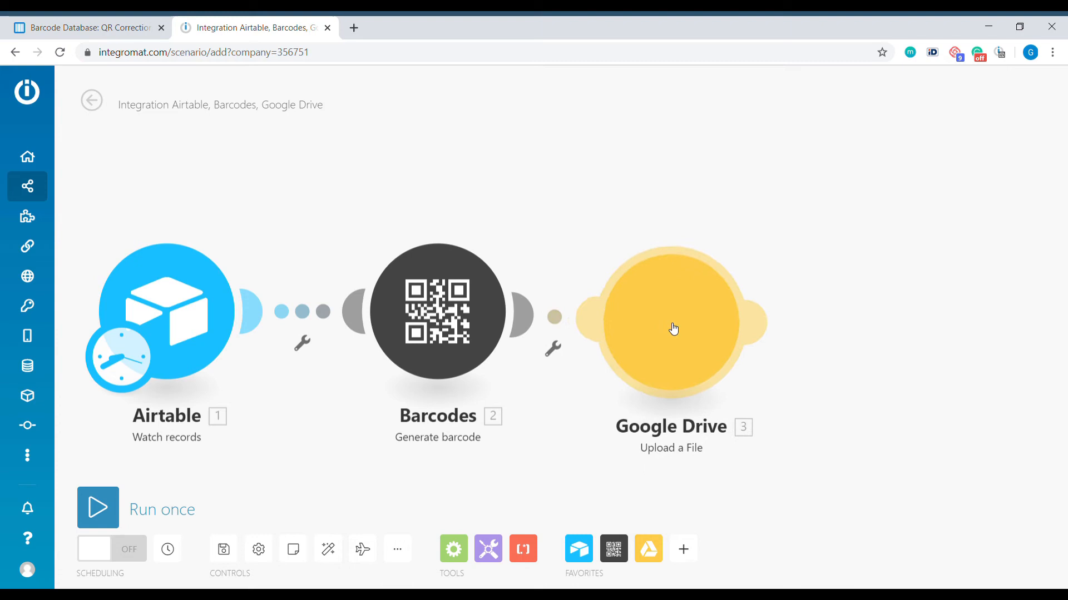
click(669, 320)
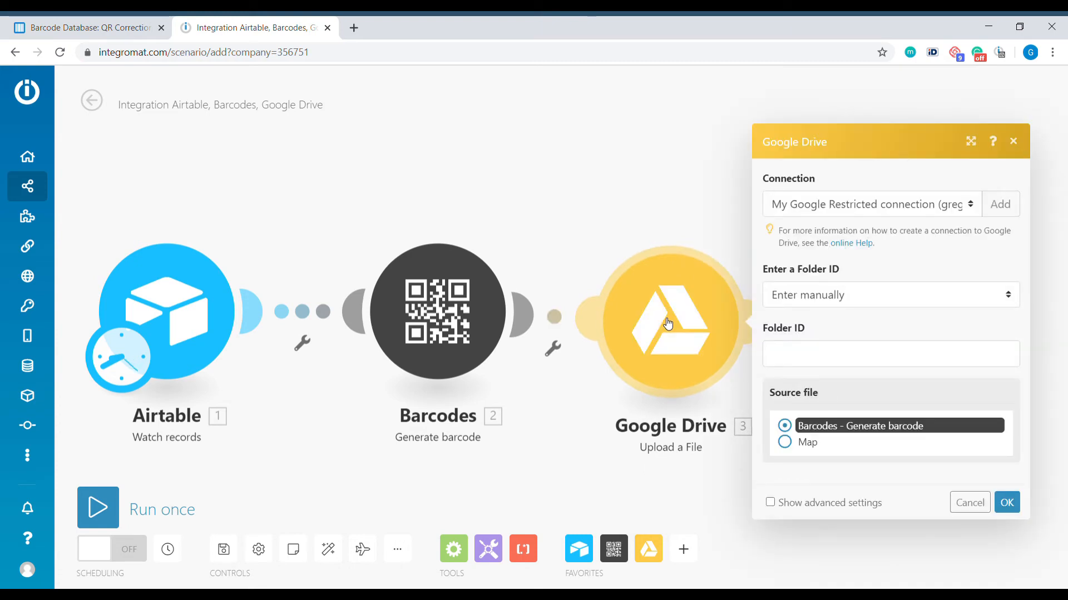
Choose the Integromat test folder as the upload destination and confirm the Upload a File settings.
click(890, 294)
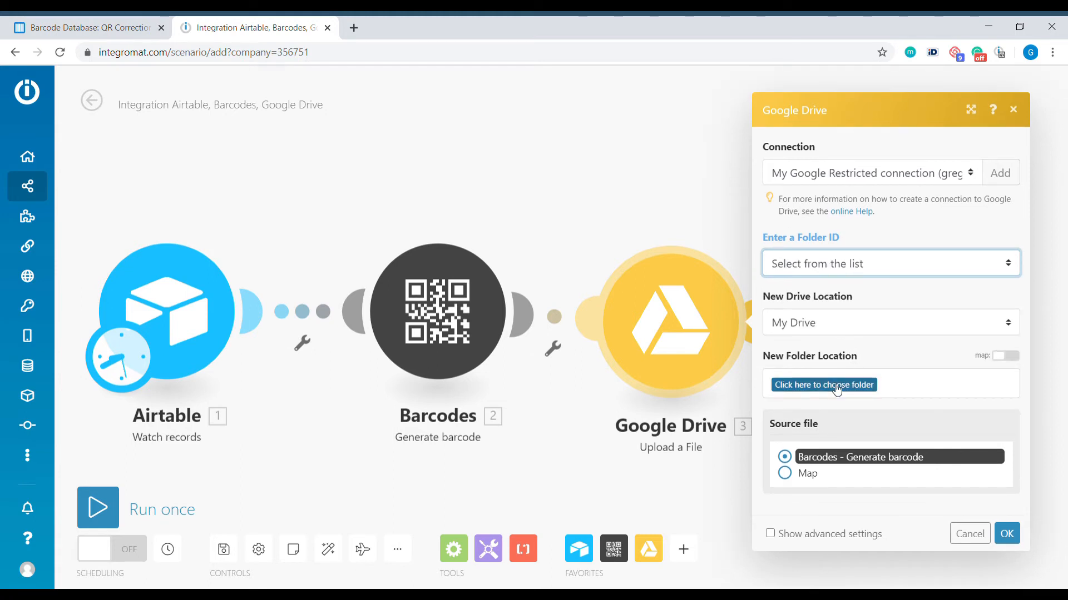
click(823, 385)
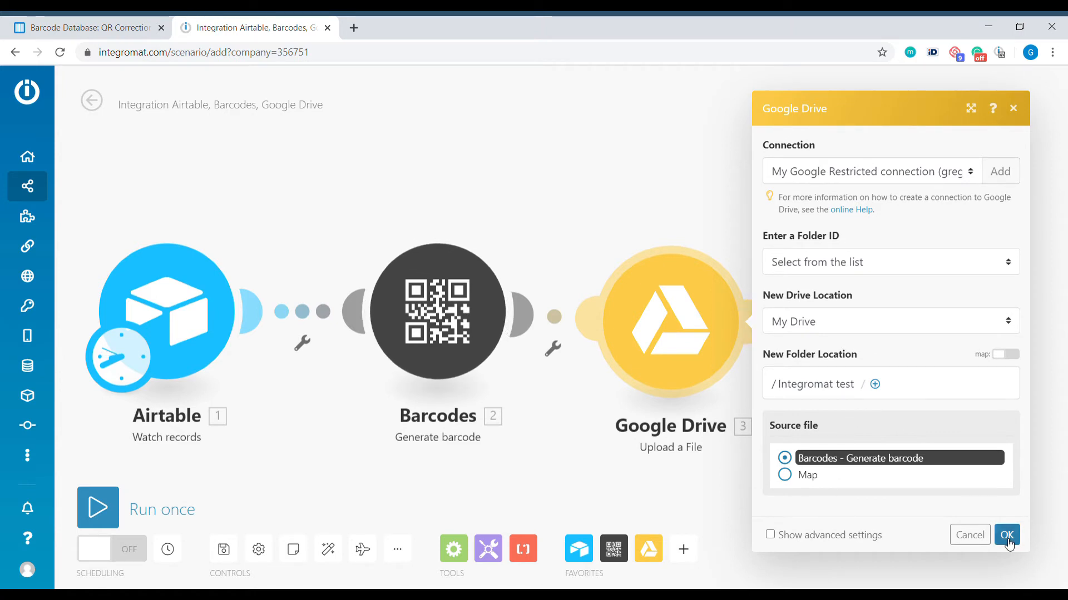
click(1006, 535)
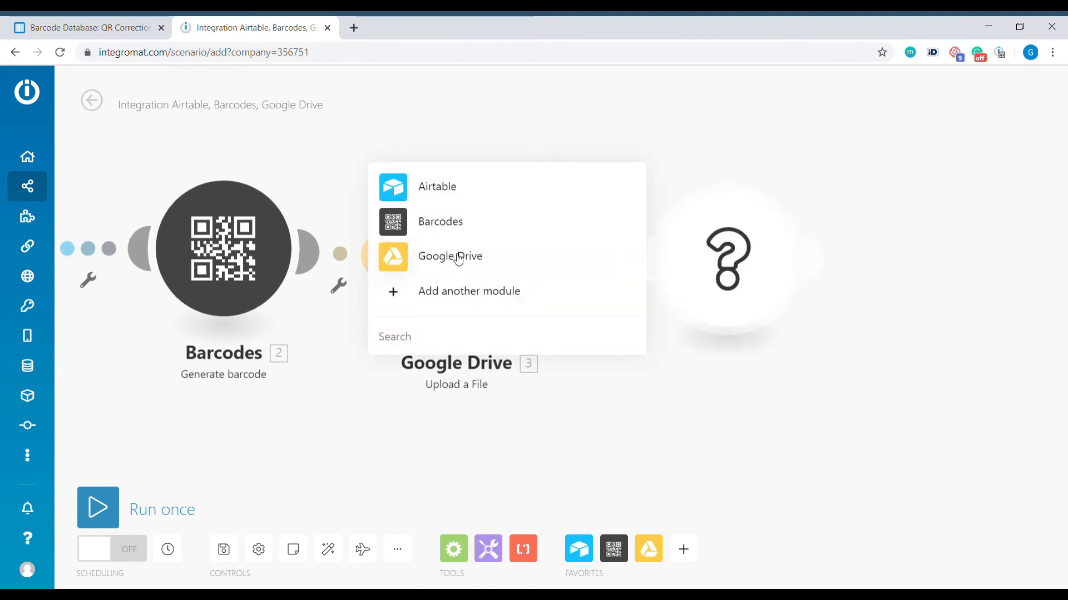
Add a Google Drive Get a Share Link module as the fourth step.
click(450, 256)
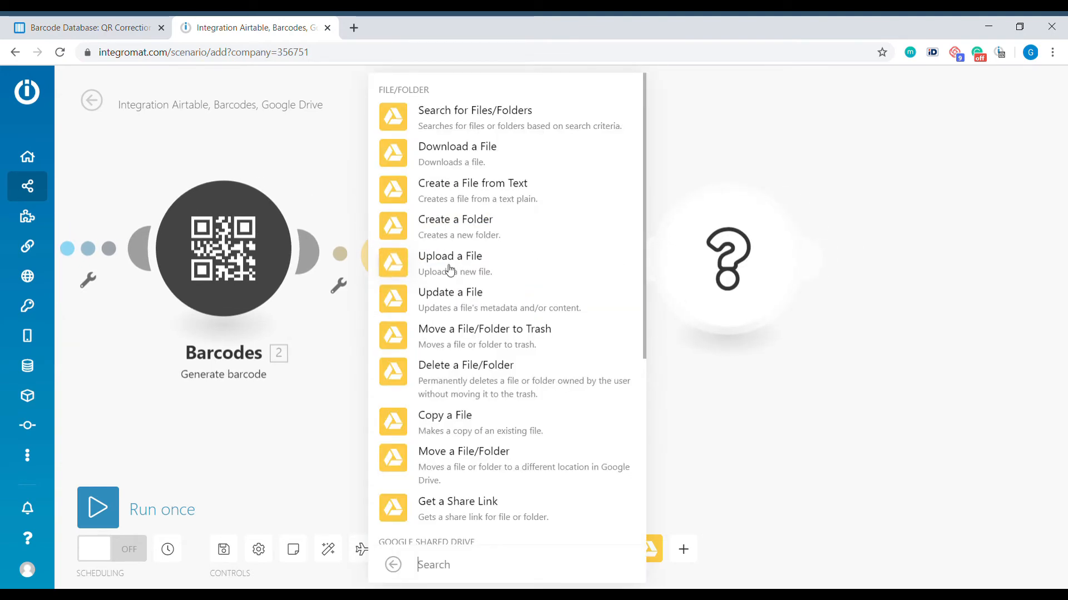
scroll(down, 3)
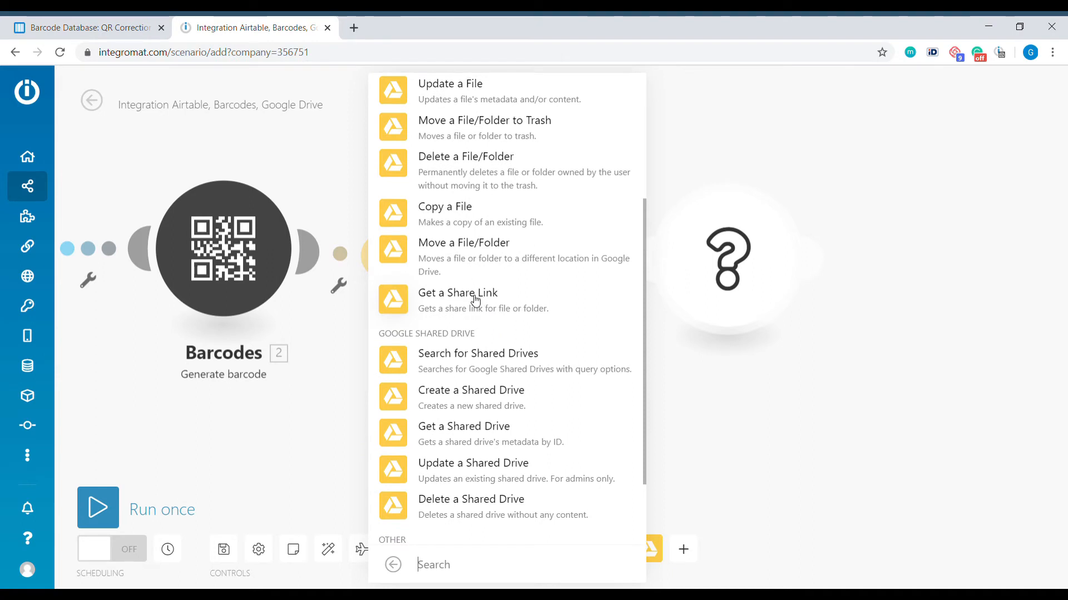
mouse_move(468, 299)
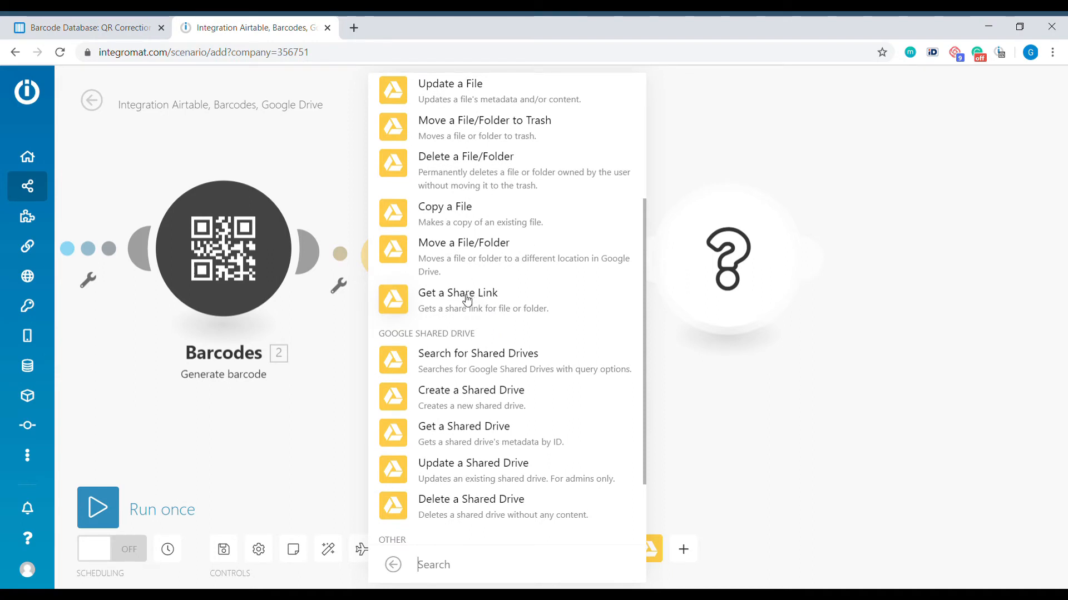
click(458, 292)
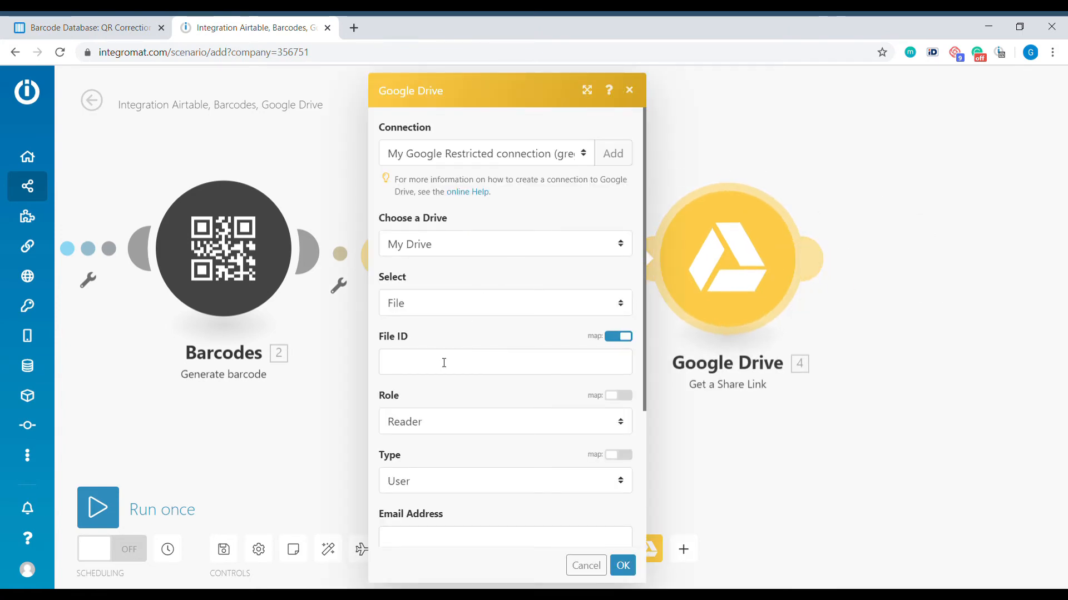
Map 3. File ID into File ID, keep Role Reader and set Type to Anyone.
click(505, 361)
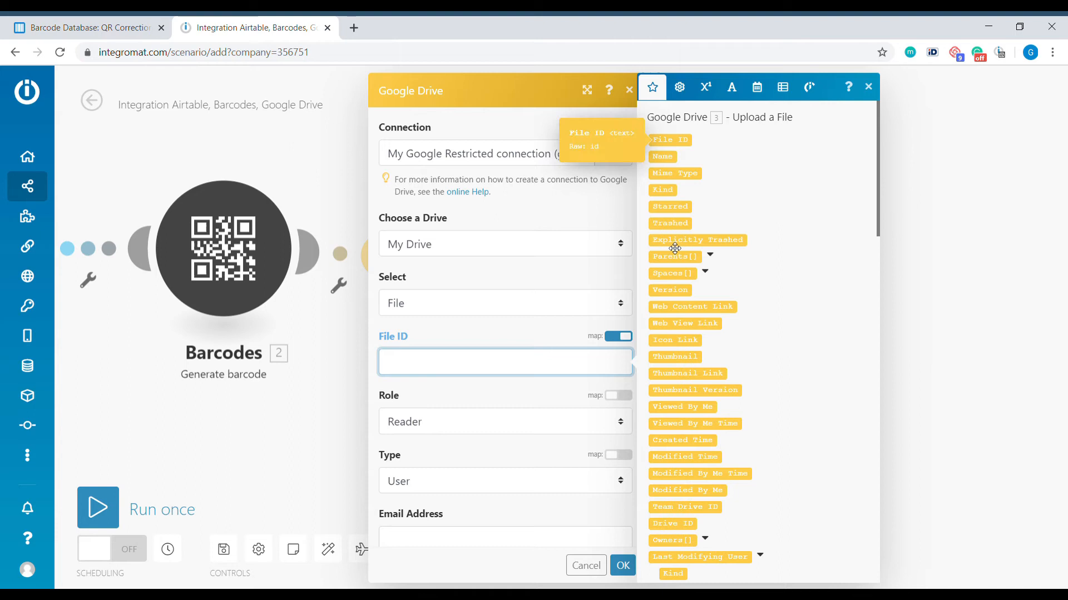
click(668, 140)
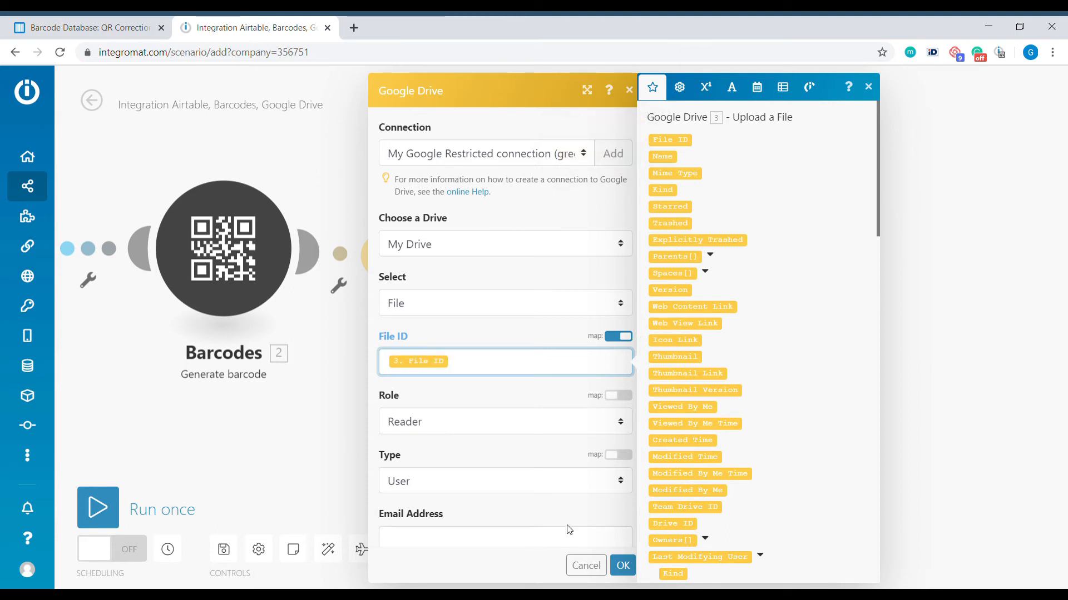
scroll(down, 3)
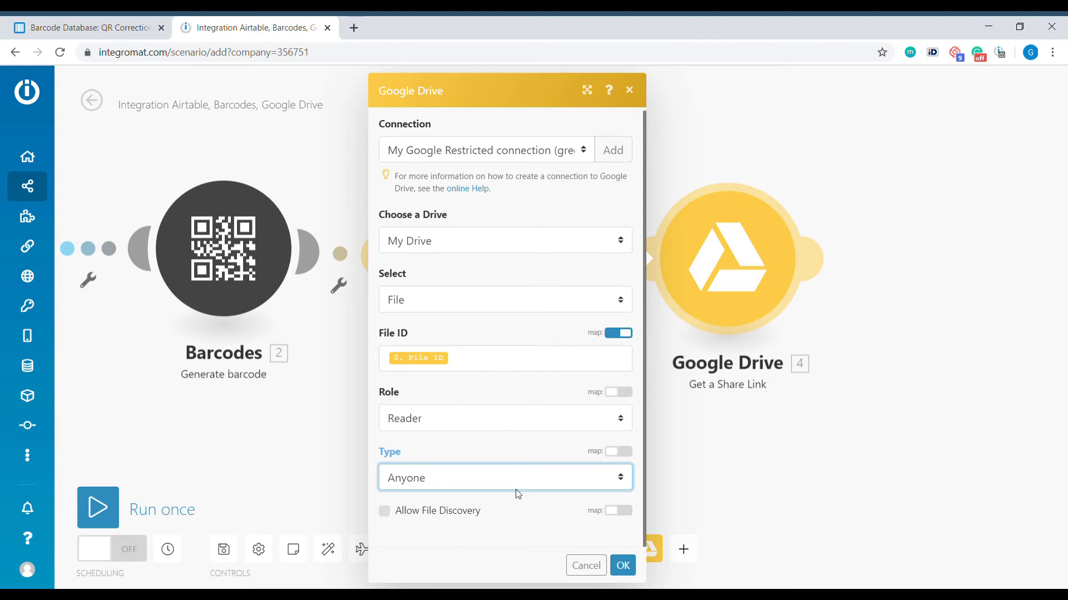
click(621, 564)
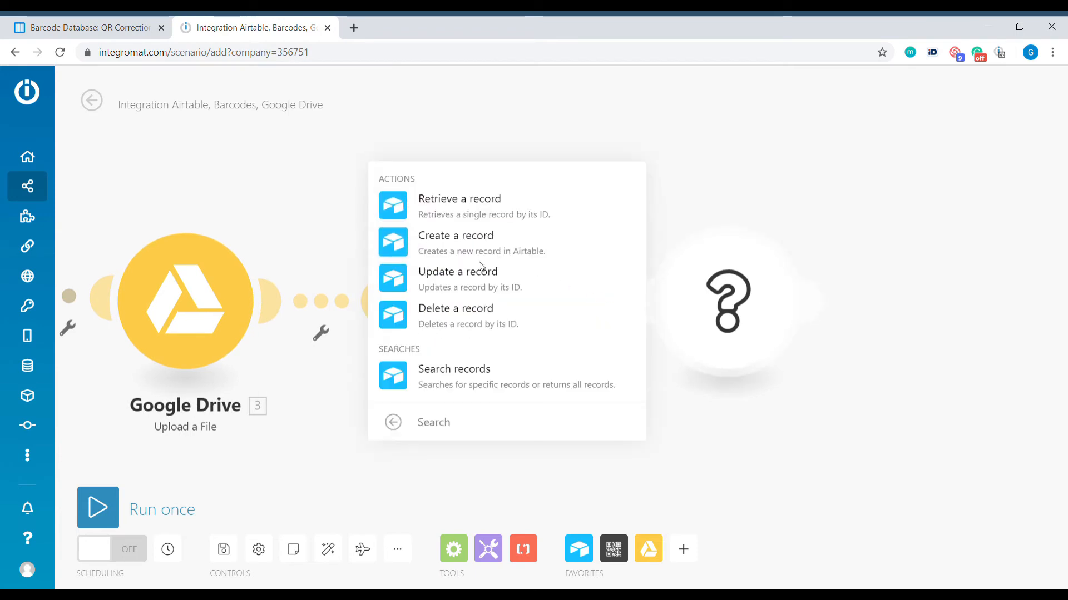
mouse_move(485, 280)
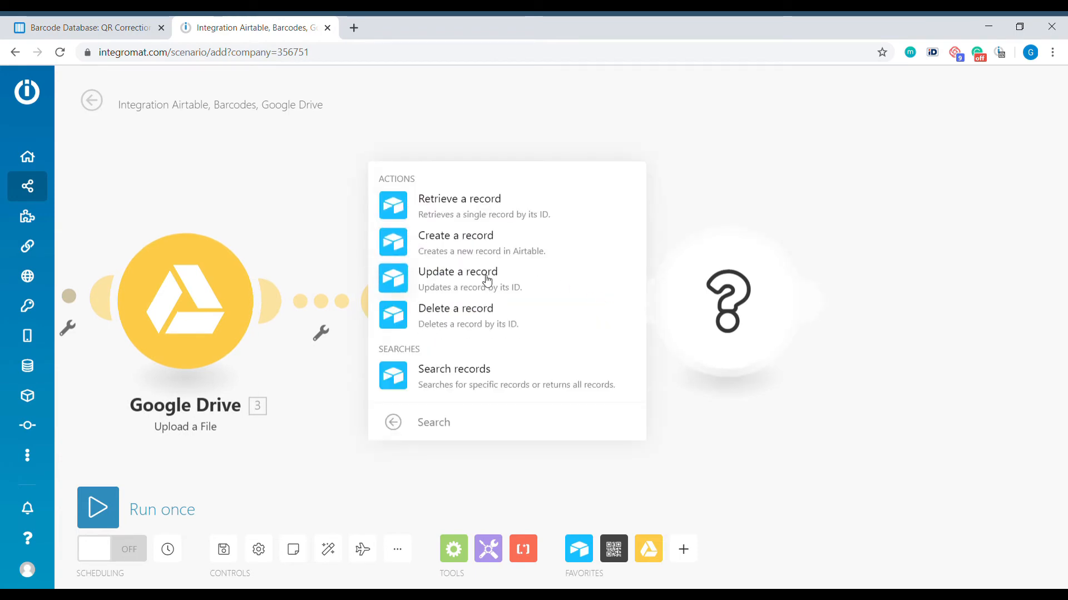
Add an Airtable Update a record module on Barcode Database / QR Codes and start a QR Code file item.
click(457, 271)
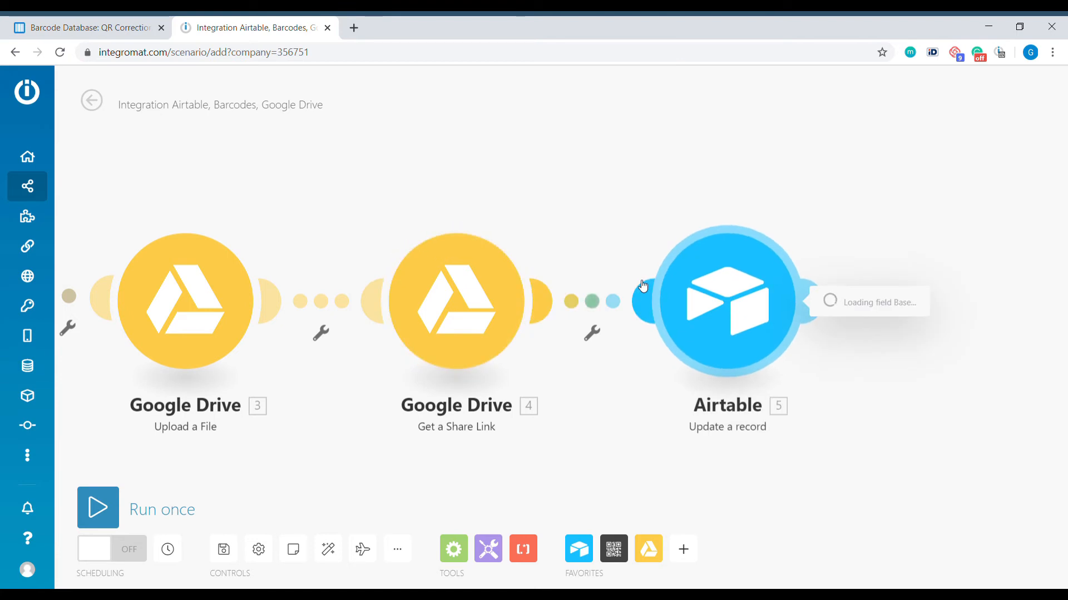
click(726, 301)
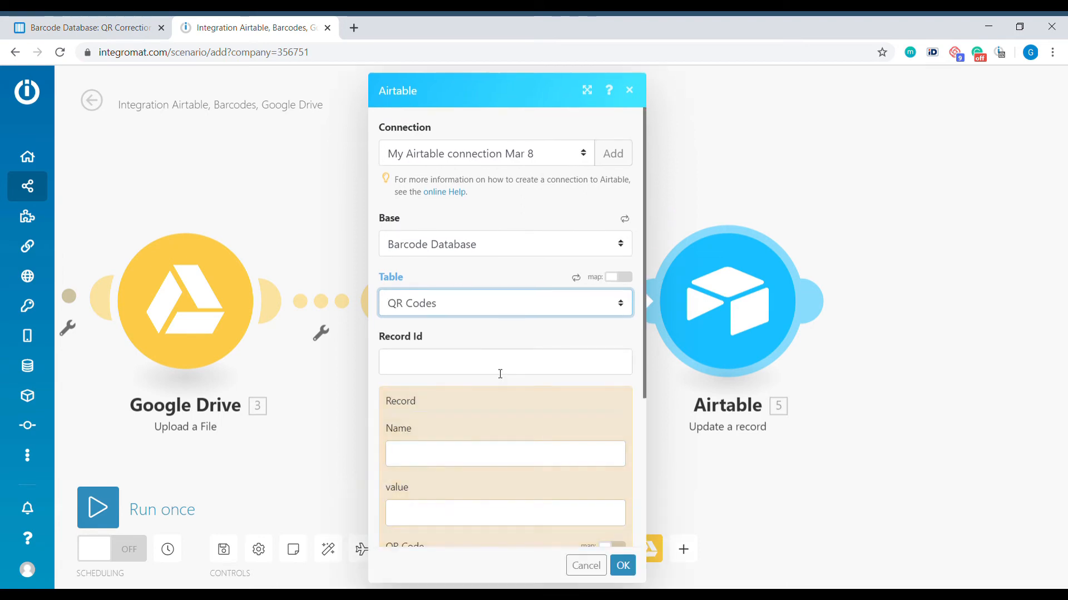
scroll(down, 3)
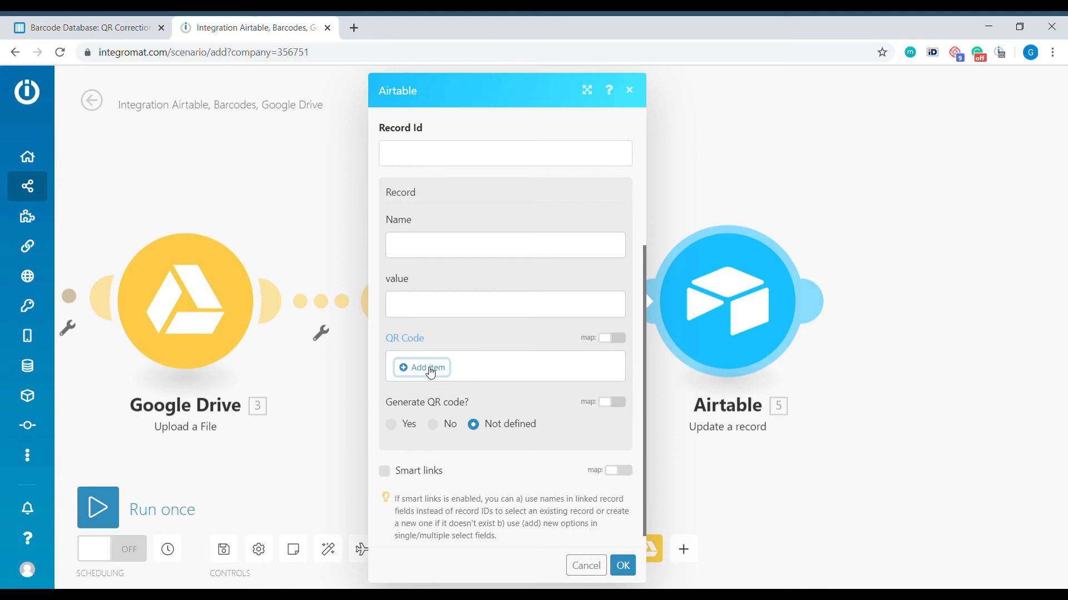
click(420, 367)
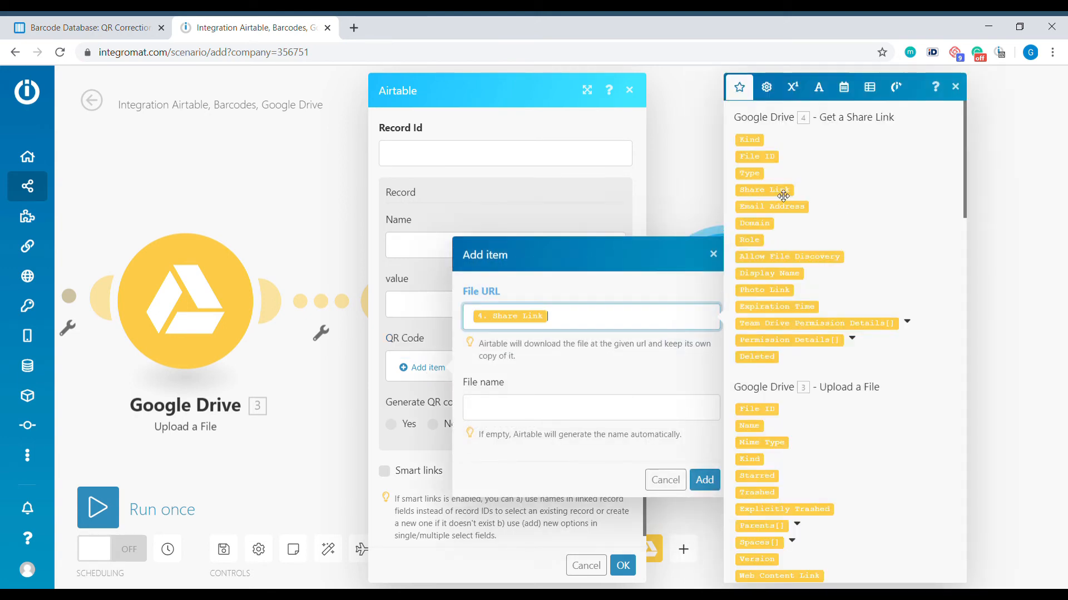
mouse_move(835, 137)
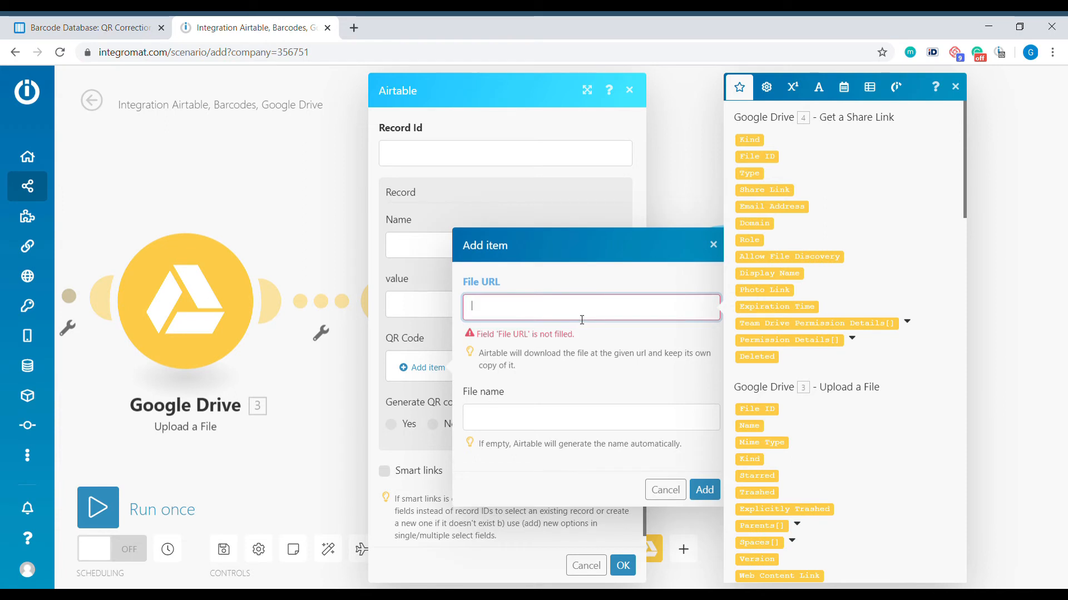
text(https://drive.google.com/u/1/uc?id=&export=download)
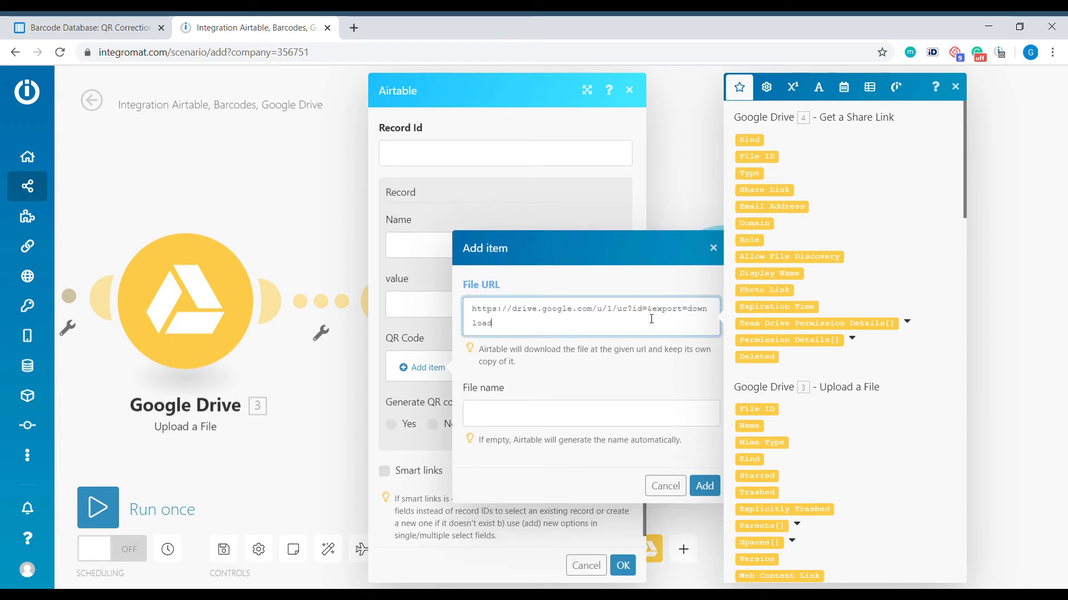
double_click(687, 308)
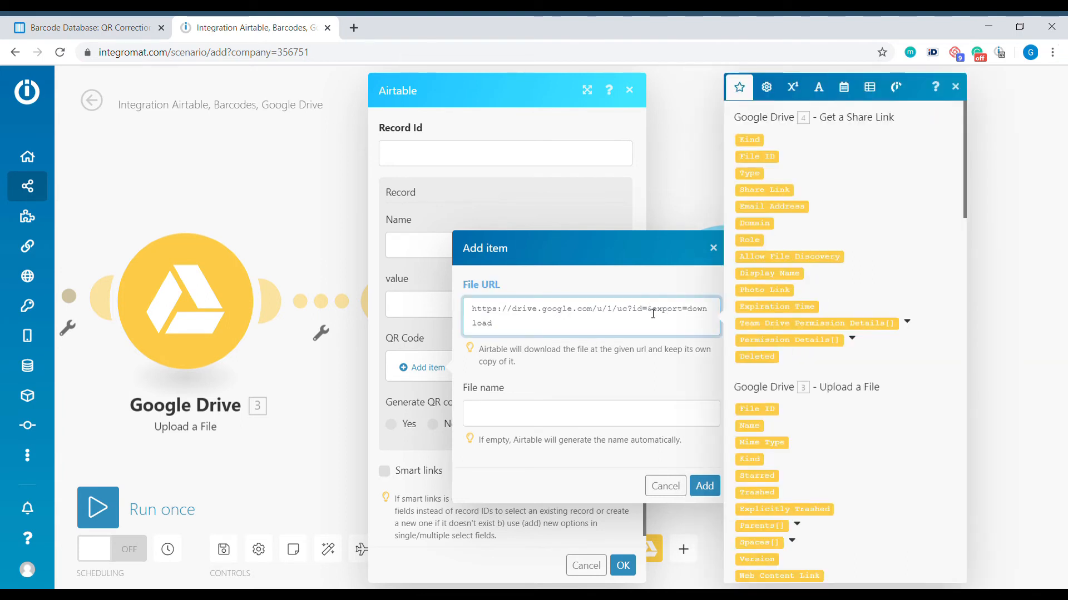
mouse_move(764, 299)
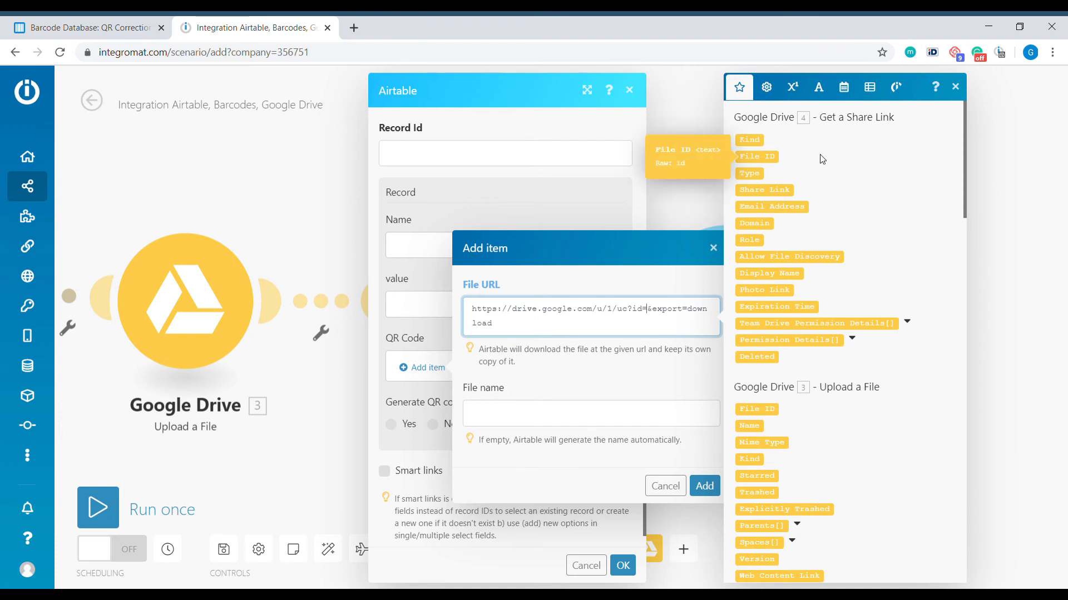
mouse_move(766, 406)
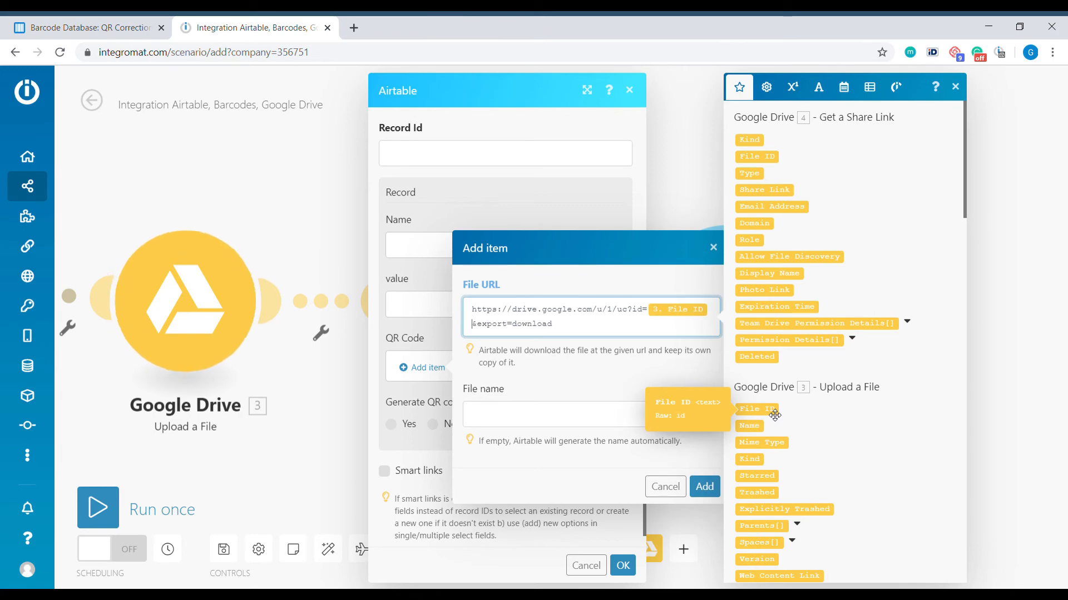
Name the attachment with 2. File name from the barcode step and add the QR Code item.
click(591, 414)
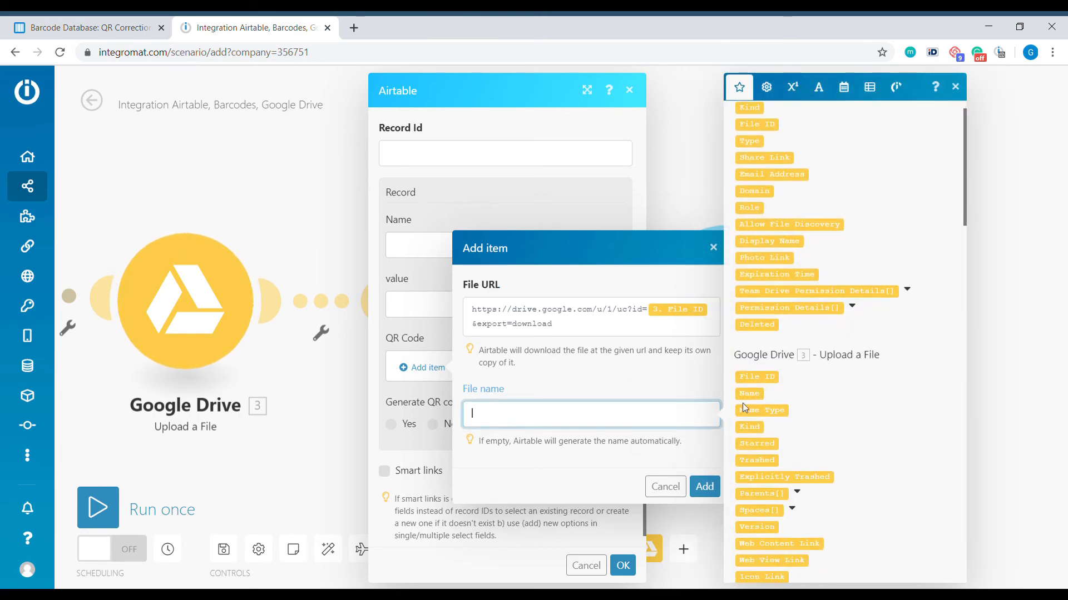
scroll(down, 3)
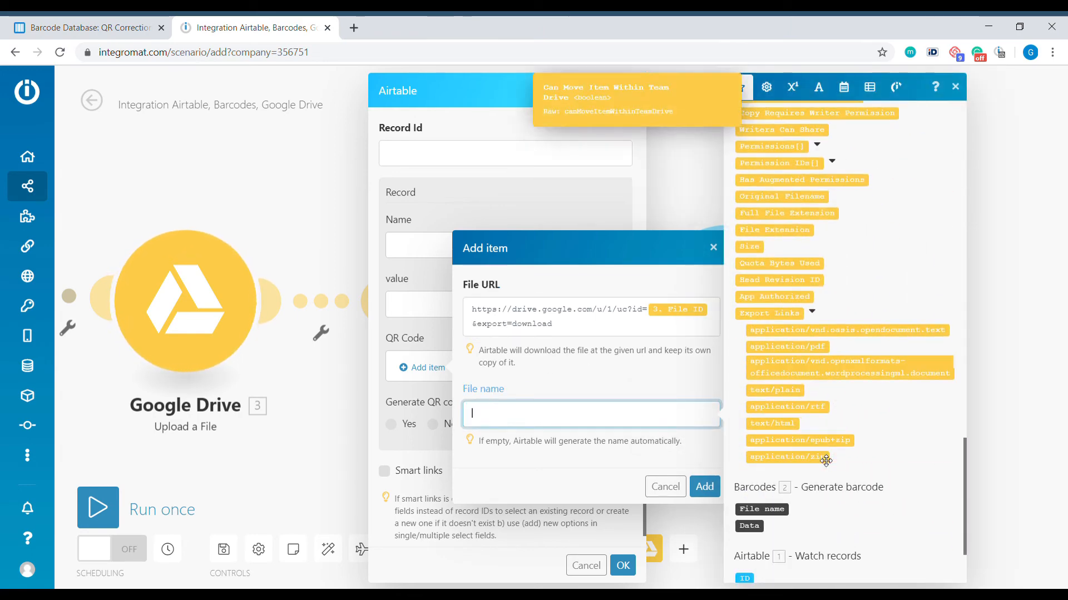
scroll(down, 3)
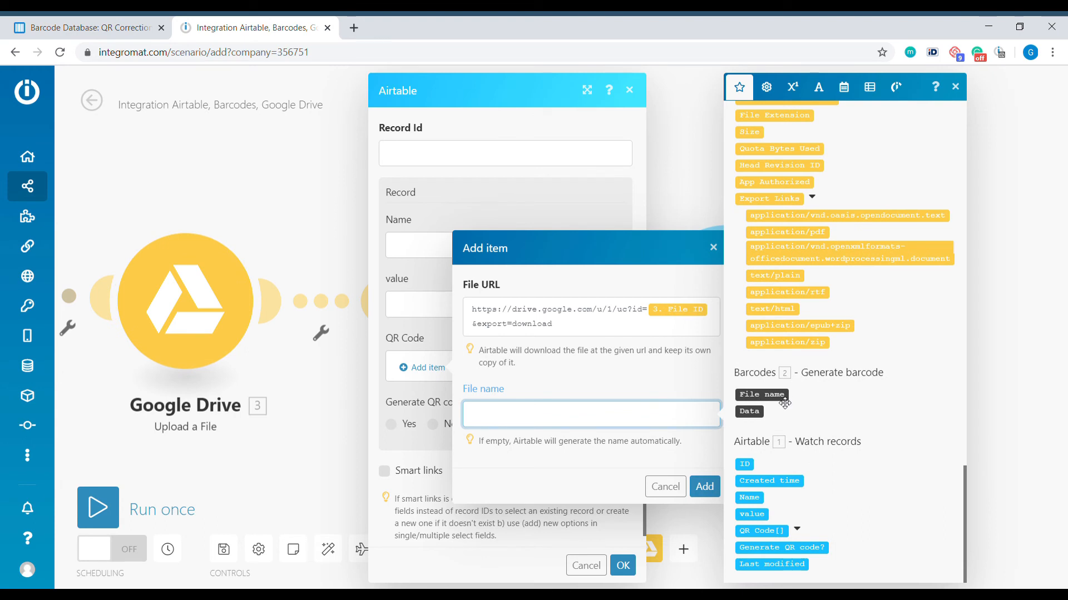
click(761, 394)
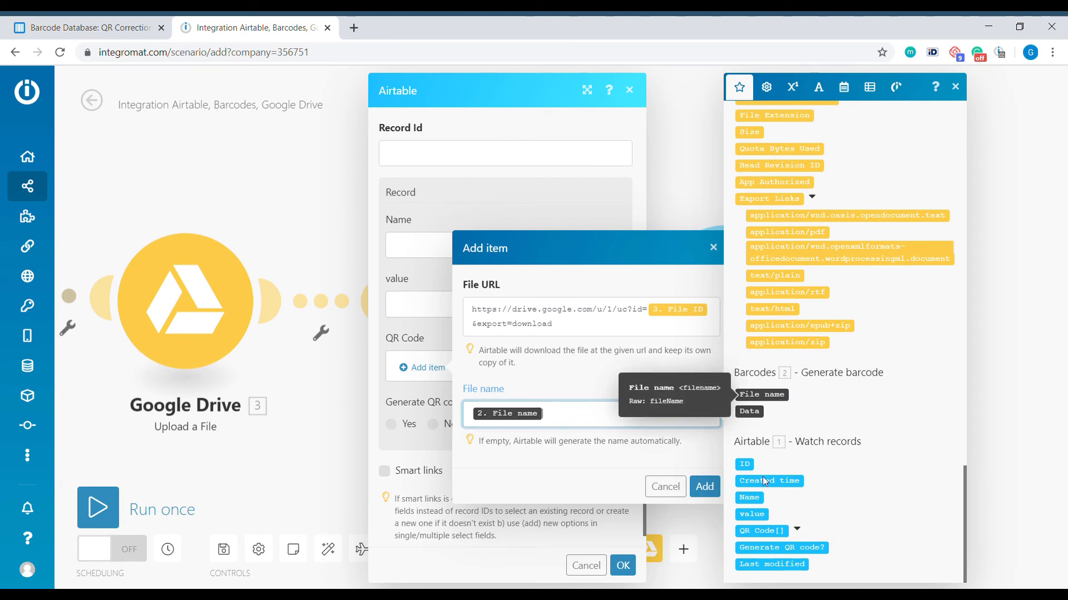
click(704, 487)
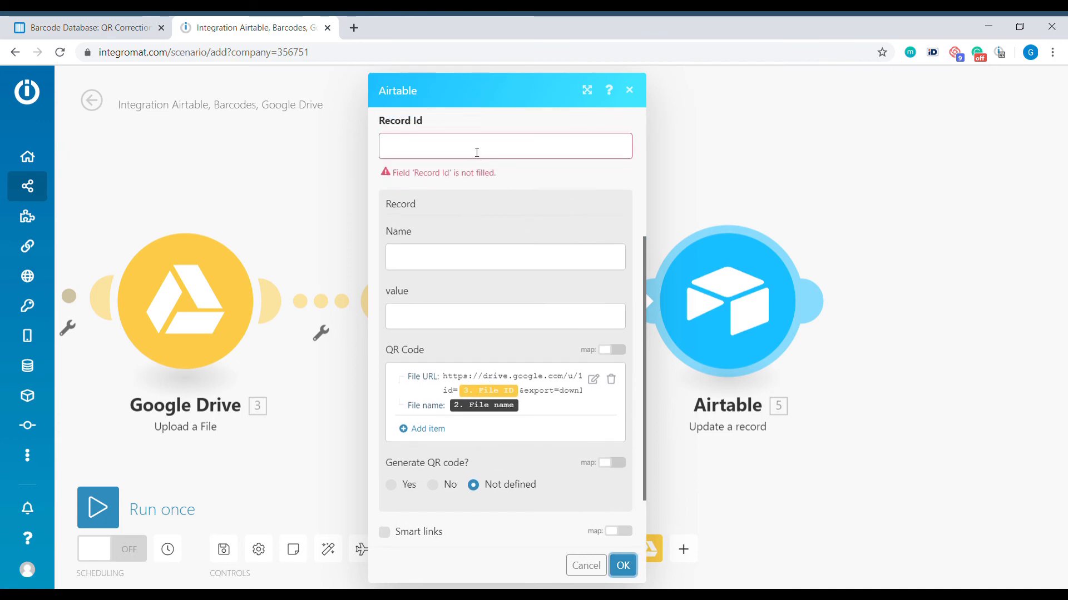
Set Record ID to the watched record's ID and save the Update a record module.
click(505, 145)
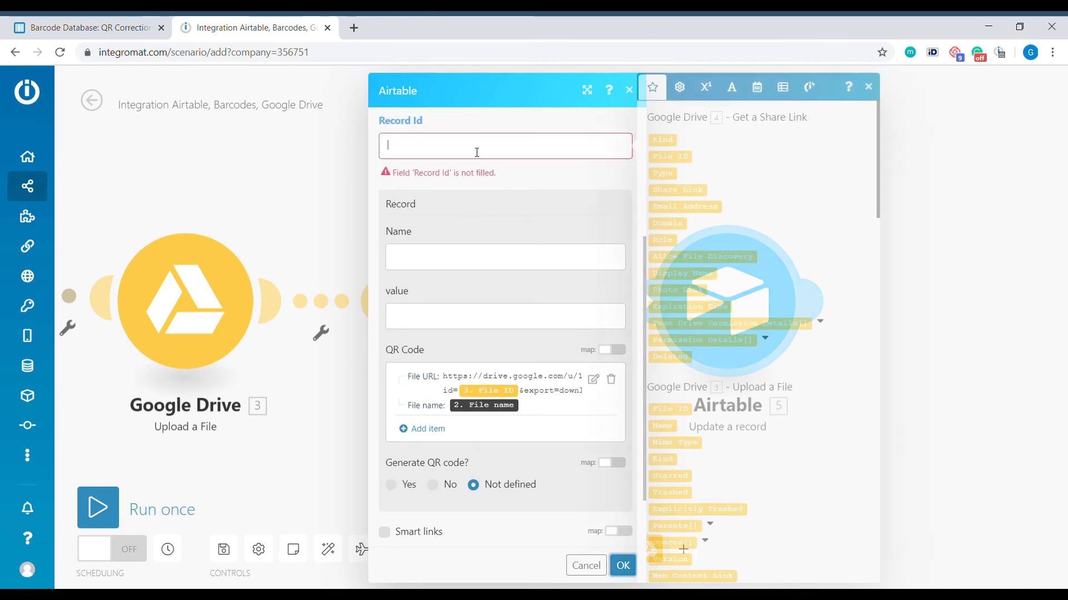
scroll(down, 3)
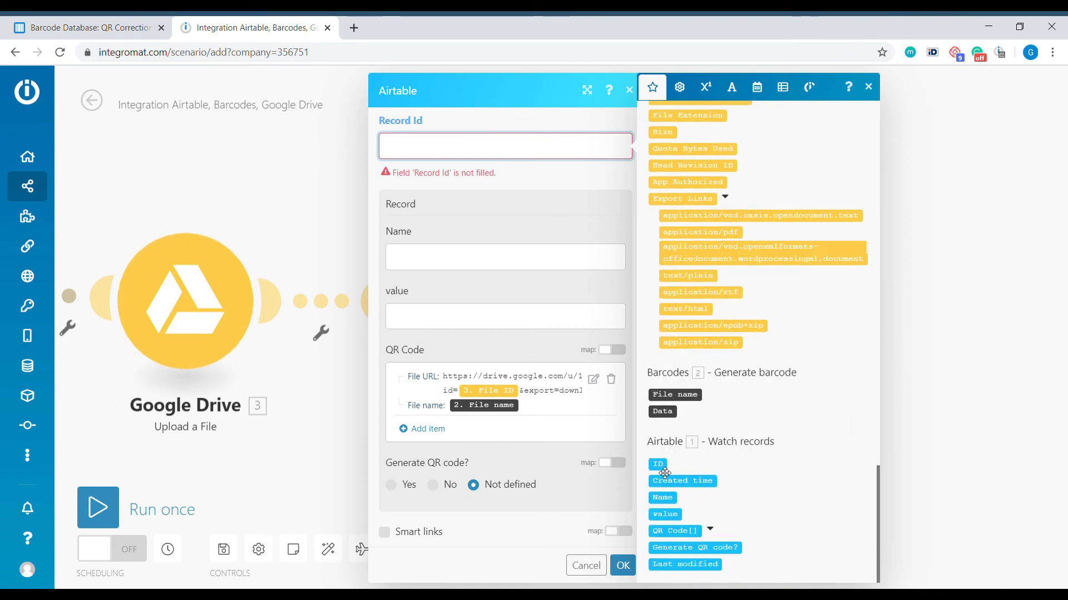
click(656, 465)
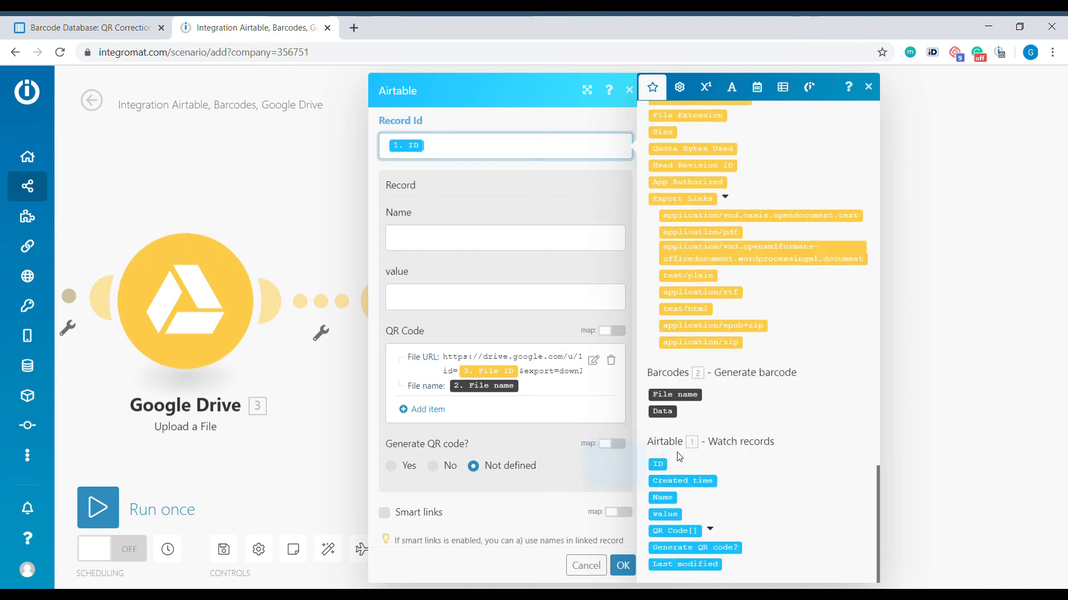
click(621, 564)
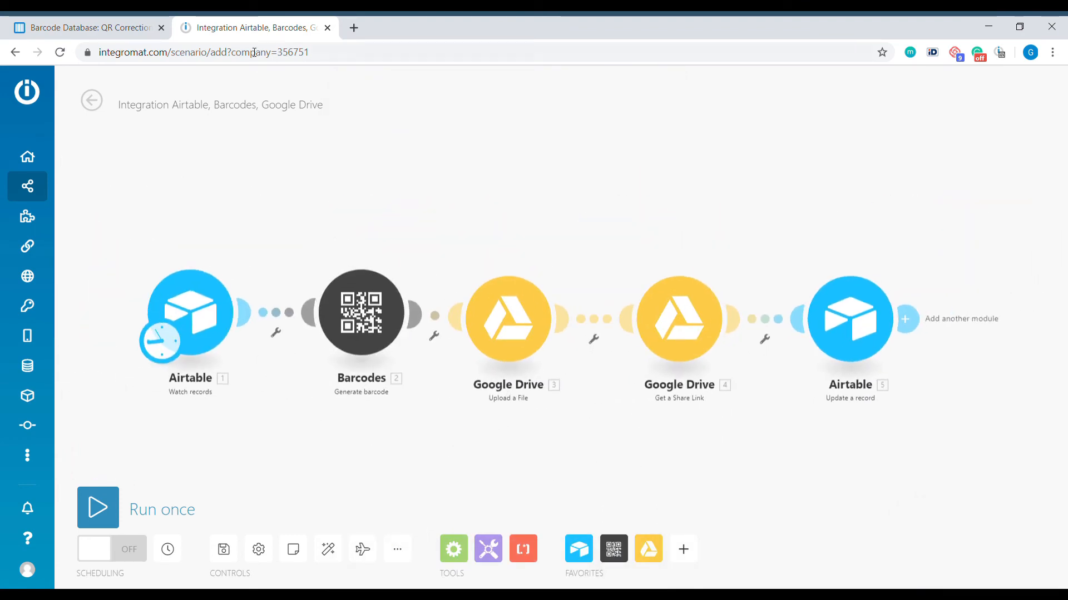
In Airtable Grid view tick Generate QR code? for Link, then run the scenario once.
click(89, 27)
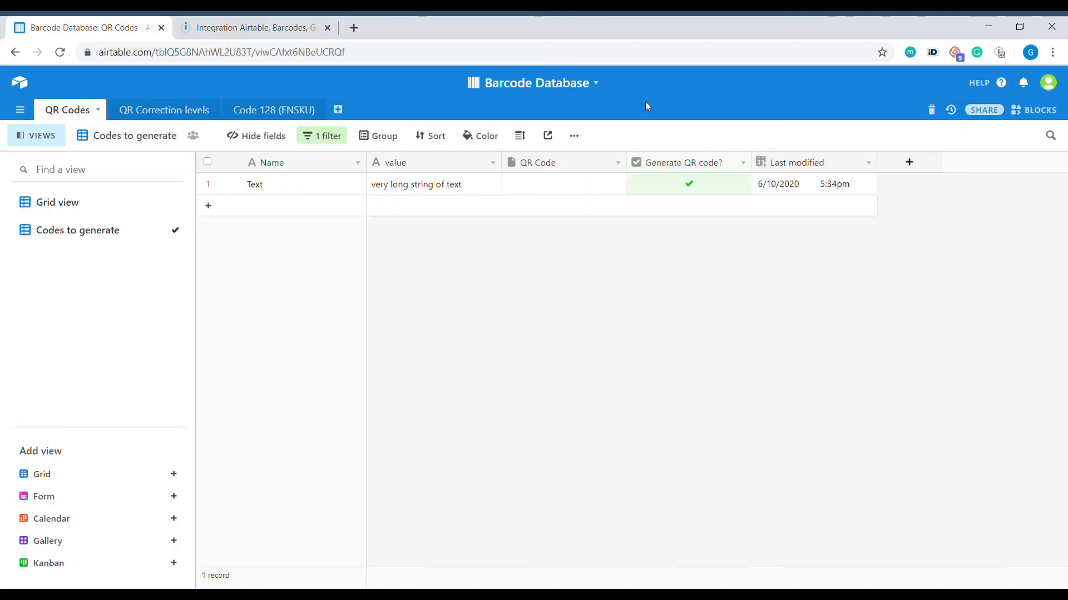
click(56, 203)
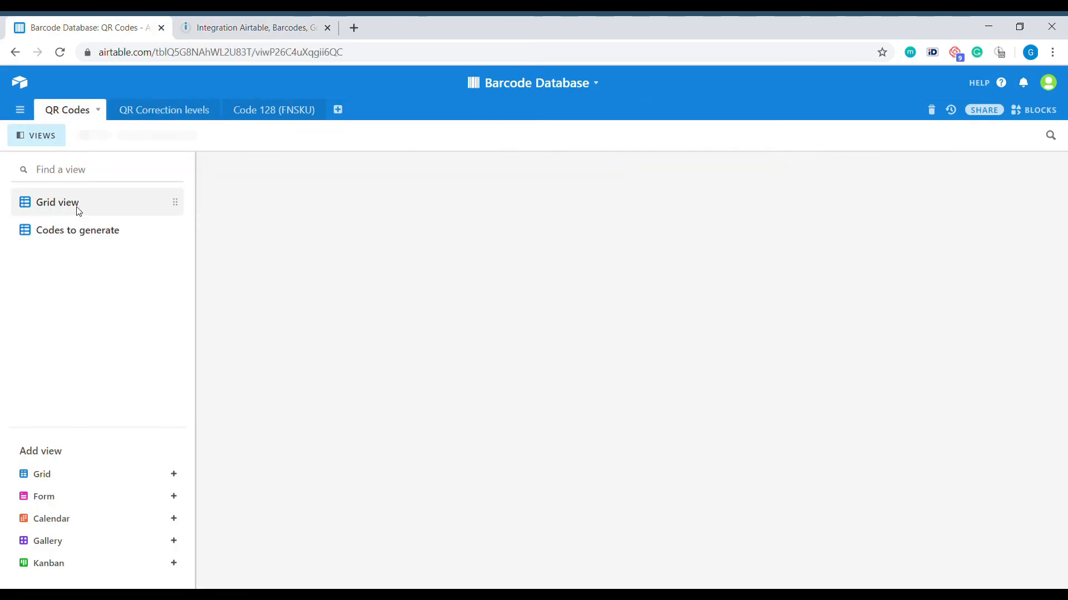
click(57, 202)
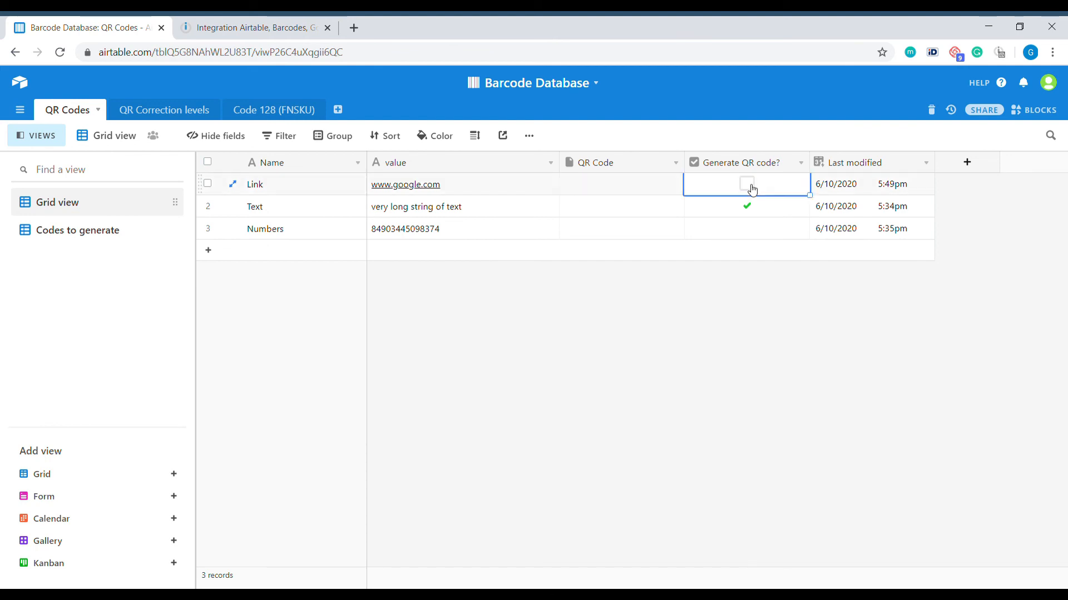
click(253, 26)
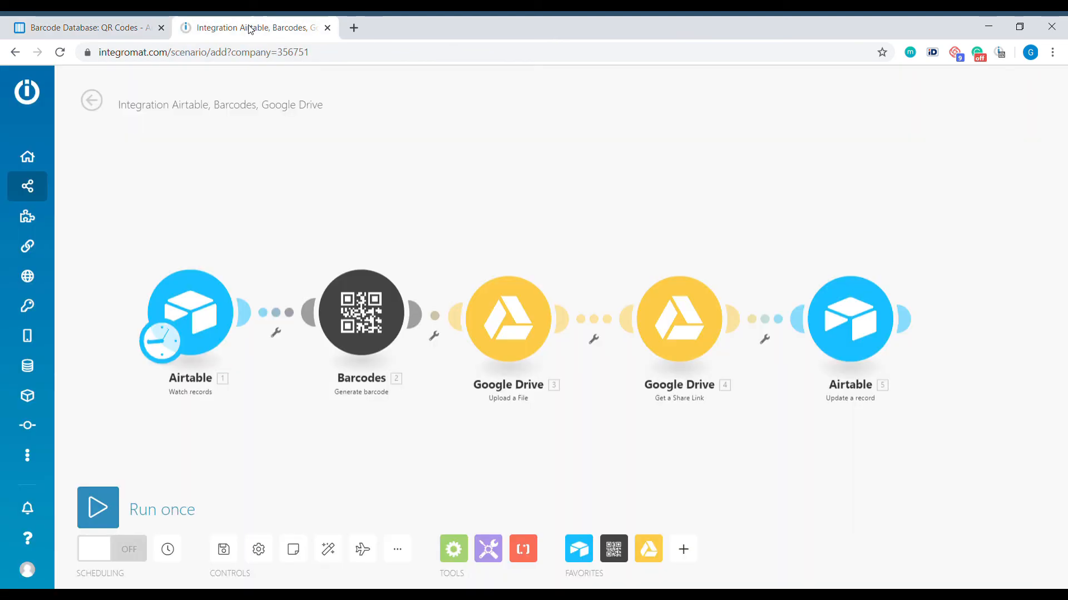
click(98, 507)
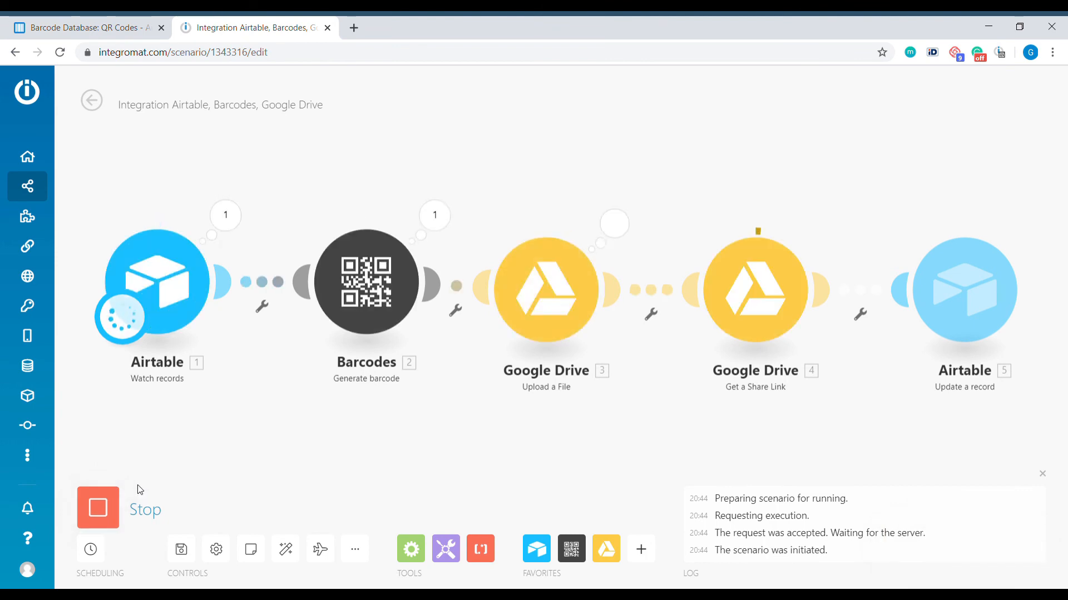
Check Link's attached QR code image, then tick Generate QR code? for Numbers and Text.
click(81, 28)
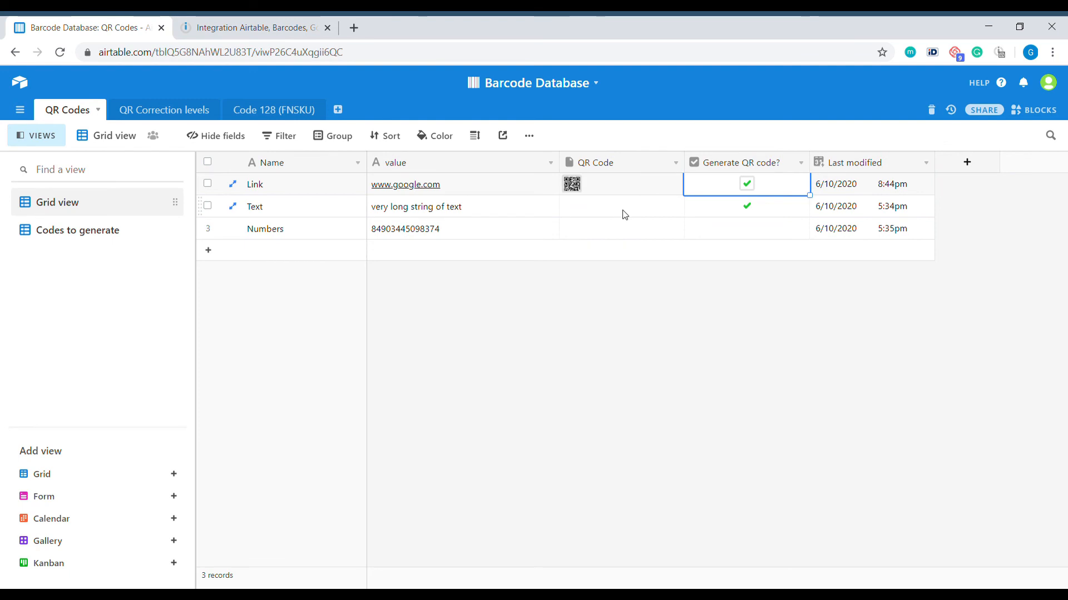
click(571, 184)
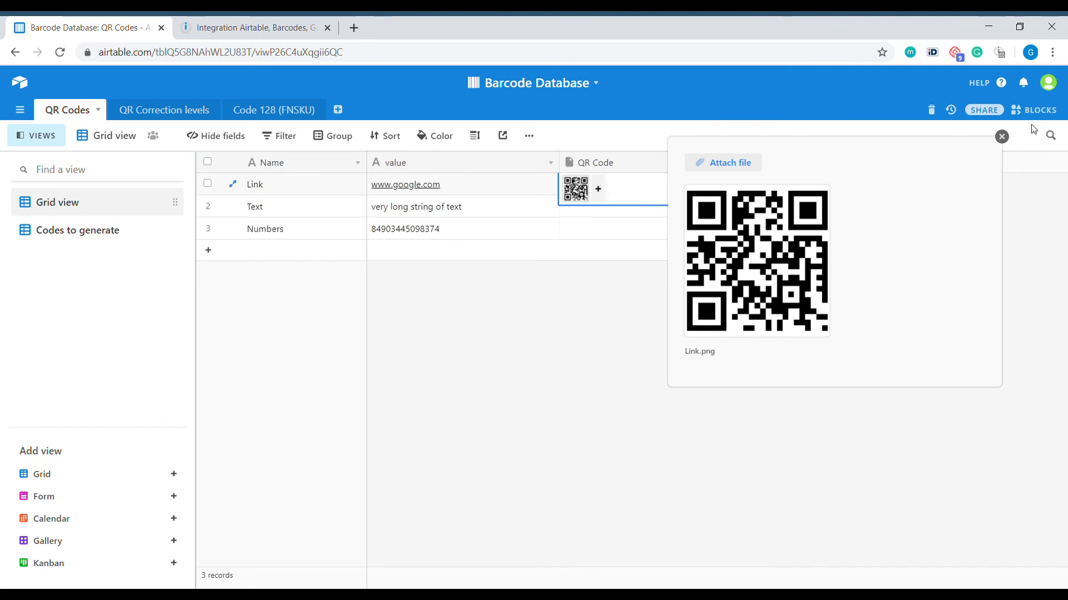
click(1001, 136)
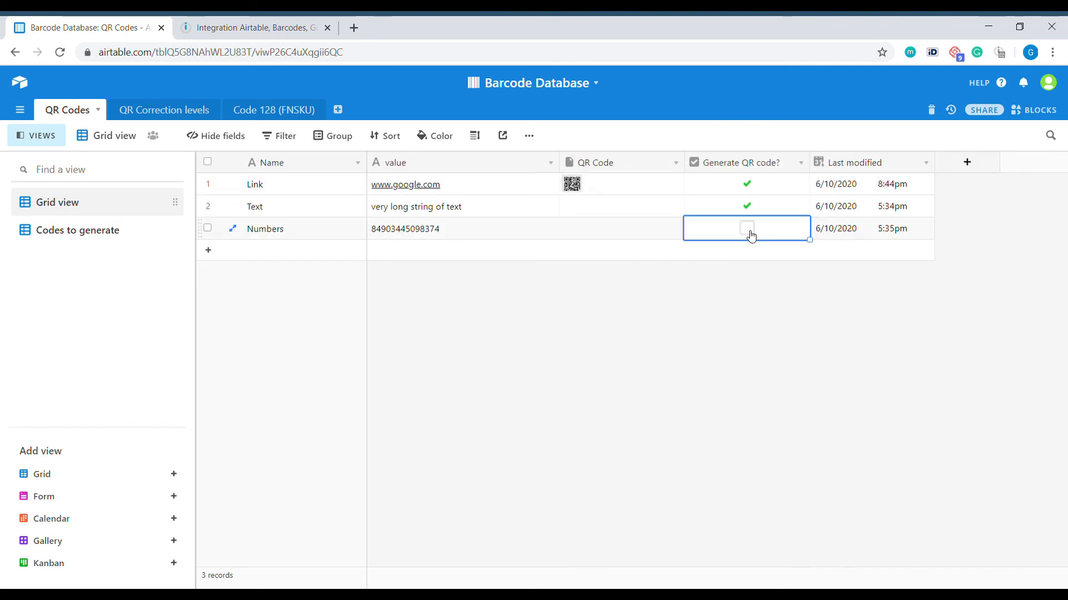
click(746, 228)
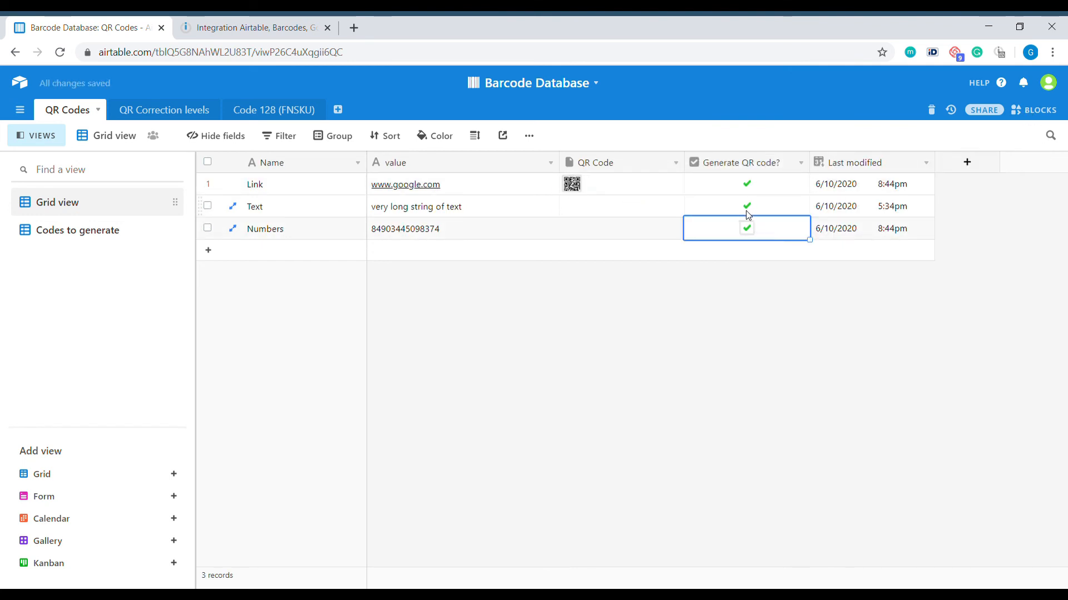
click(746, 207)
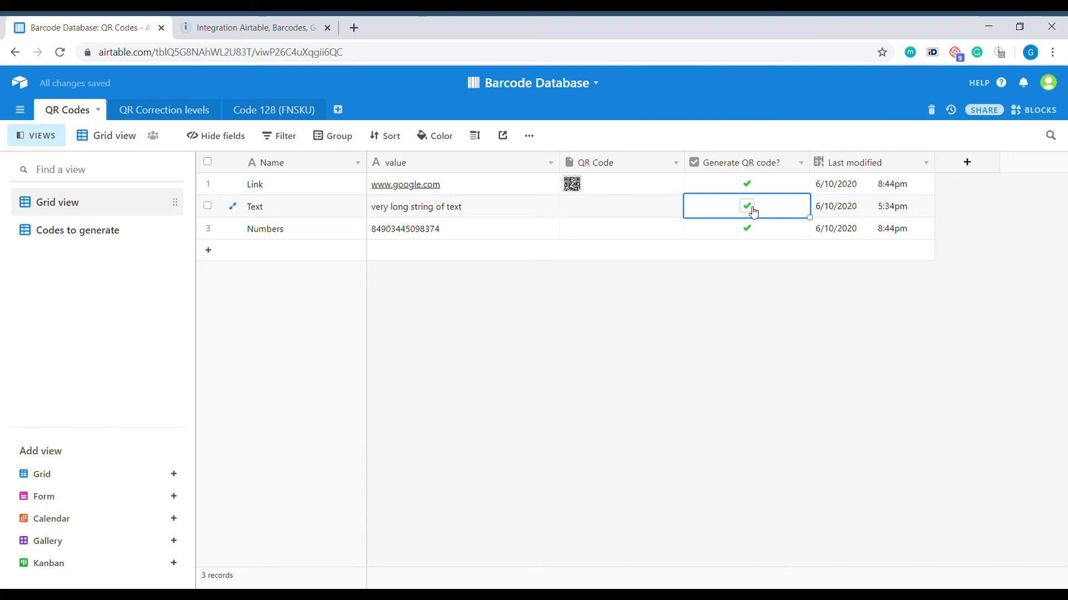
click(747, 205)
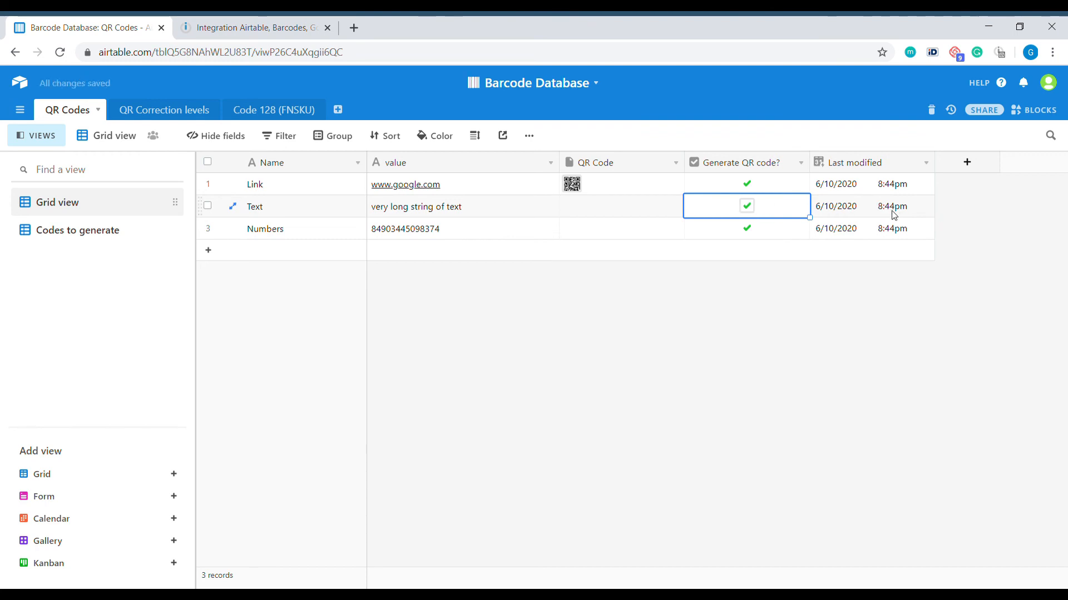
click(253, 27)
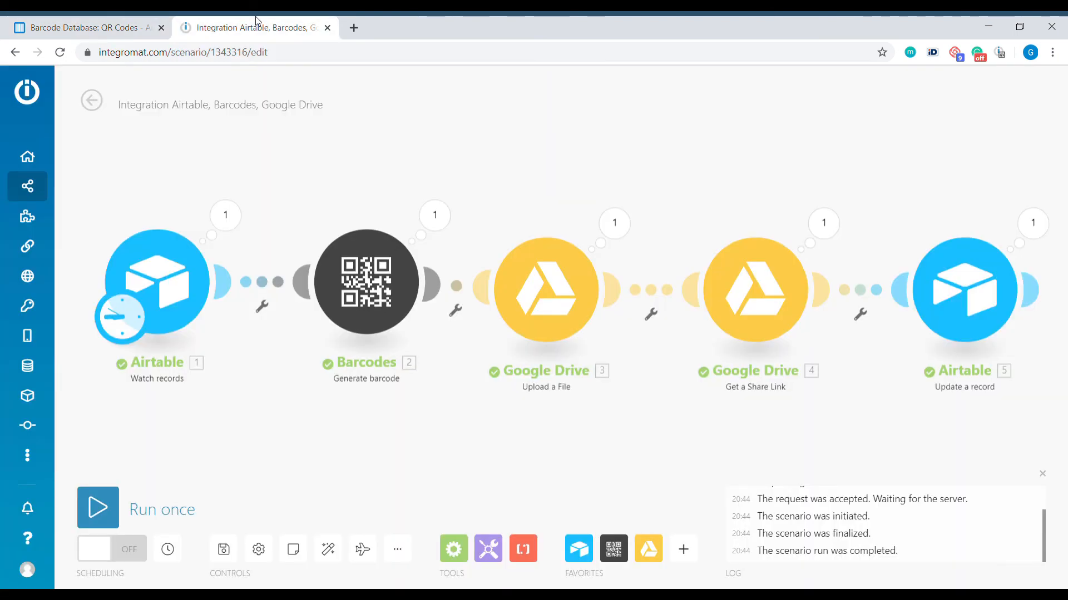
Run the scenario again, verify Text's QR code image in Airtable and increase the row height.
click(98, 508)
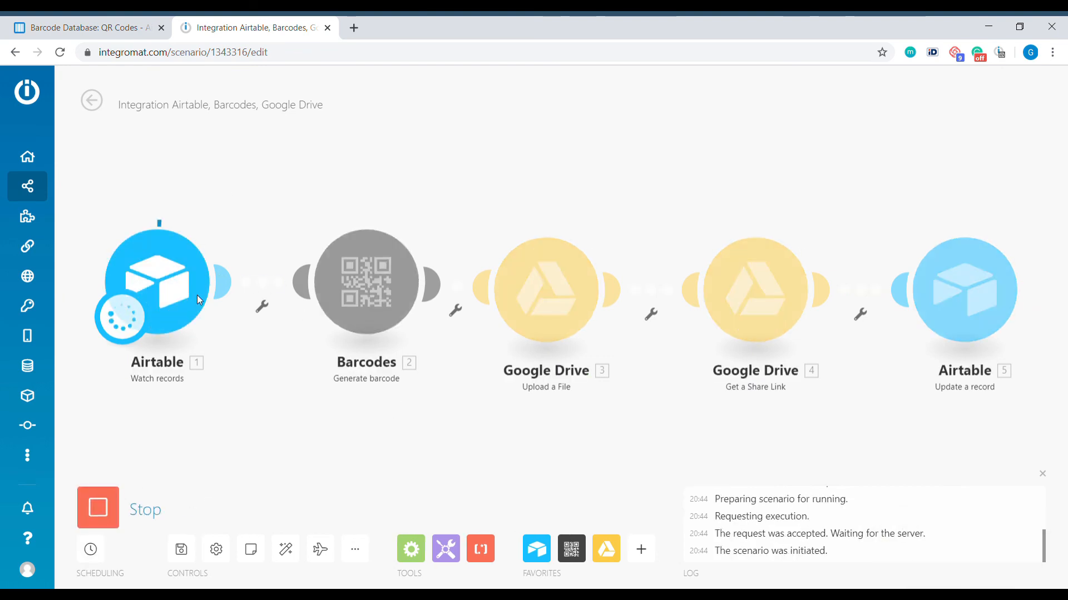
click(82, 28)
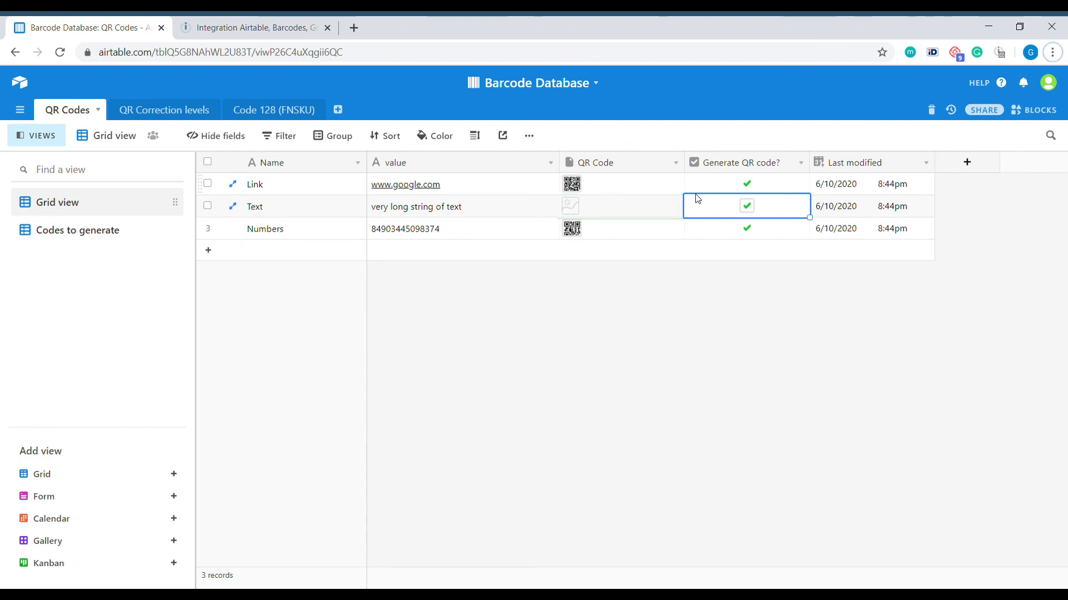
click(572, 206)
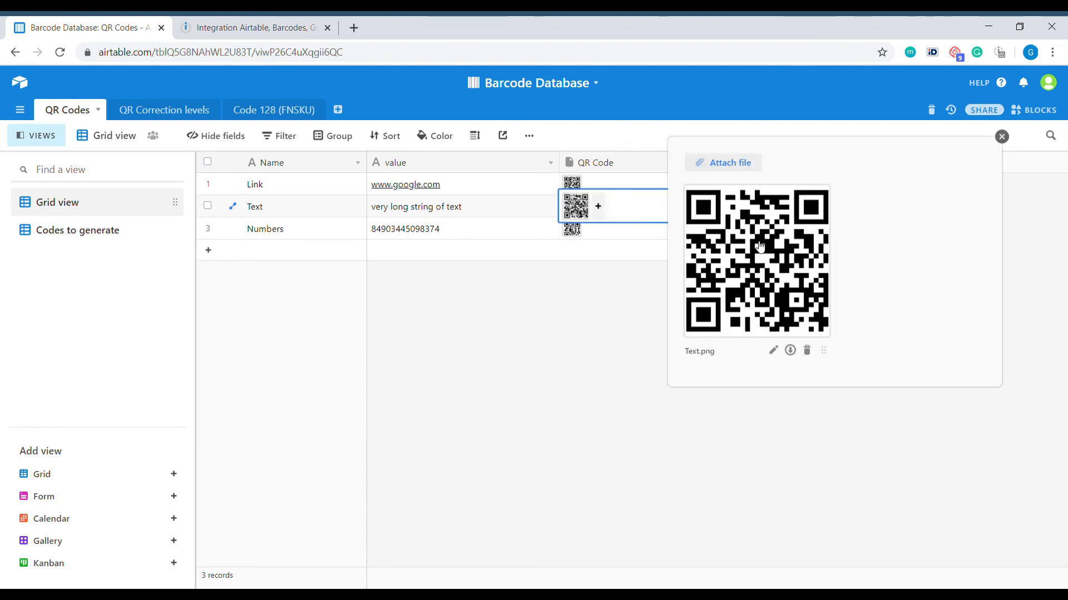
click(1001, 136)
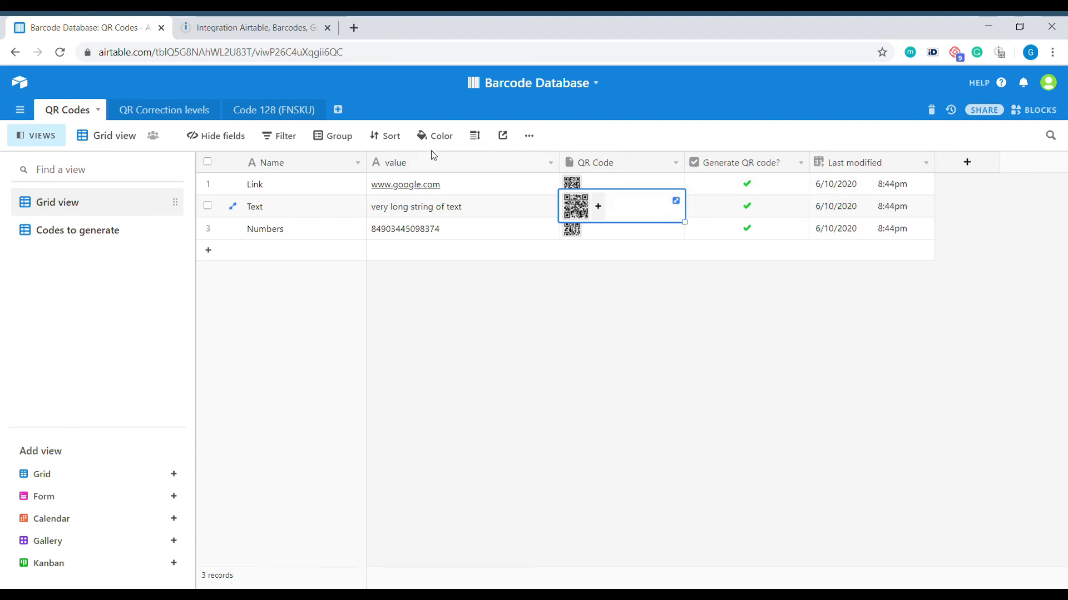
click(474, 135)
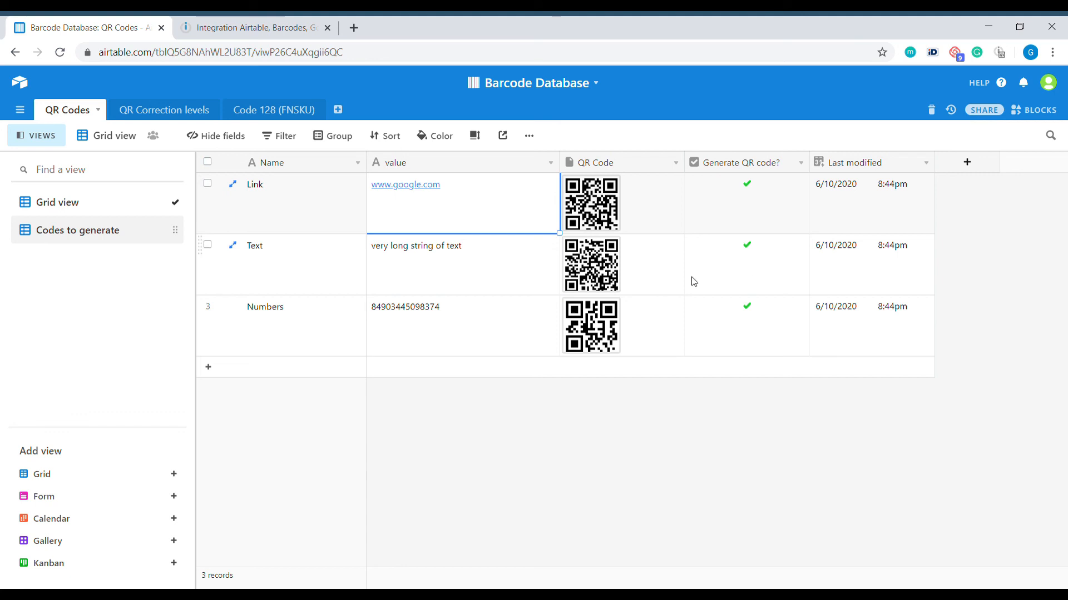
click(256, 26)
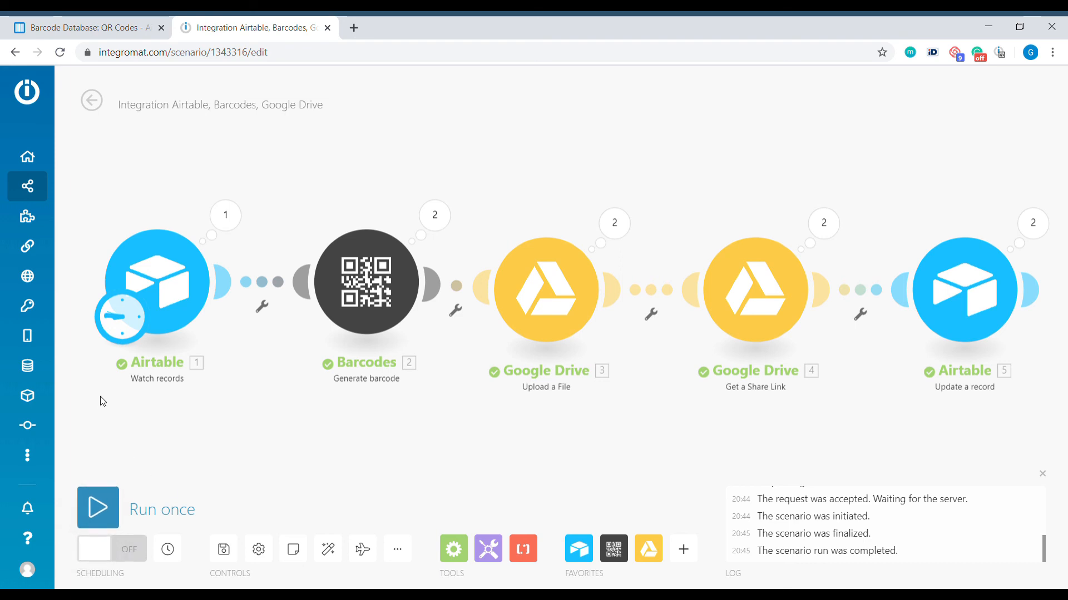
mouse_move(130, 410)
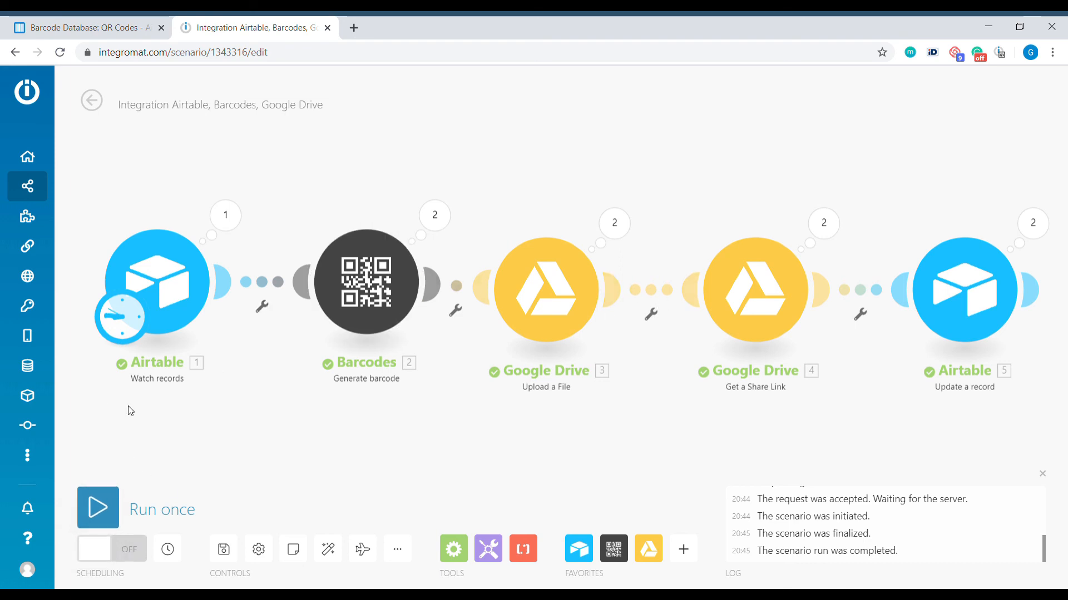
Review the filled Airtable records, then bring up the scenario's Schedule setting.
click(82, 28)
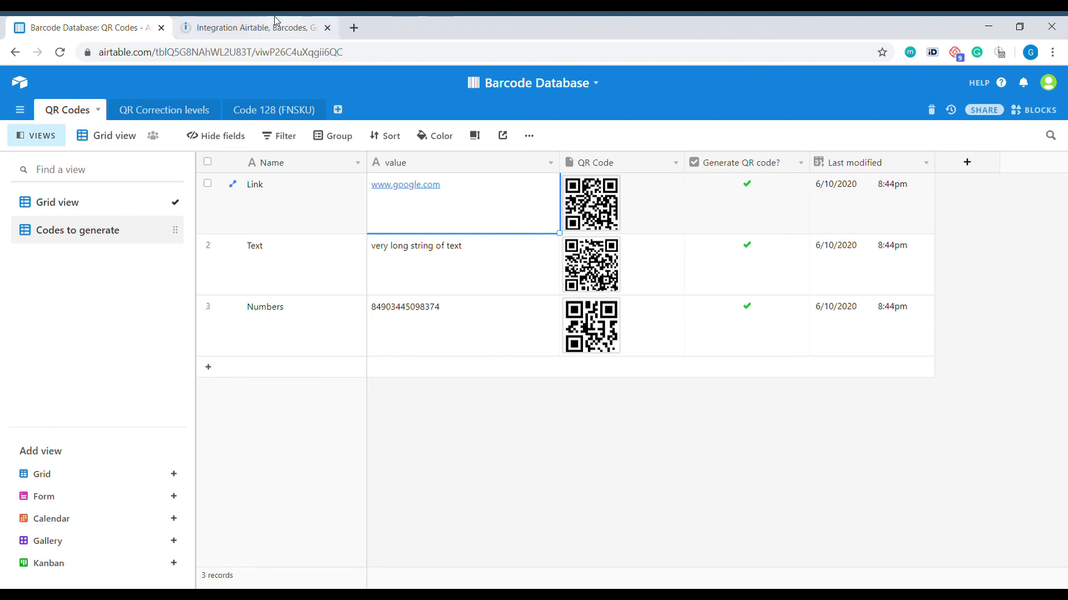
click(256, 27)
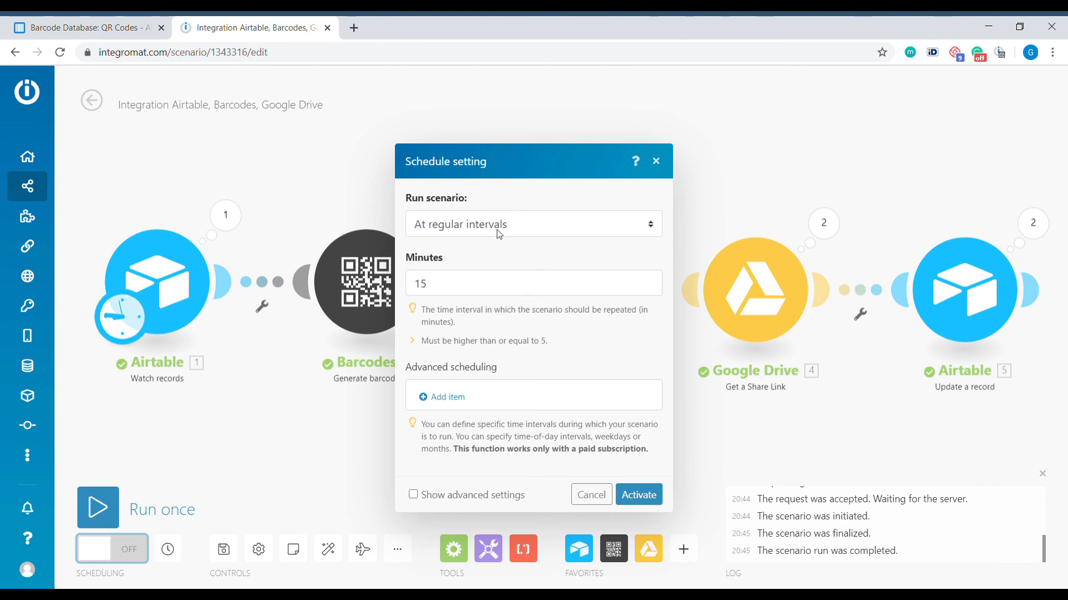
Change Run scenario from At regular intervals to Every day, then to Days of the week.
click(533, 223)
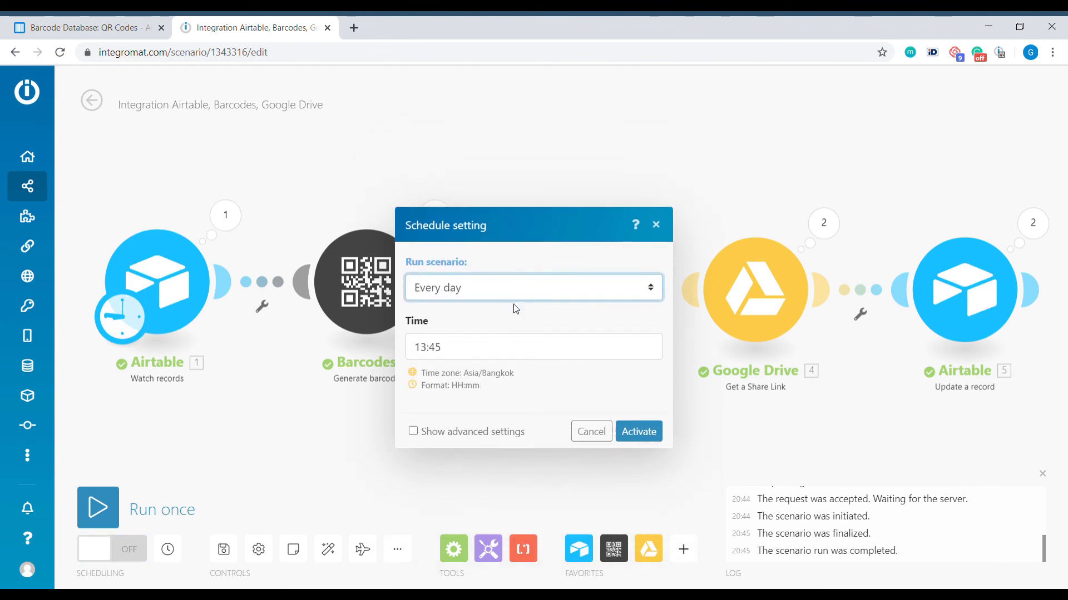
click(533, 287)
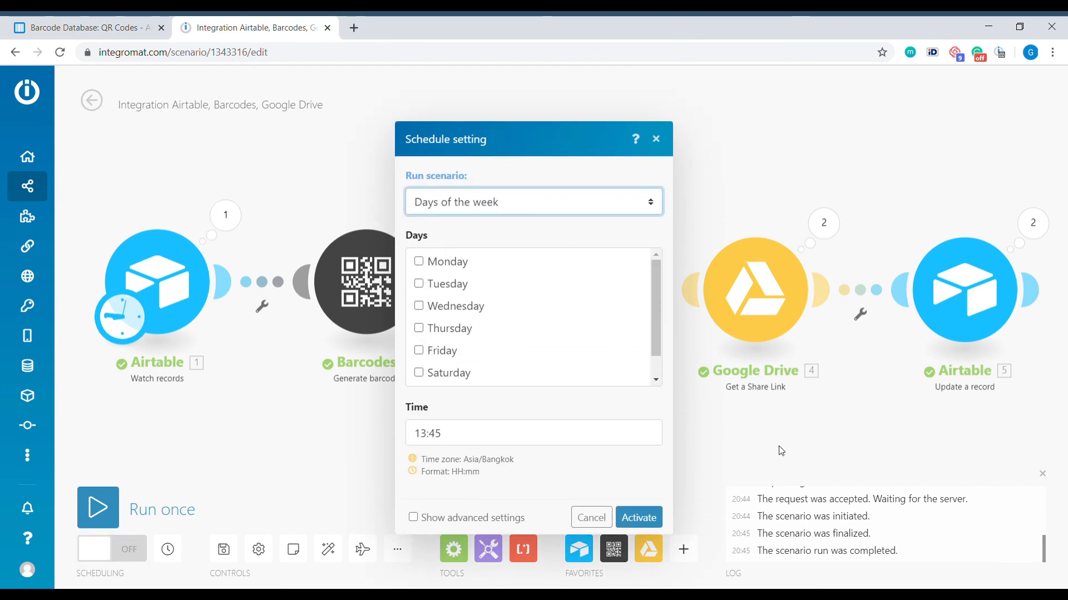